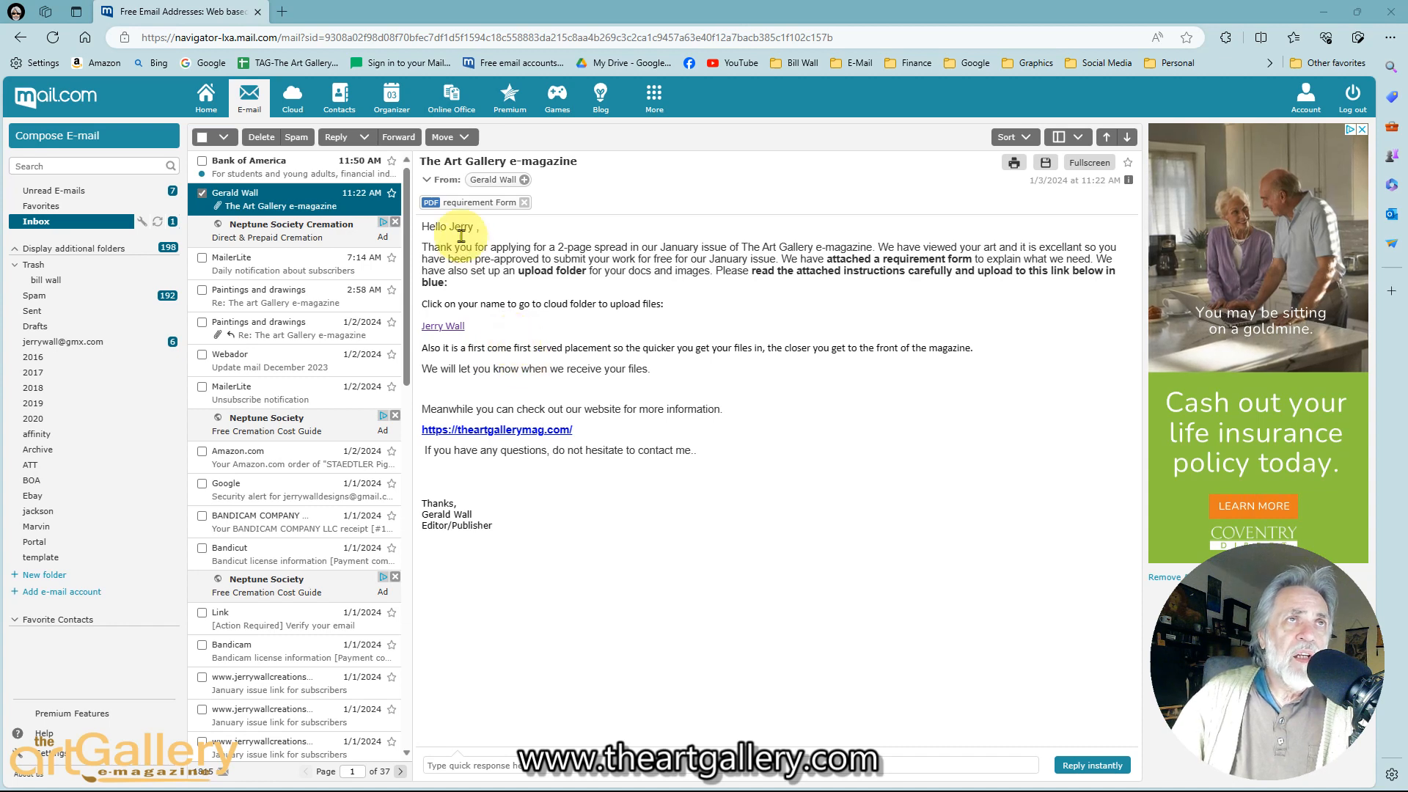
pyautogui.moveTo(468, 202)
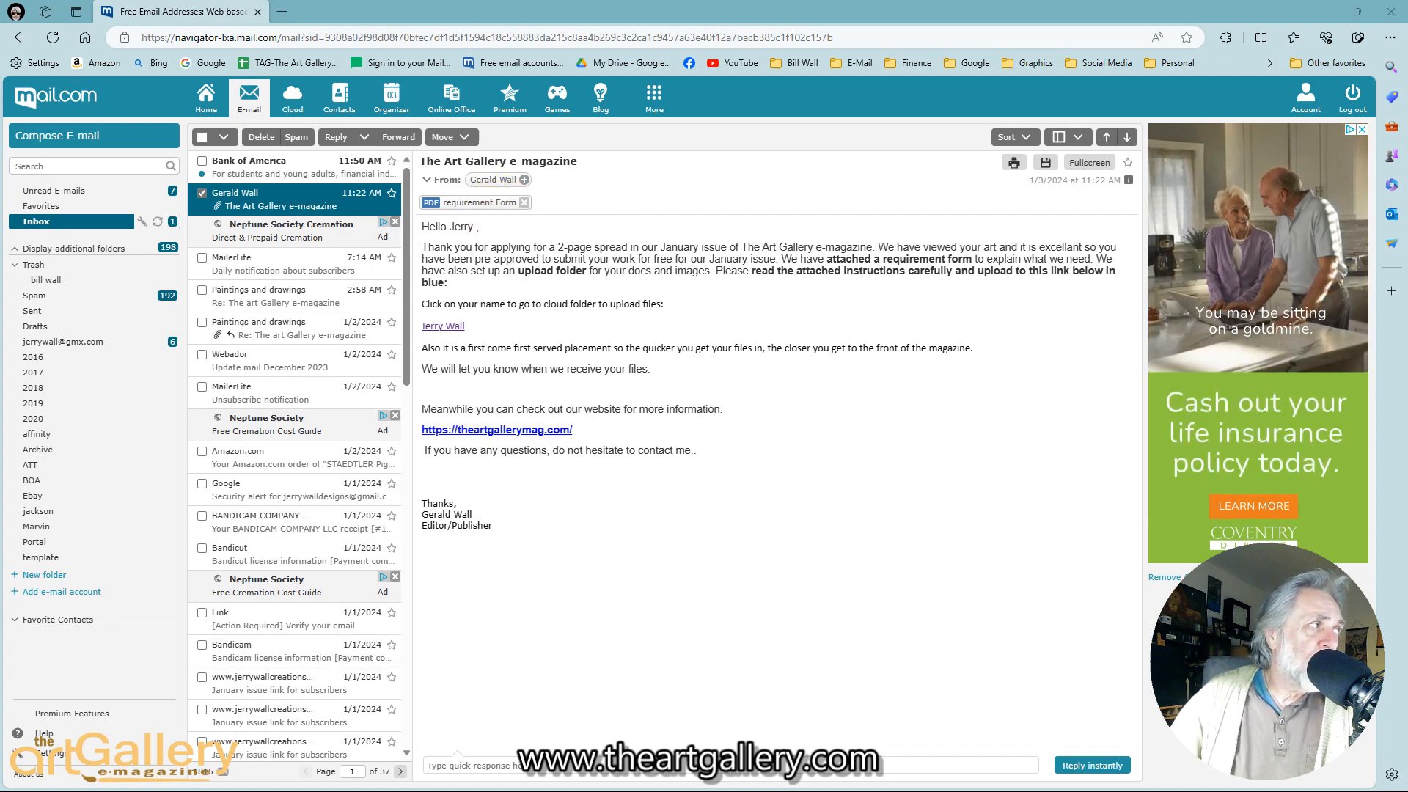
# Step: Open the 'requirement Form' PDF attached to The Art Gallery e-magazine email
pyautogui.click(475, 201)
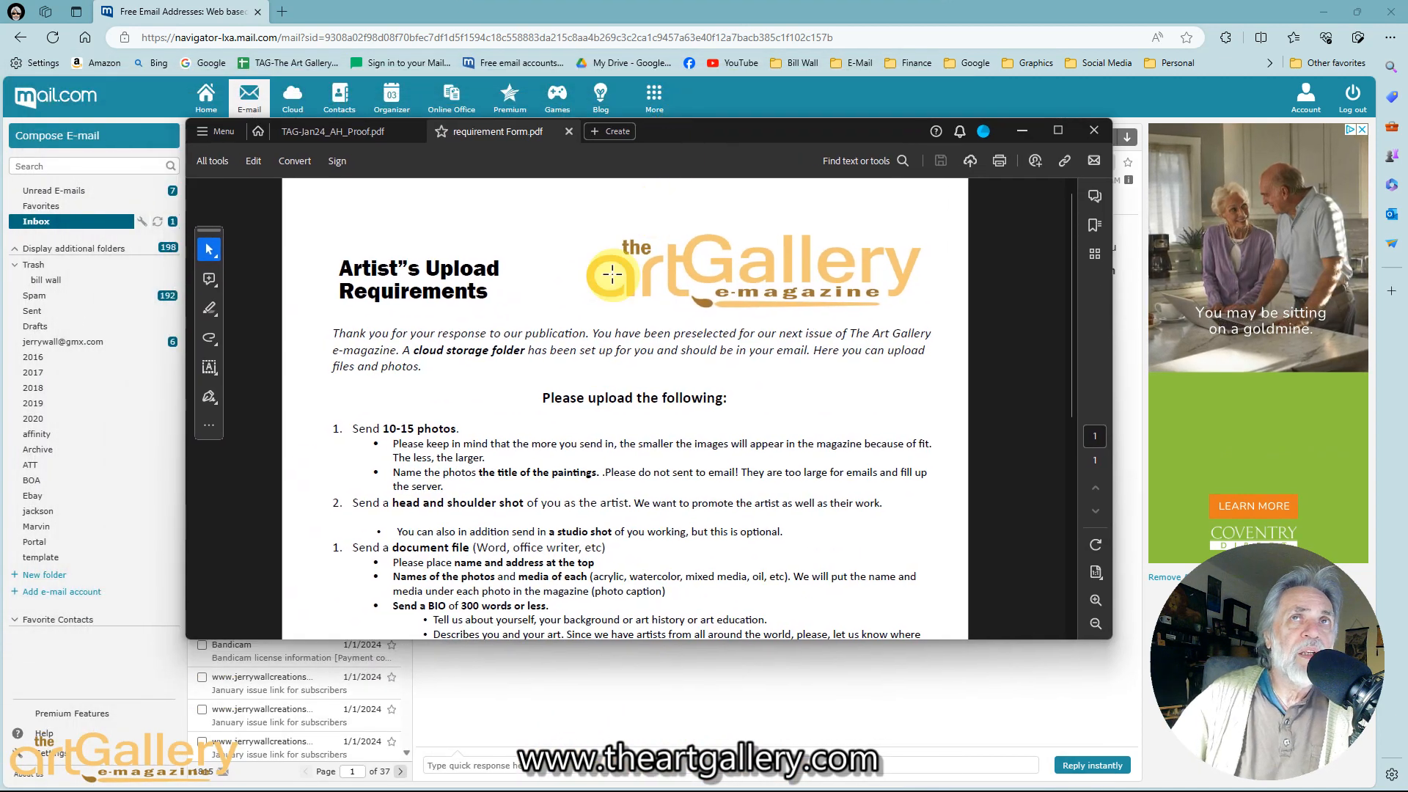
pyautogui.moveTo(1060, 121)
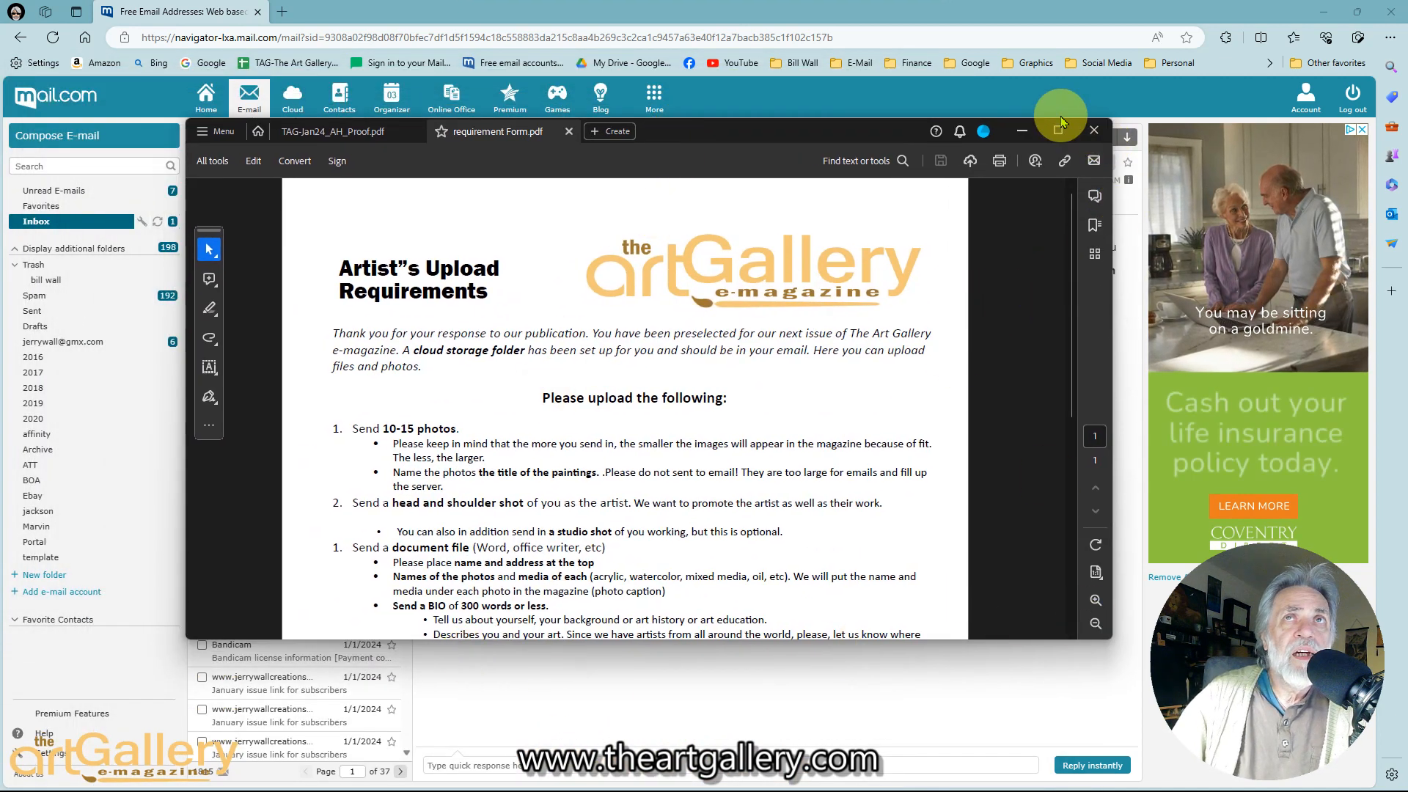
# Step: Maximize the Adobe Acrobat window showing the requirement form
pyautogui.click(1059, 120)
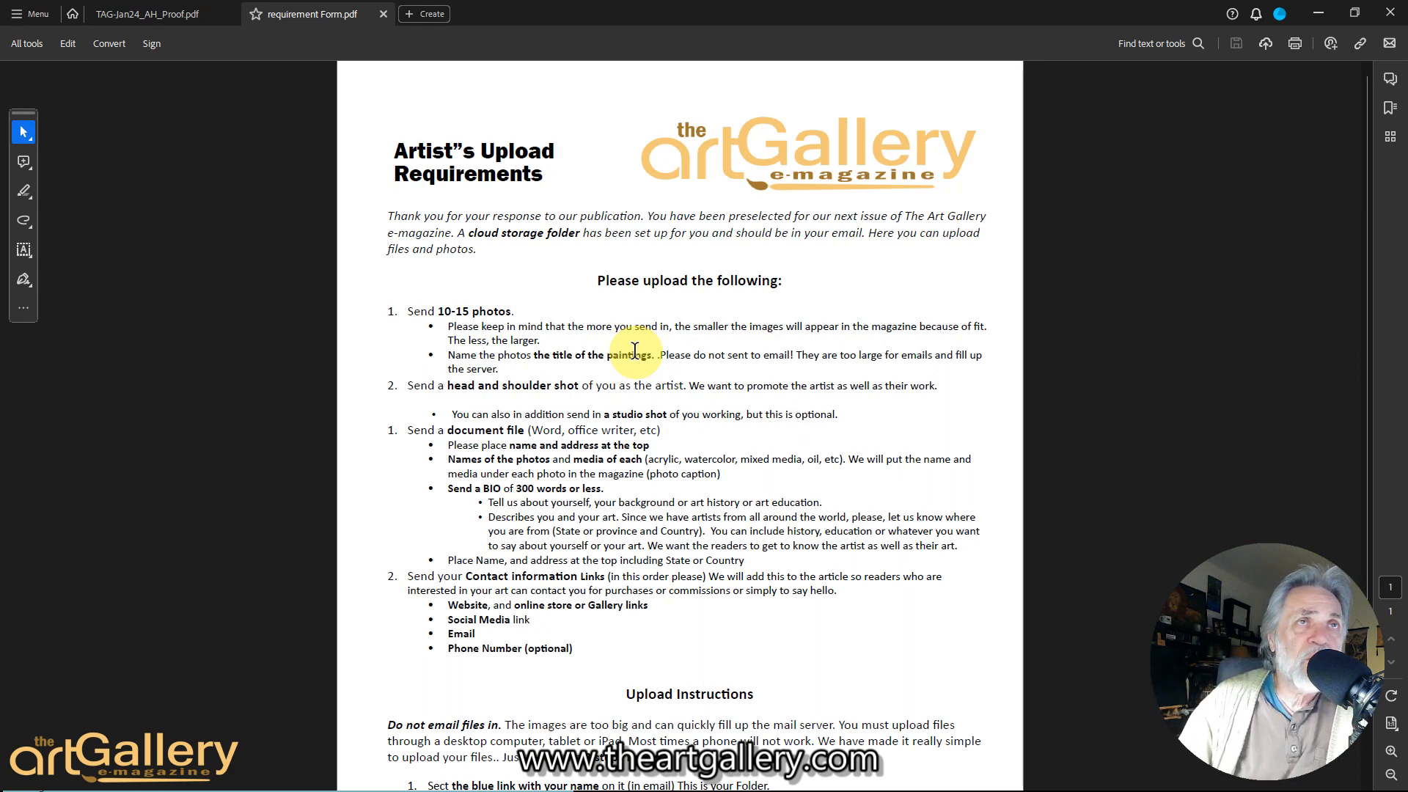
pyautogui.moveTo(556, 349)
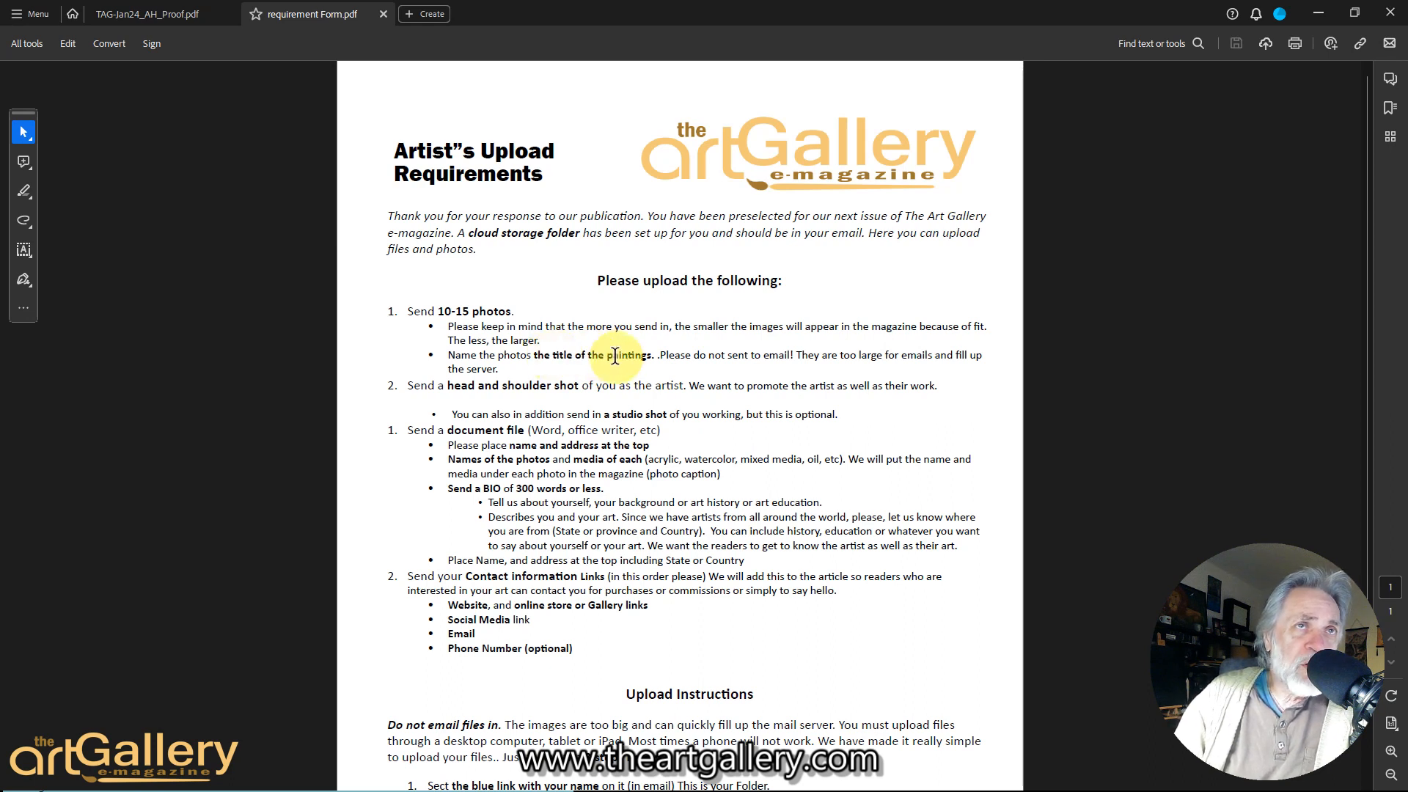
pyautogui.moveTo(710, 351)
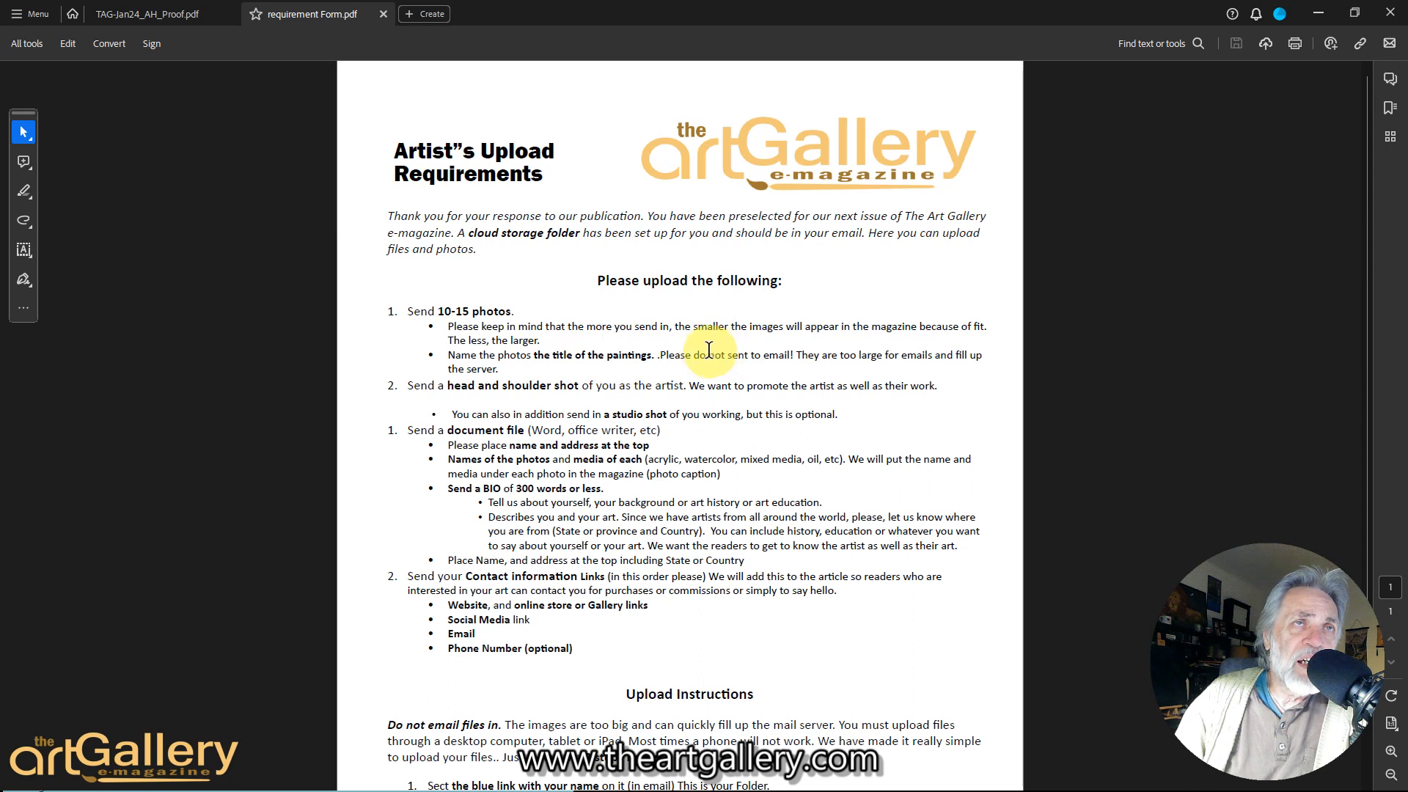
pyautogui.moveTo(669, 357)
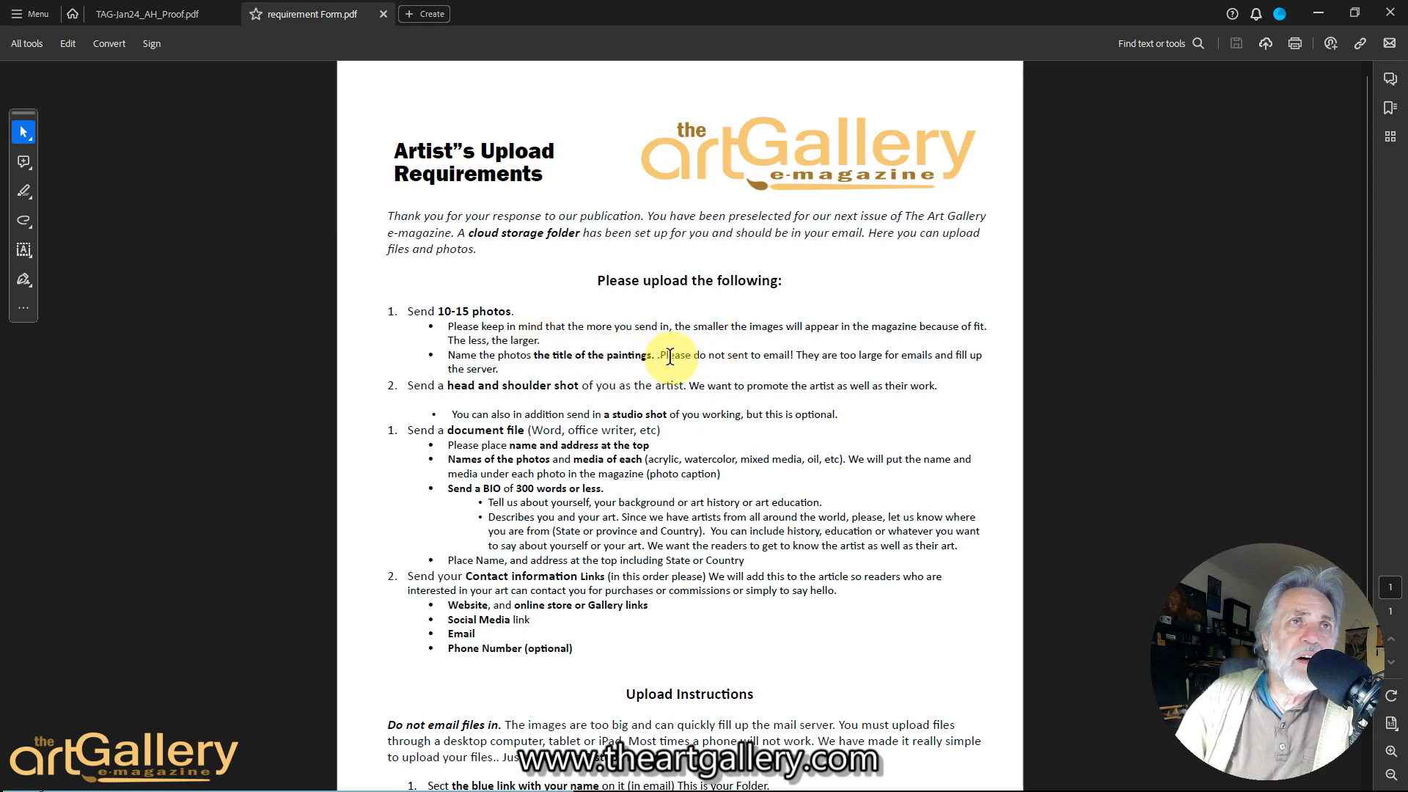
pyautogui.moveTo(774, 353)
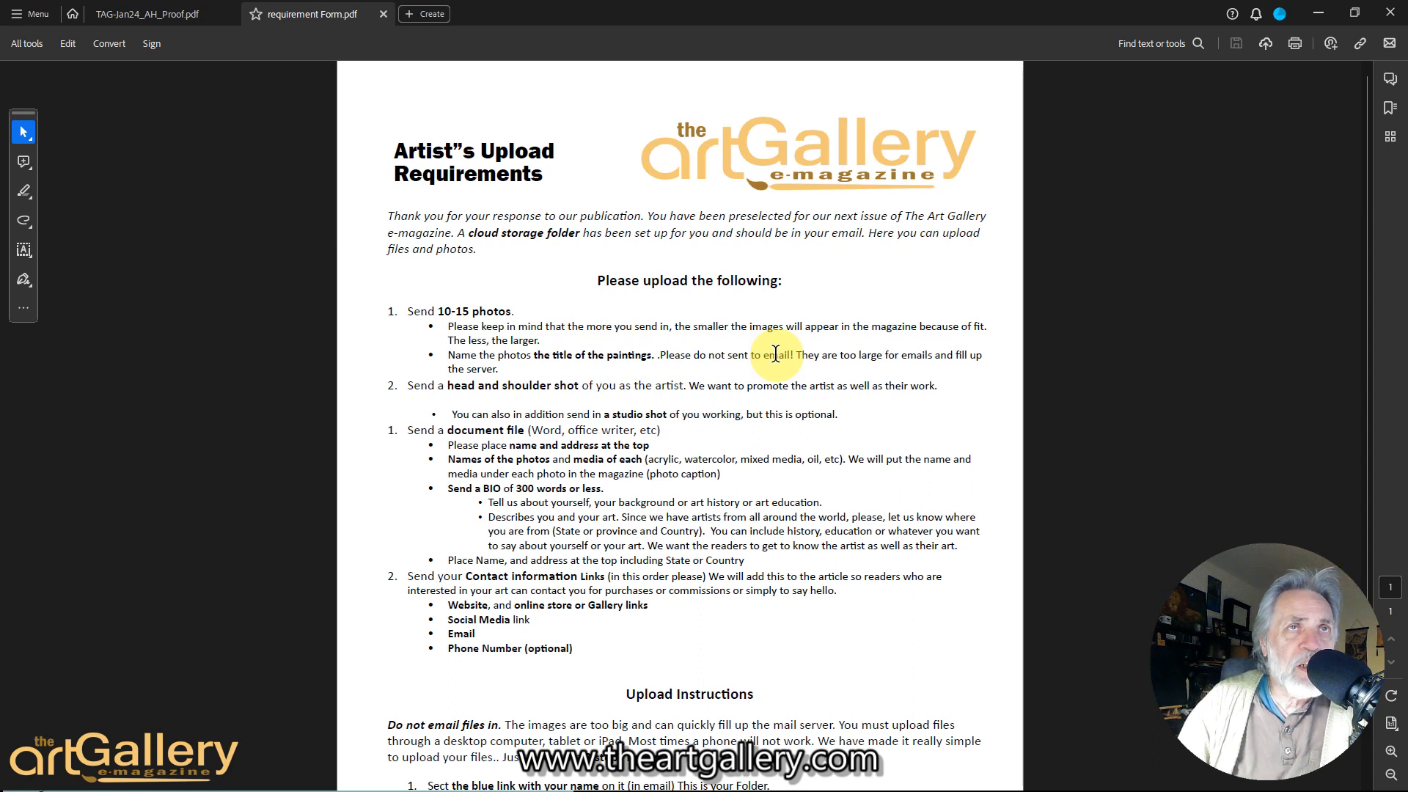
pyautogui.moveTo(641, 357)
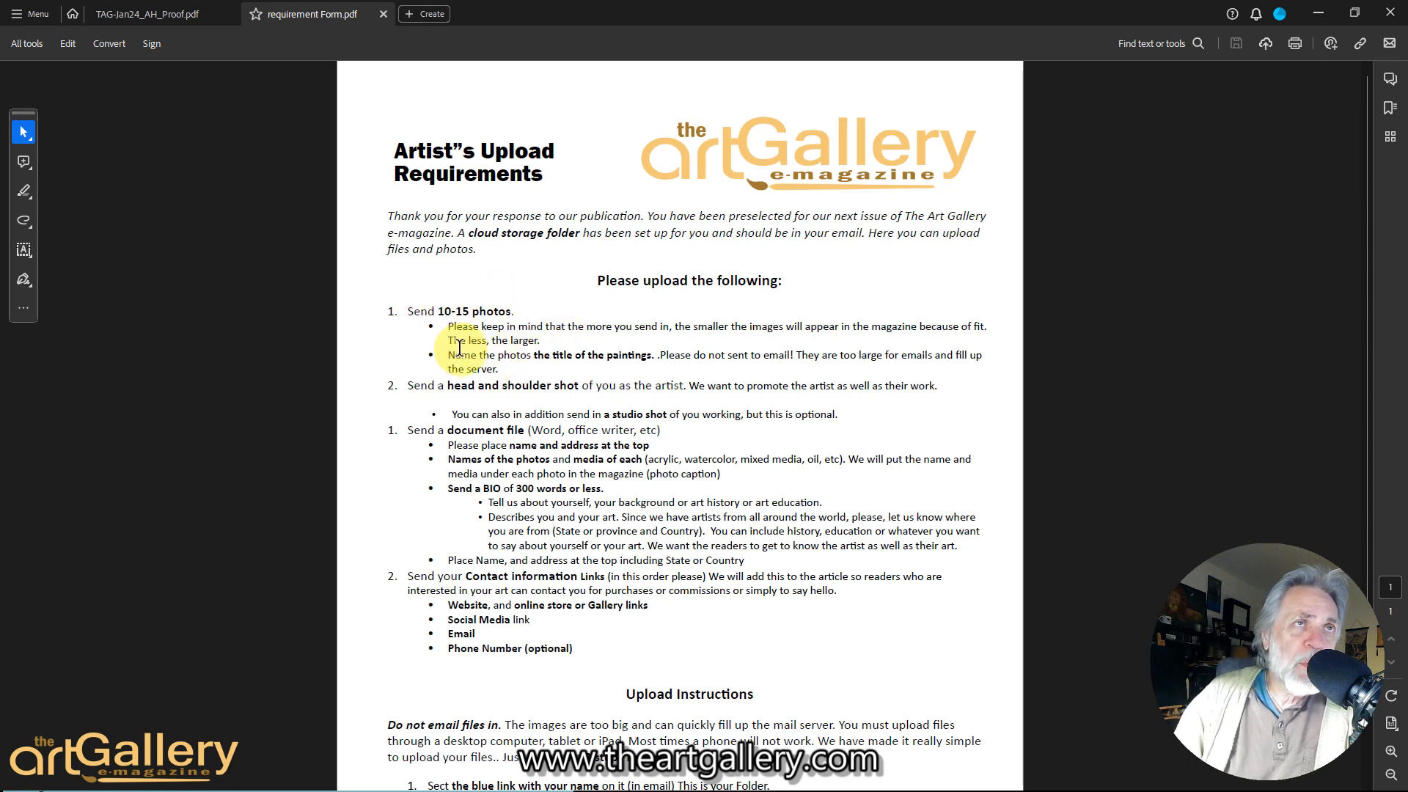
pyautogui.moveTo(579, 325)
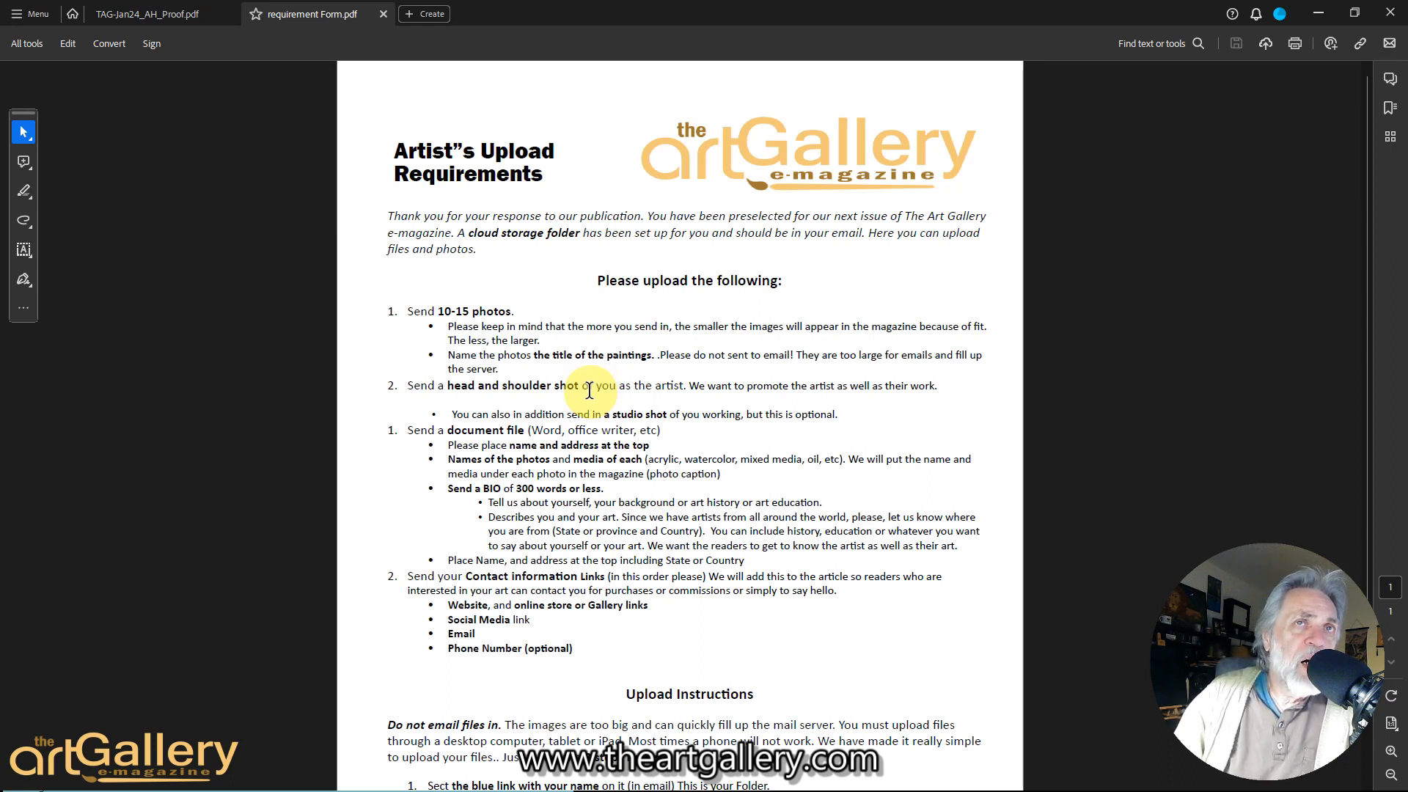
pyautogui.moveTo(645, 399)
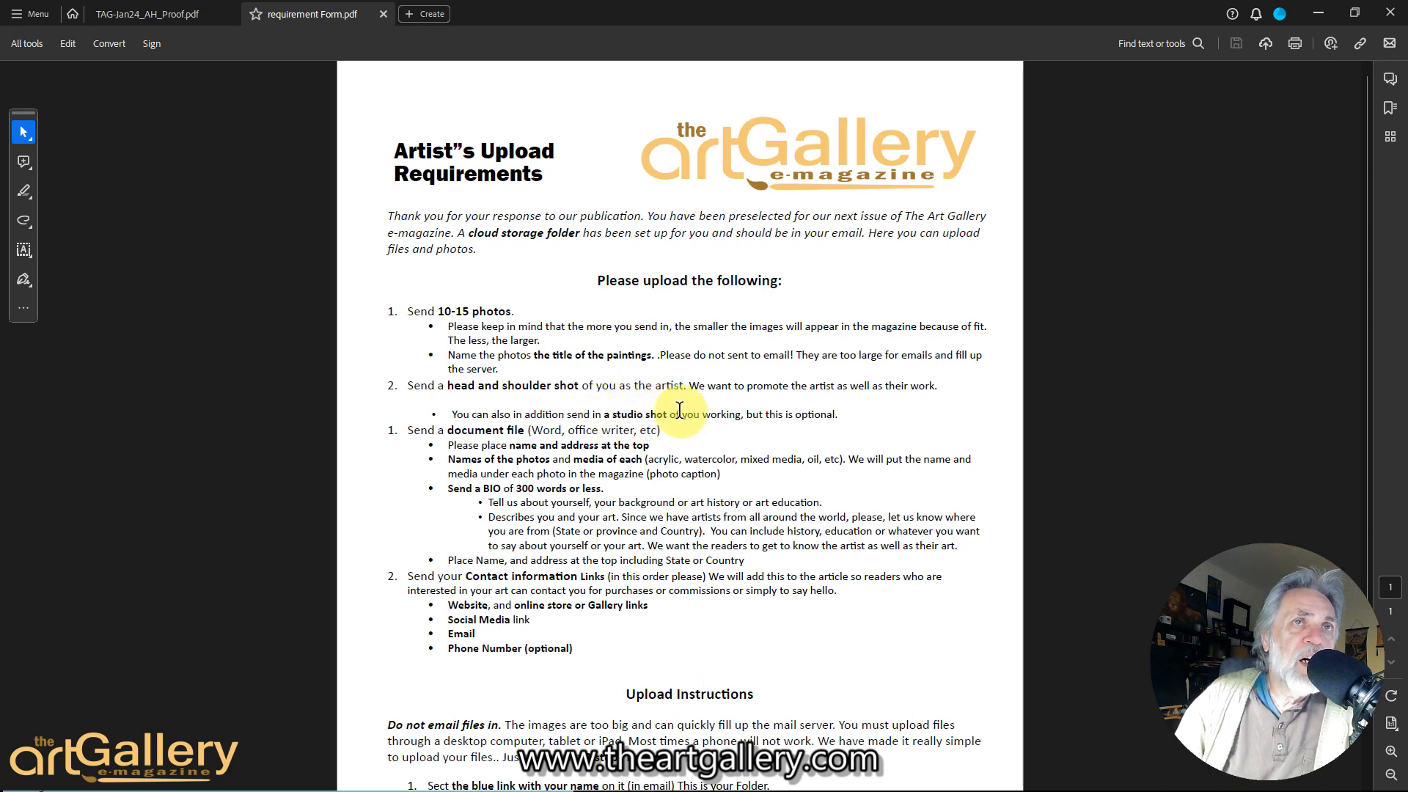
pyautogui.moveTo(705, 412)
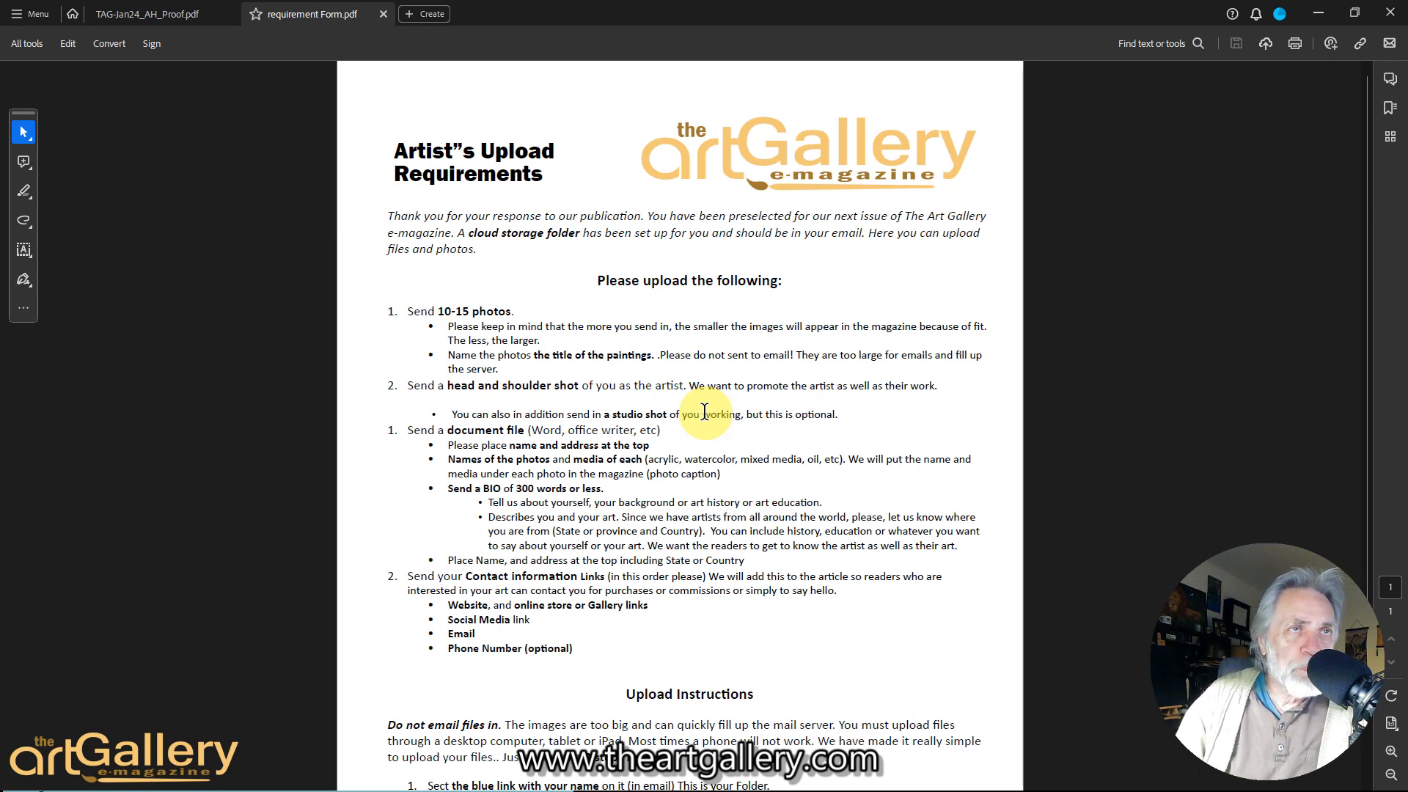
pyautogui.moveTo(454, 528)
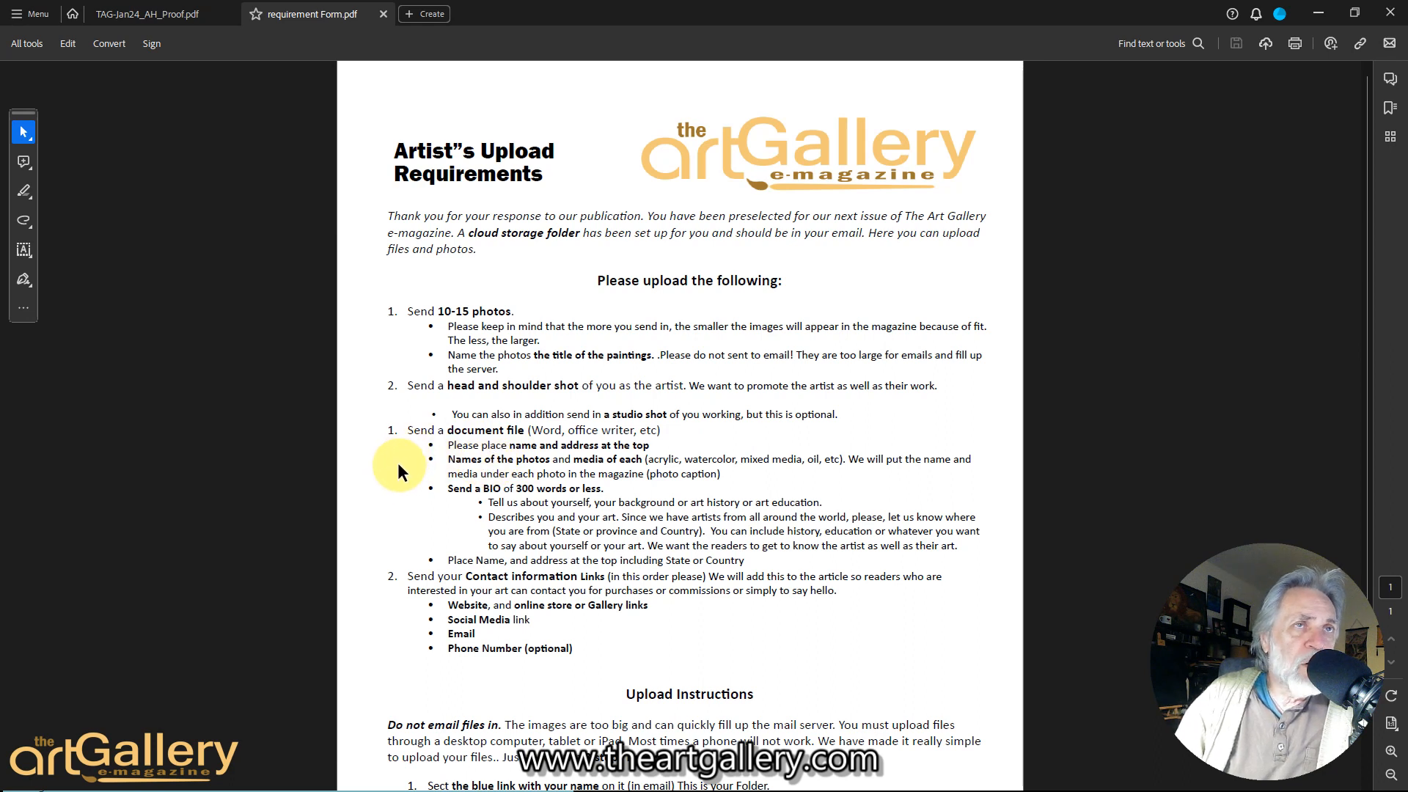
pyautogui.moveTo(485, 485)
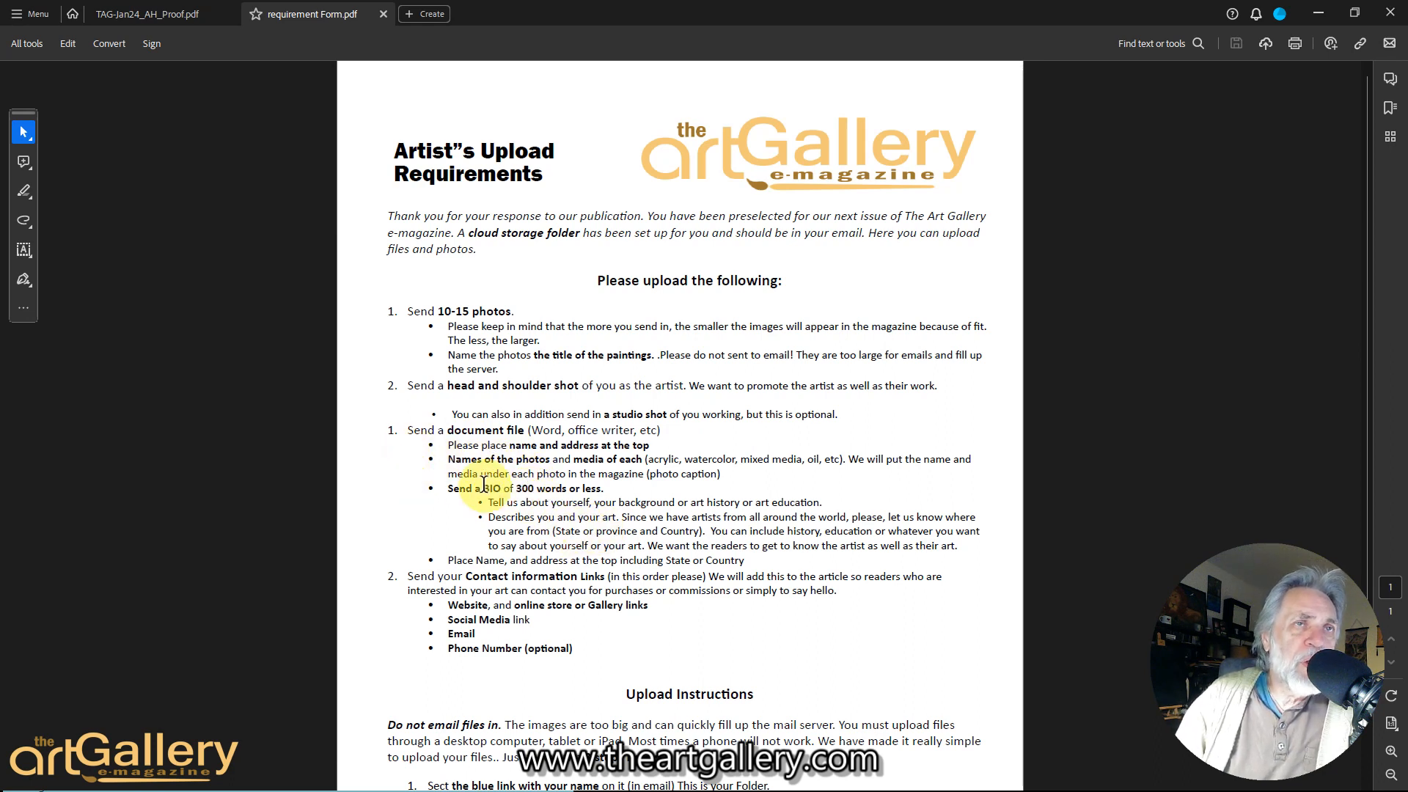
pyautogui.moveTo(749, 498)
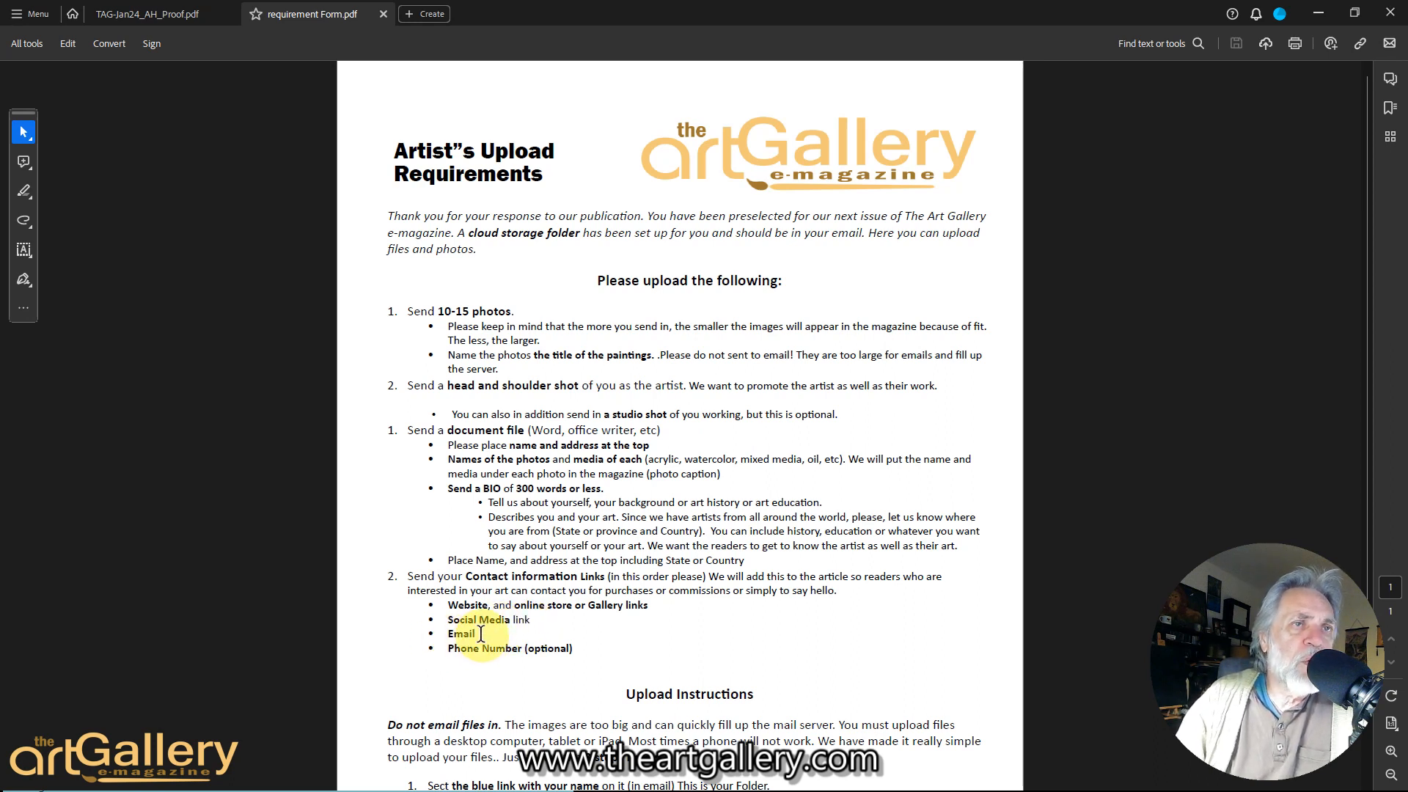
pyautogui.moveTo(534, 648)
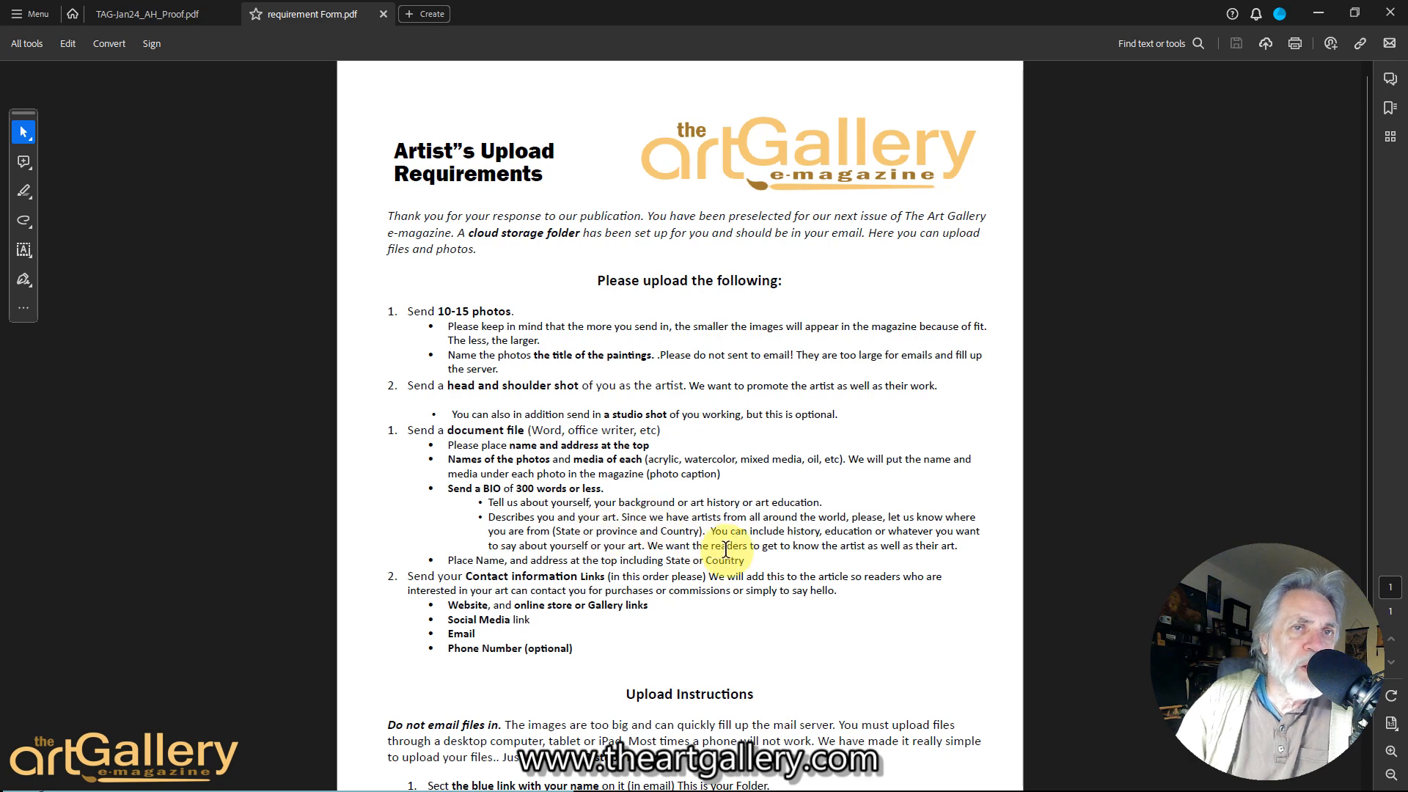
# Step: Scroll down to the form's Upload Instructions section, then close the requirement form
pyautogui.scroll(-3)
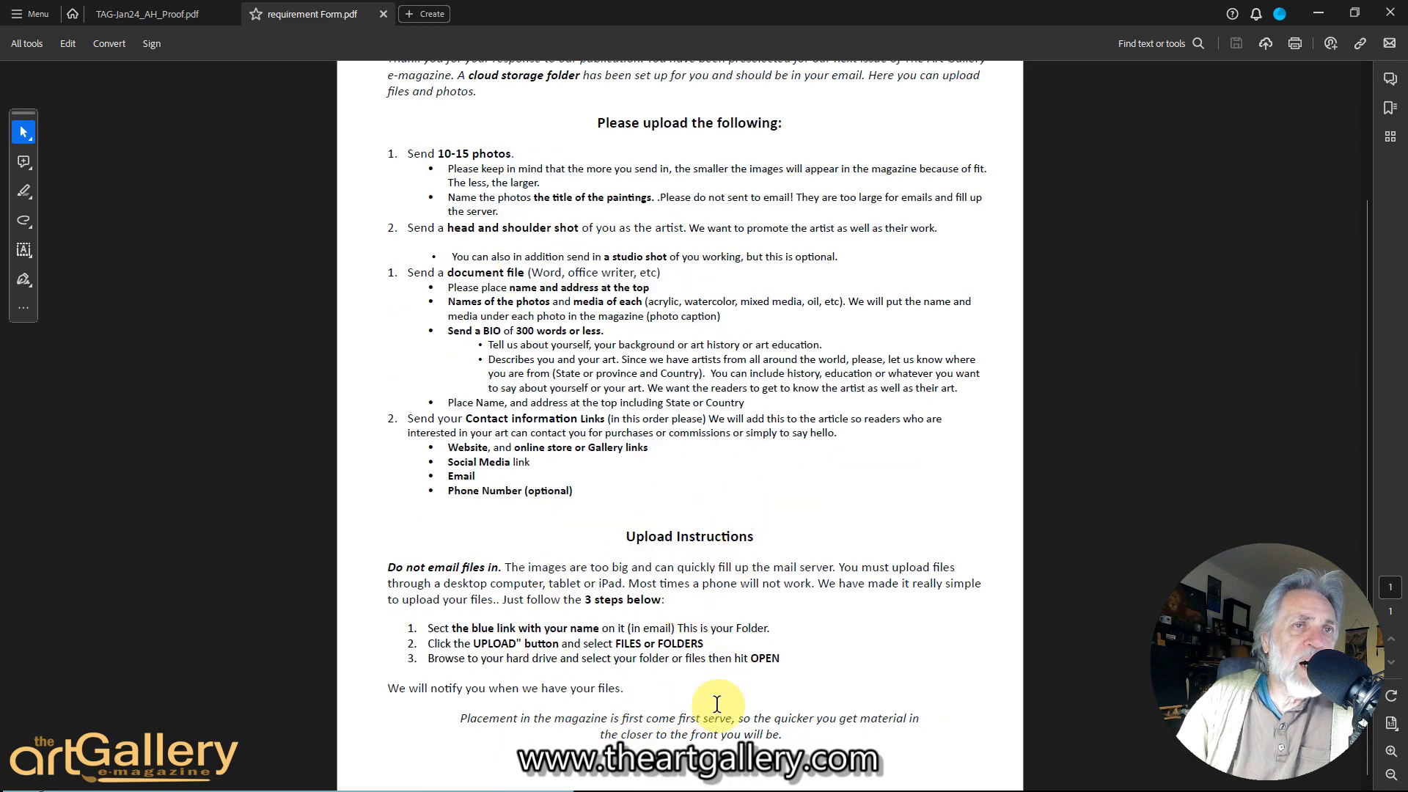
pyautogui.moveTo(383, 308)
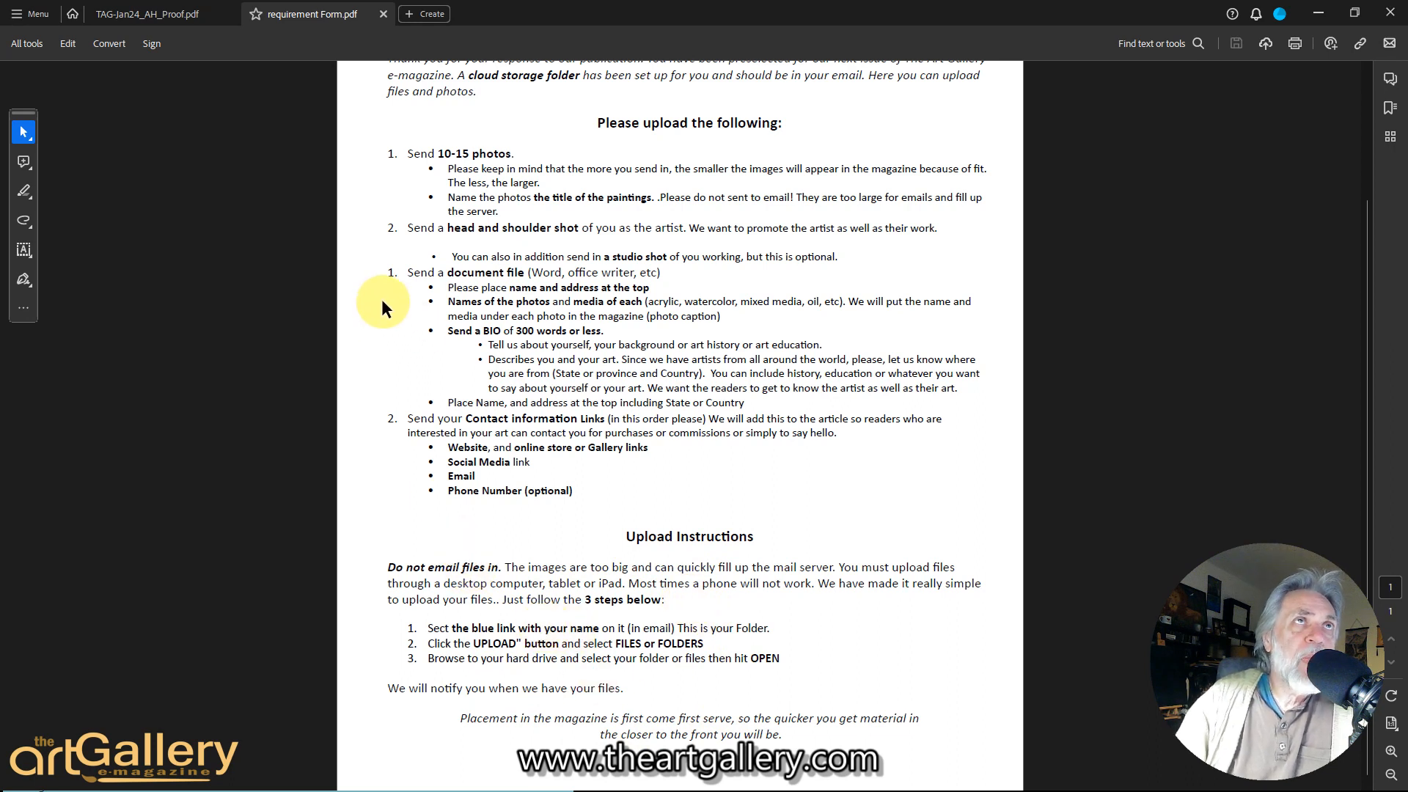
pyautogui.click(424, 13)
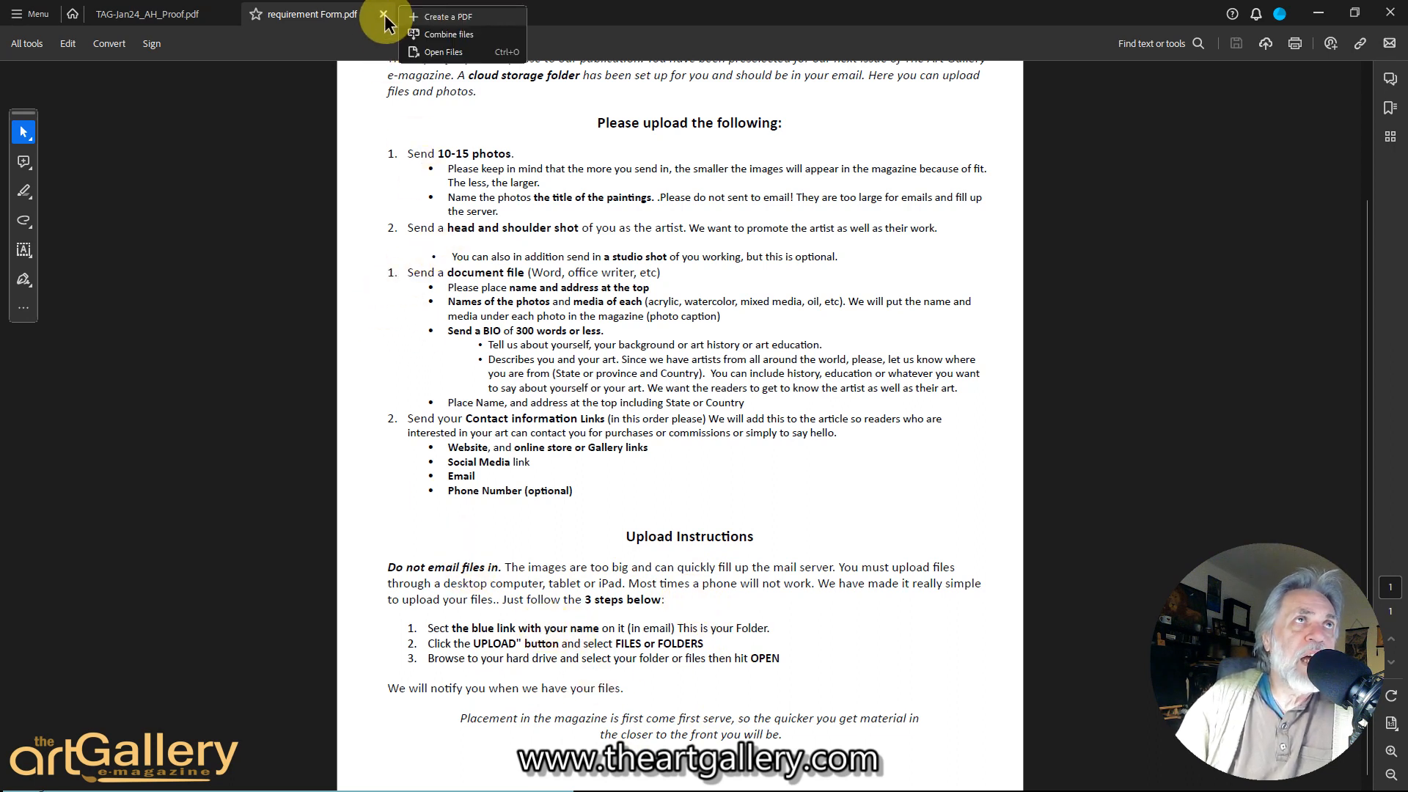
pyautogui.click(383, 23)
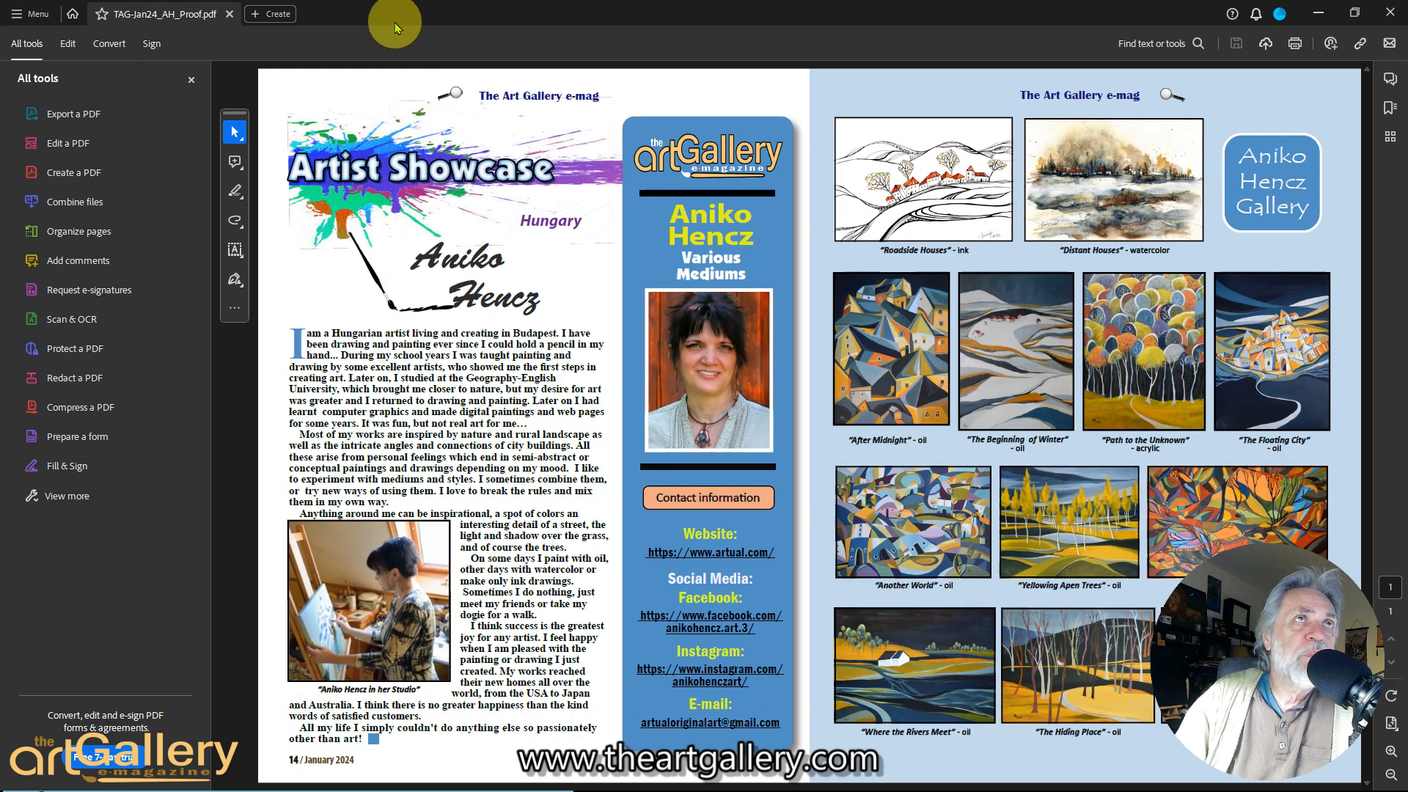
pyautogui.moveTo(417, 565)
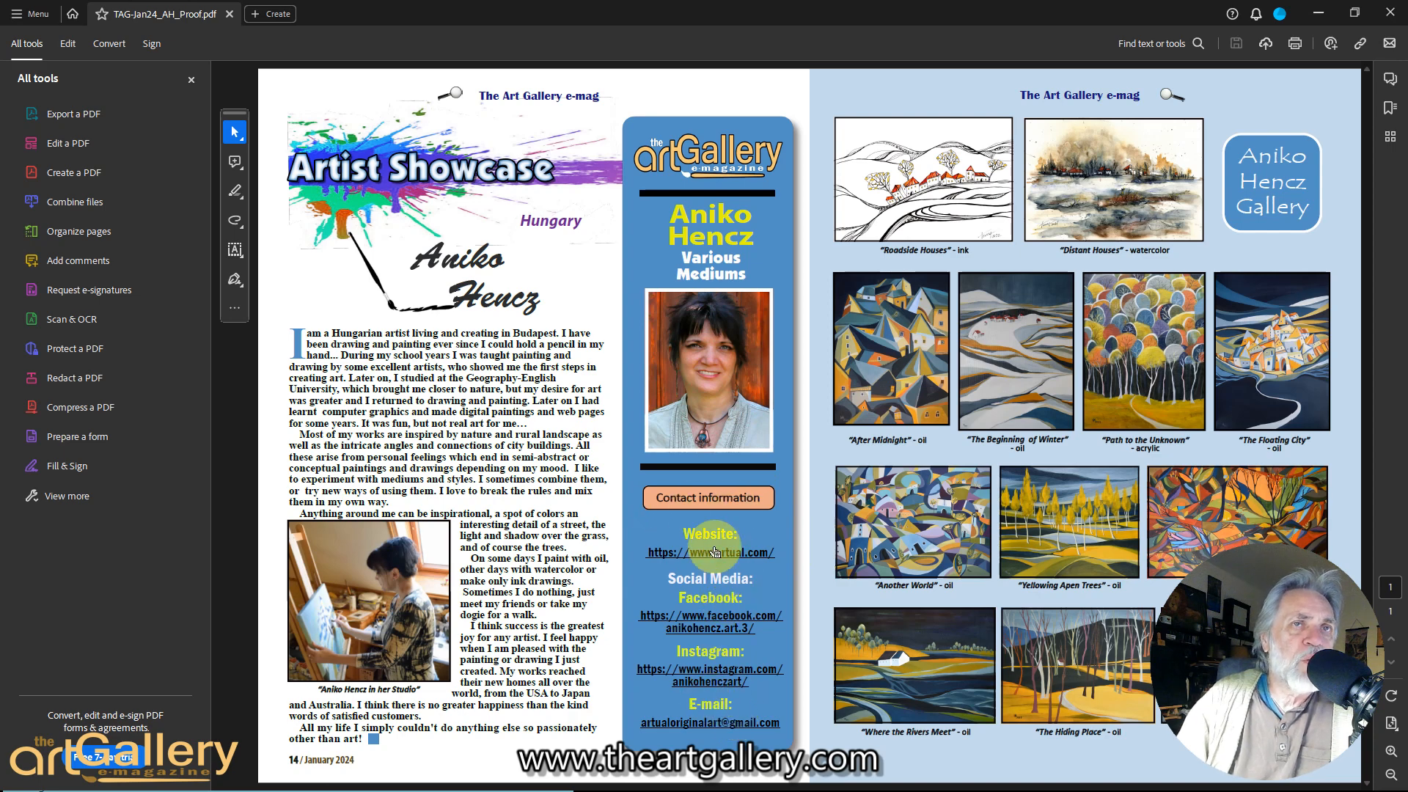
pyautogui.moveTo(703, 620)
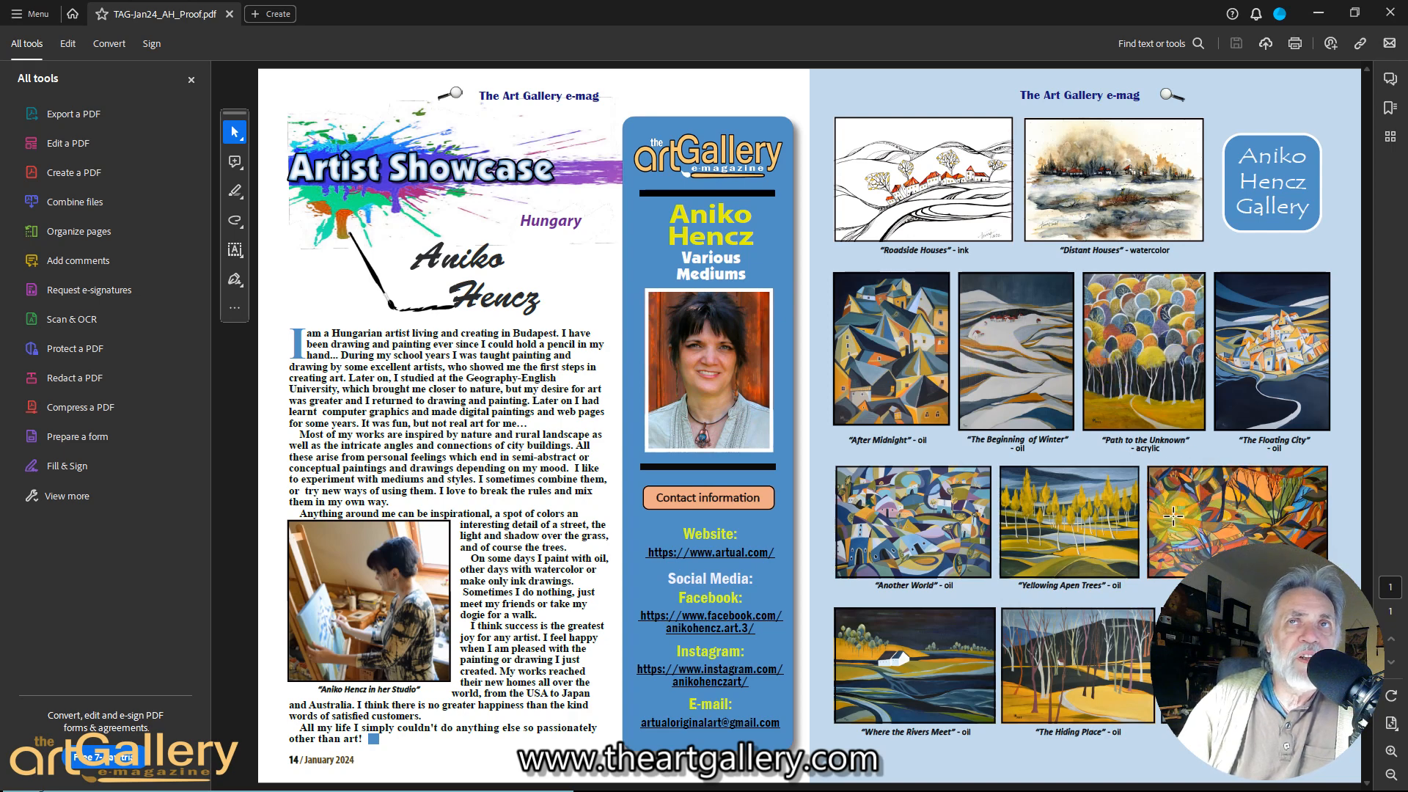
pyautogui.moveTo(878, 259)
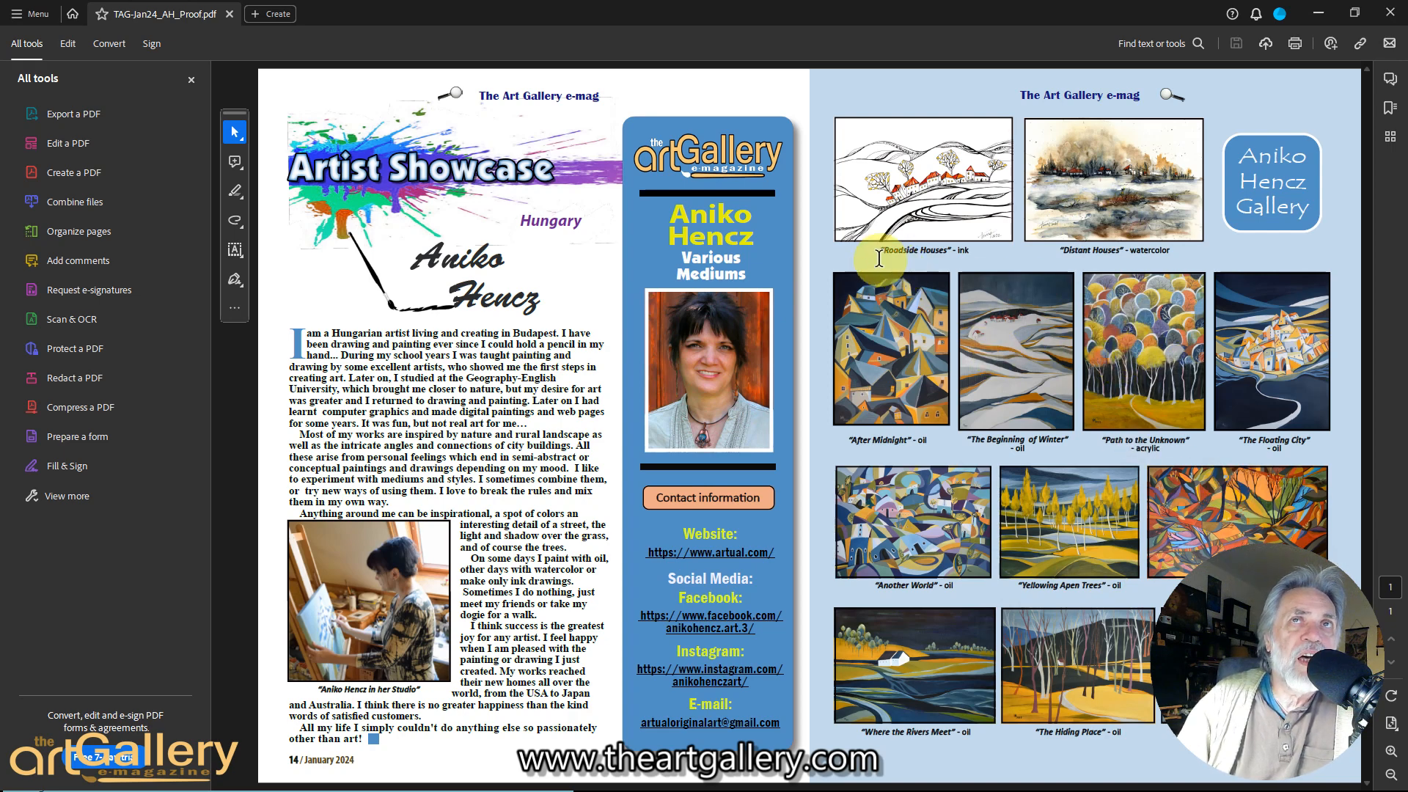
pyautogui.moveTo(1077, 252)
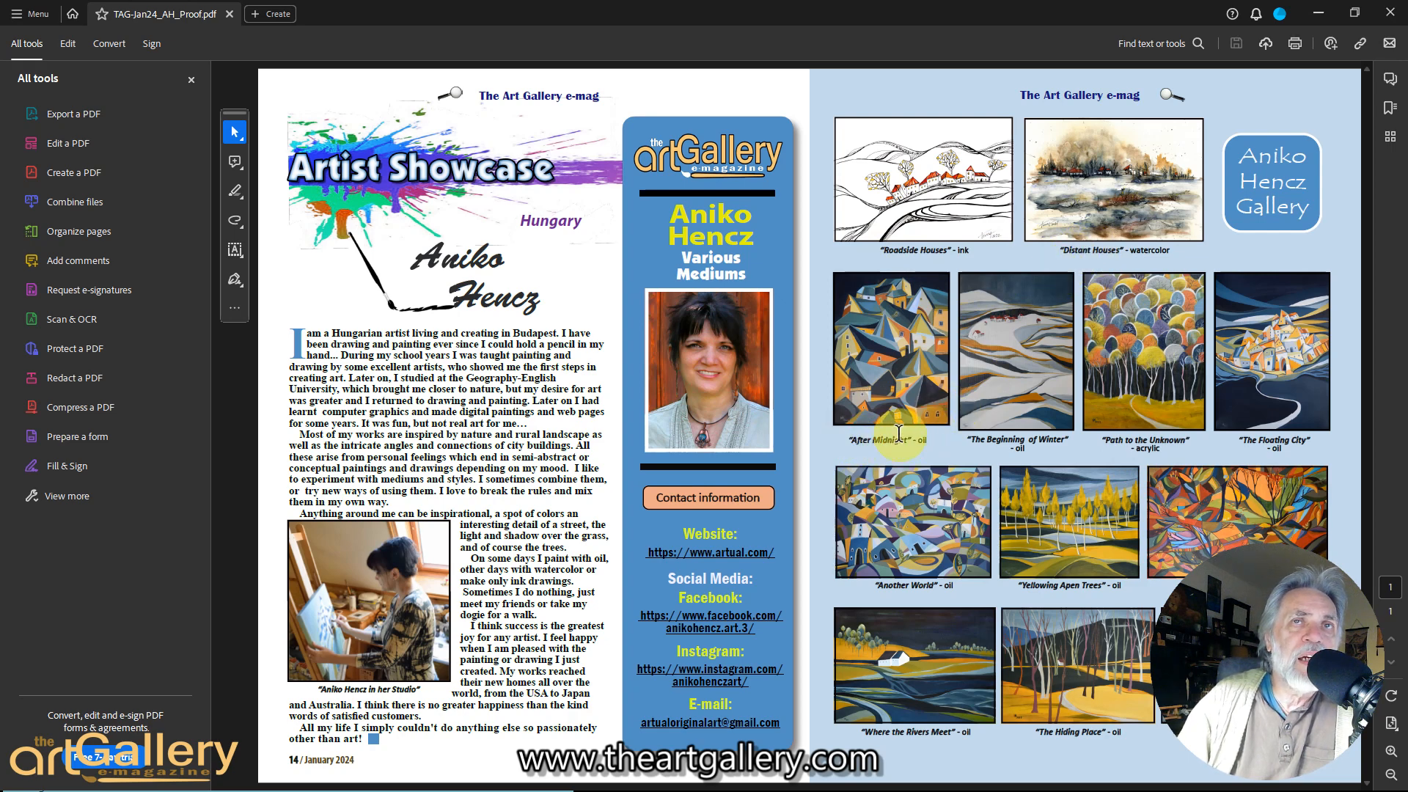
pyautogui.moveTo(1048, 310)
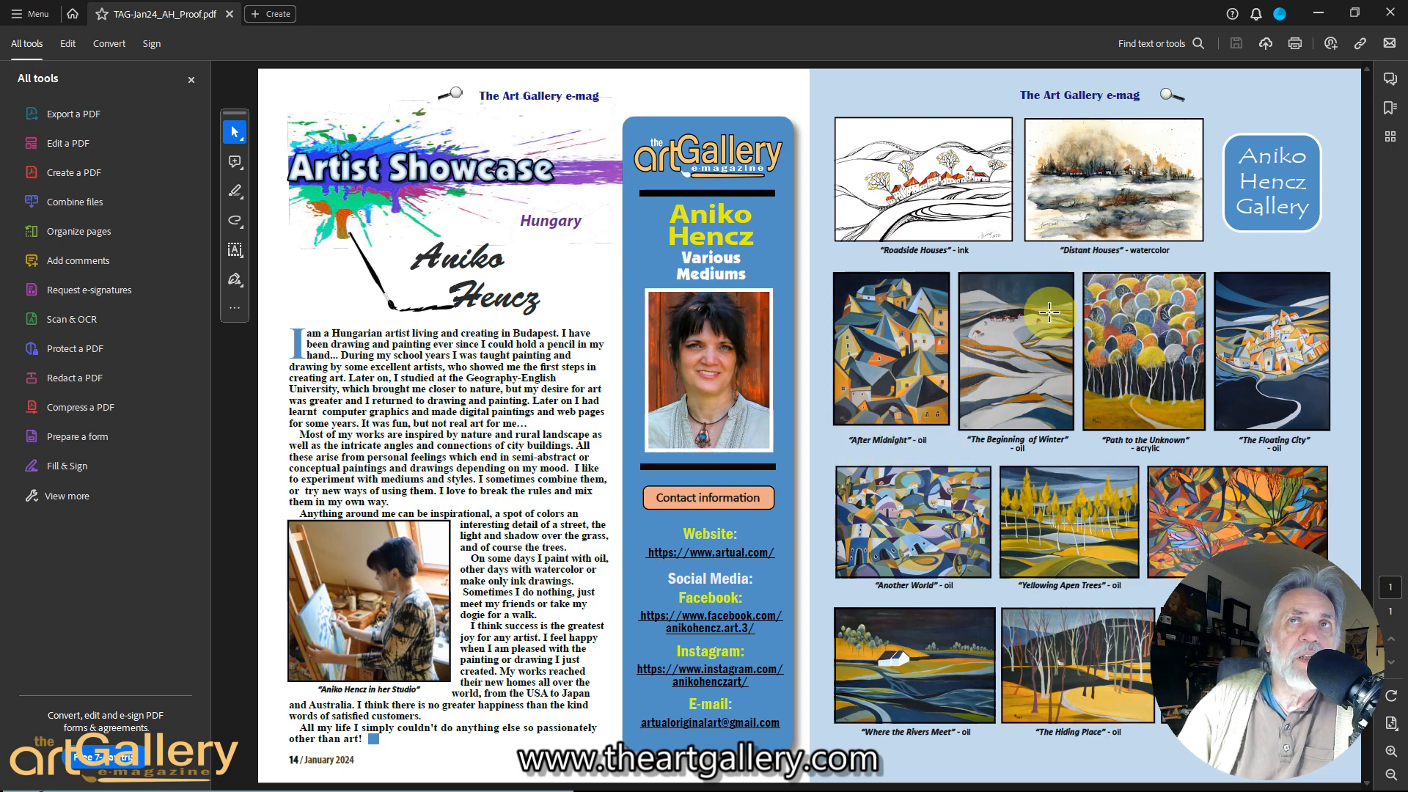
pyautogui.moveTo(933, 252)
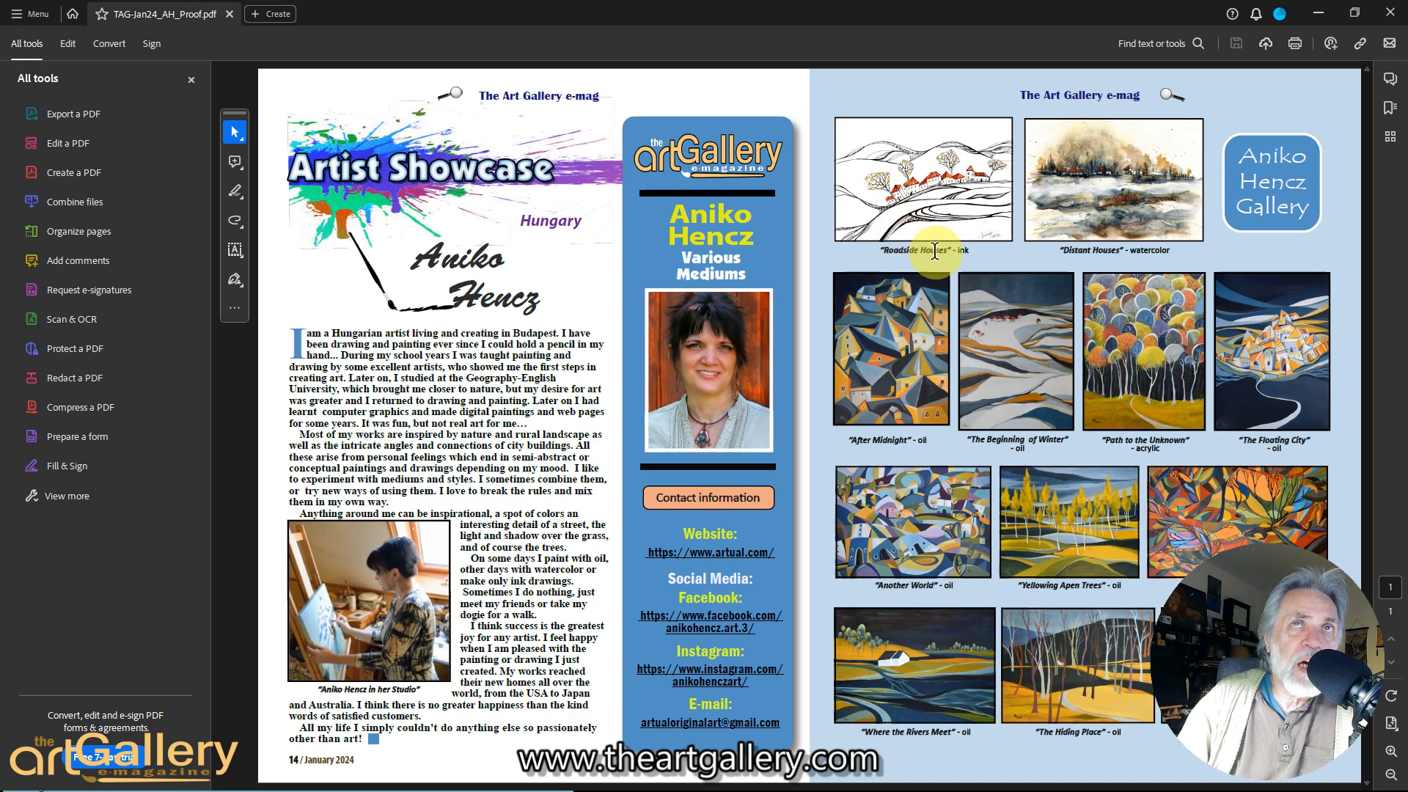
pyautogui.moveTo(1024, 560)
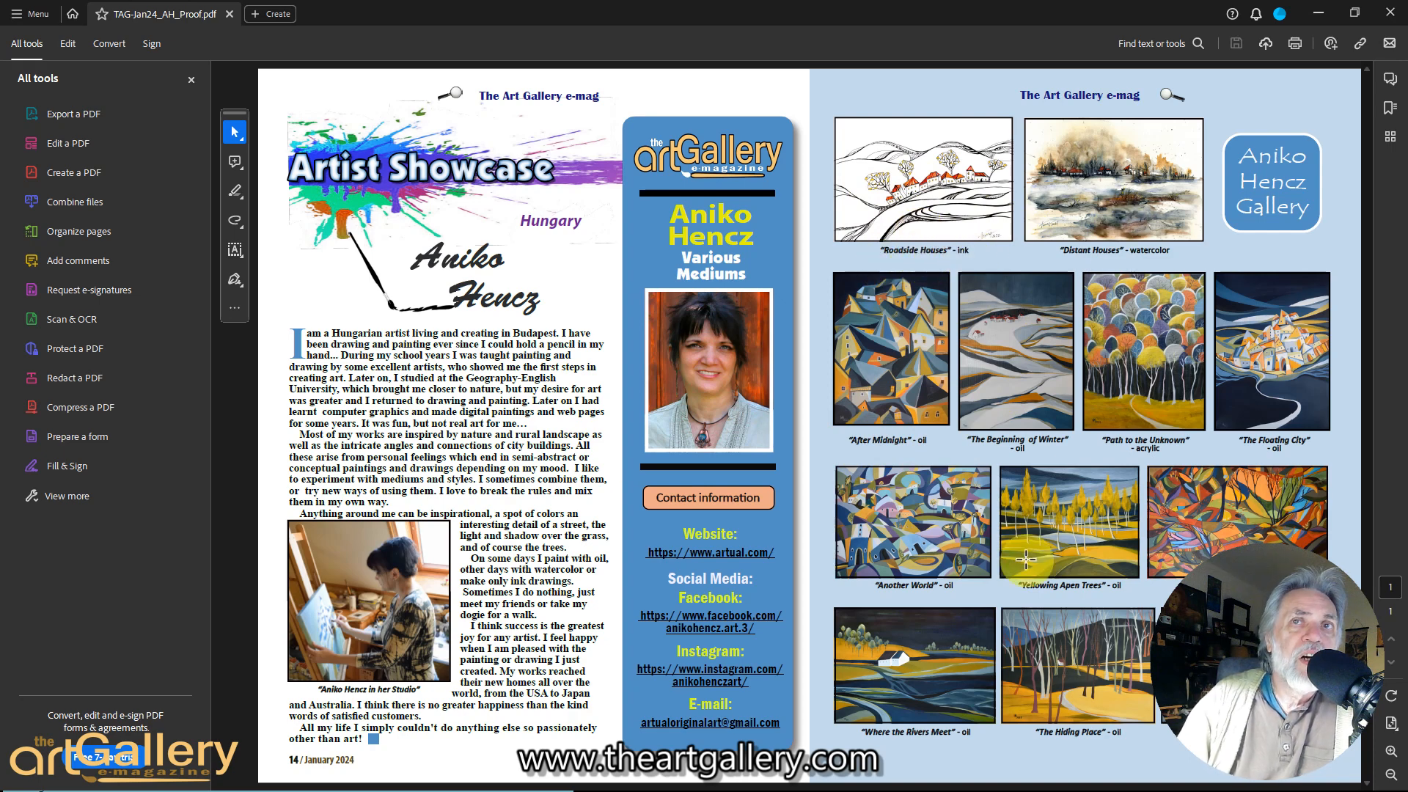
pyautogui.moveTo(991, 600)
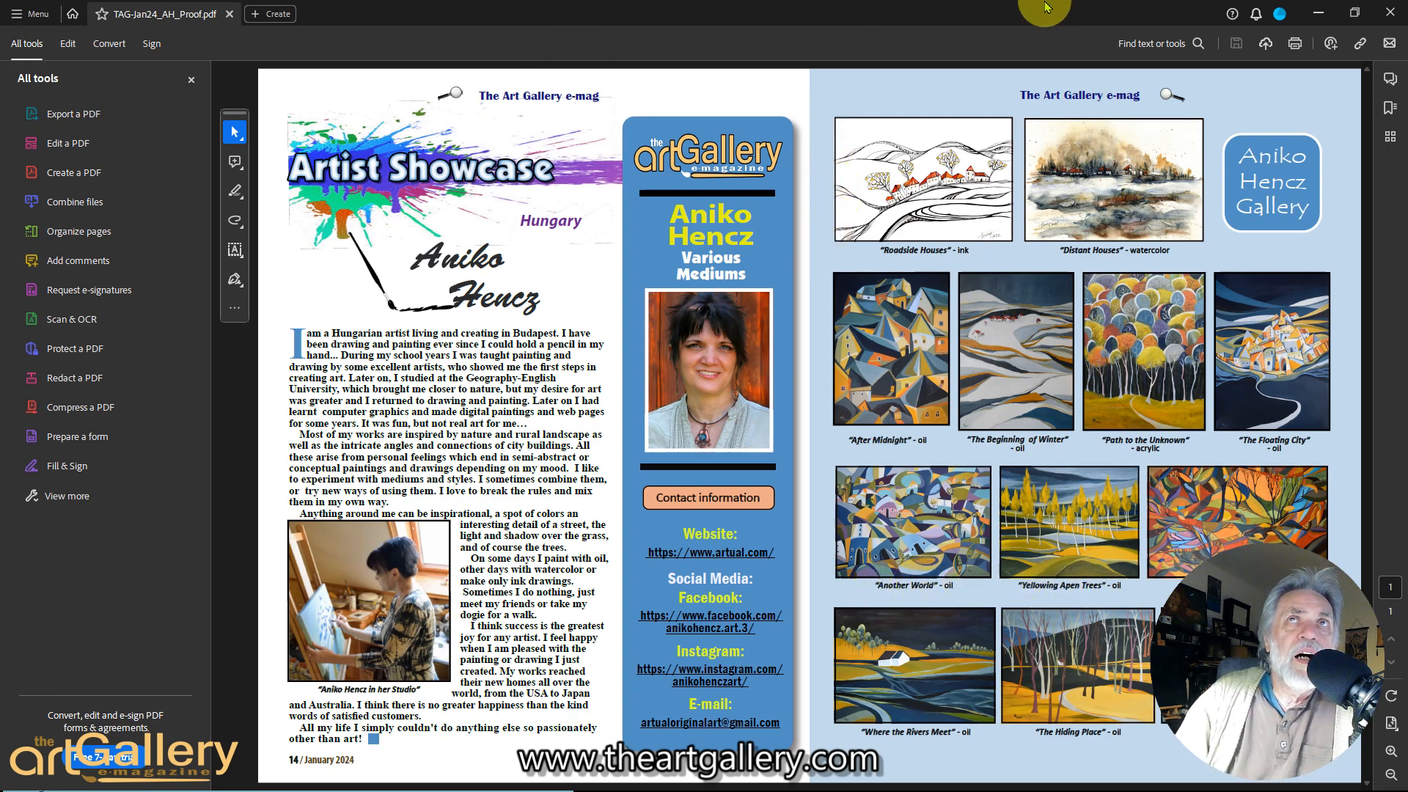
pyautogui.moveTo(668, 283)
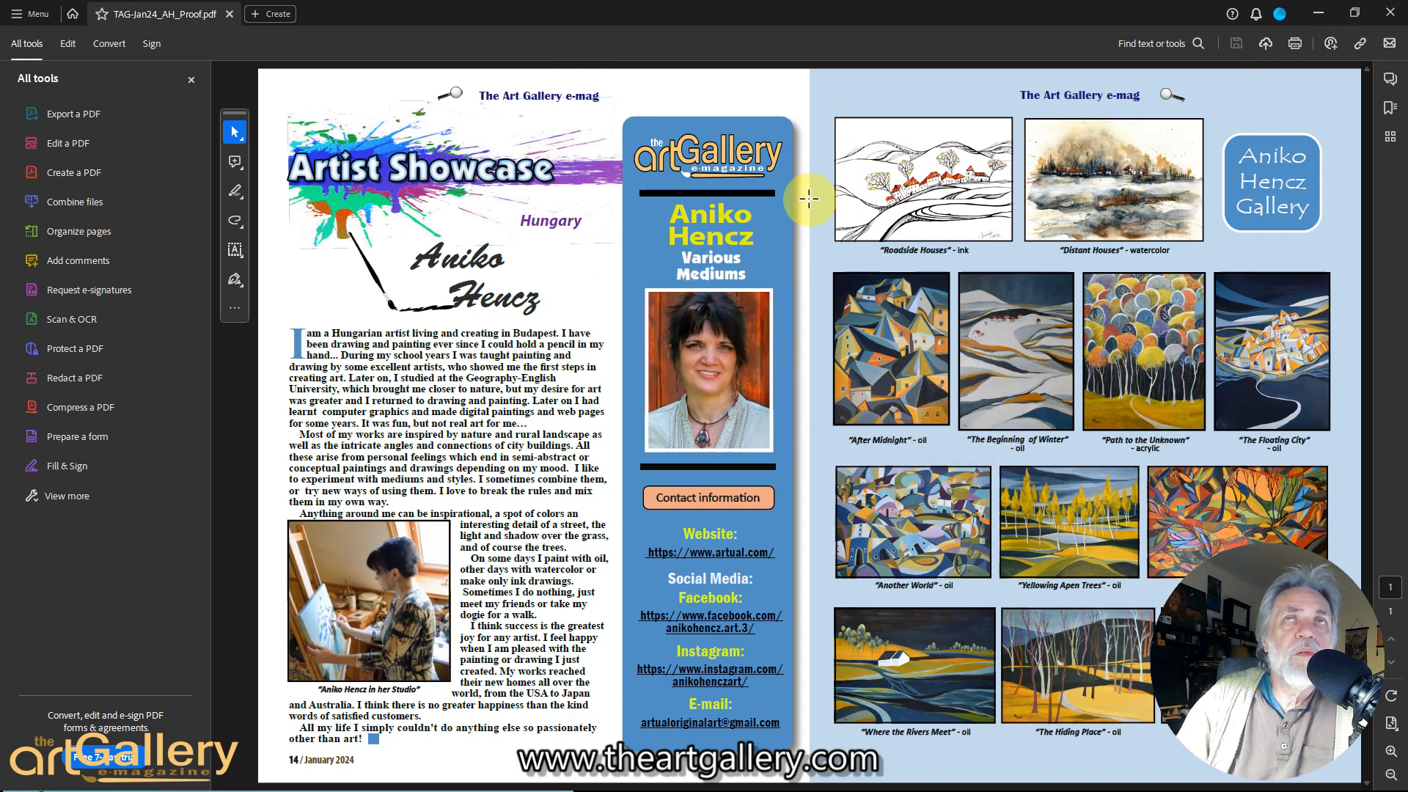
pyautogui.moveTo(1147, 68)
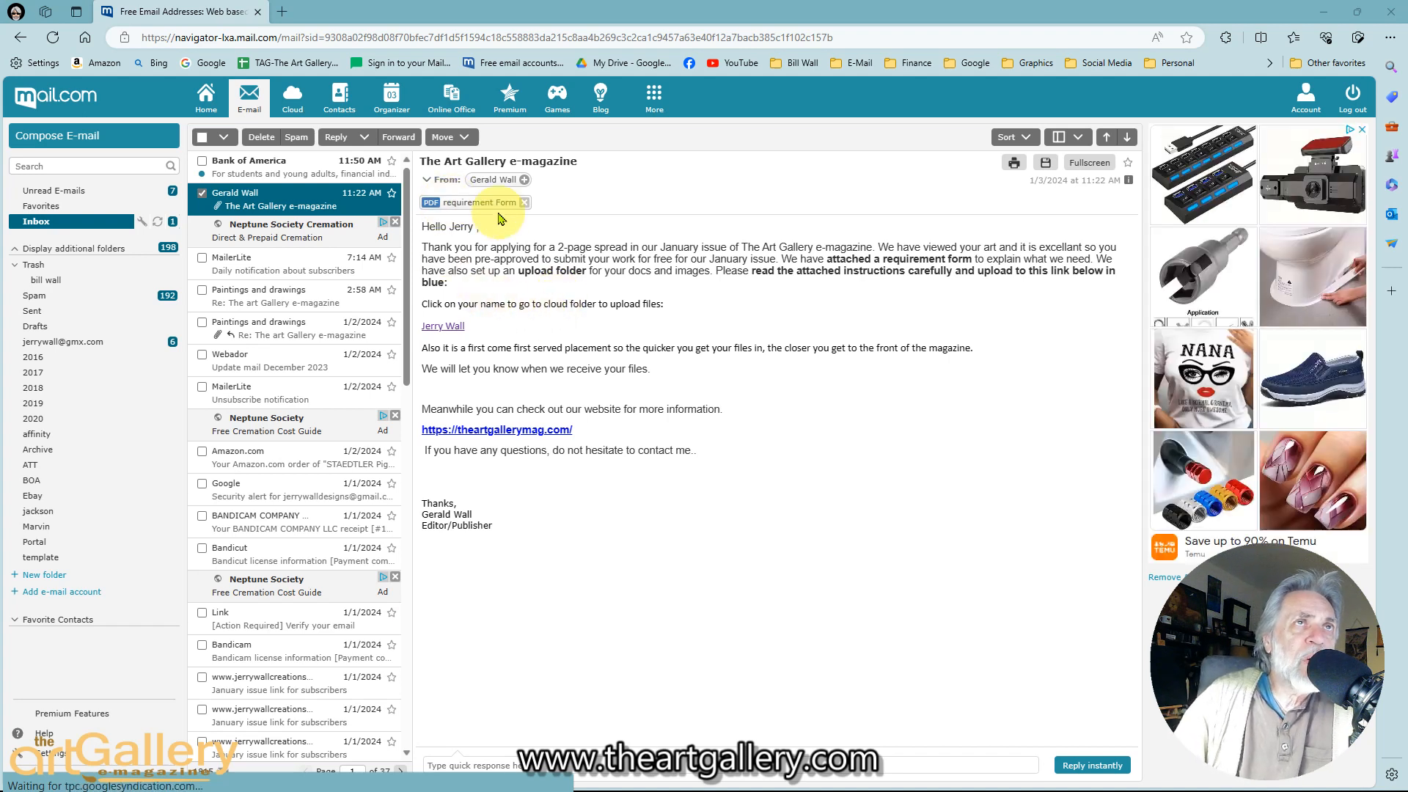
pyautogui.moveTo(476, 203)
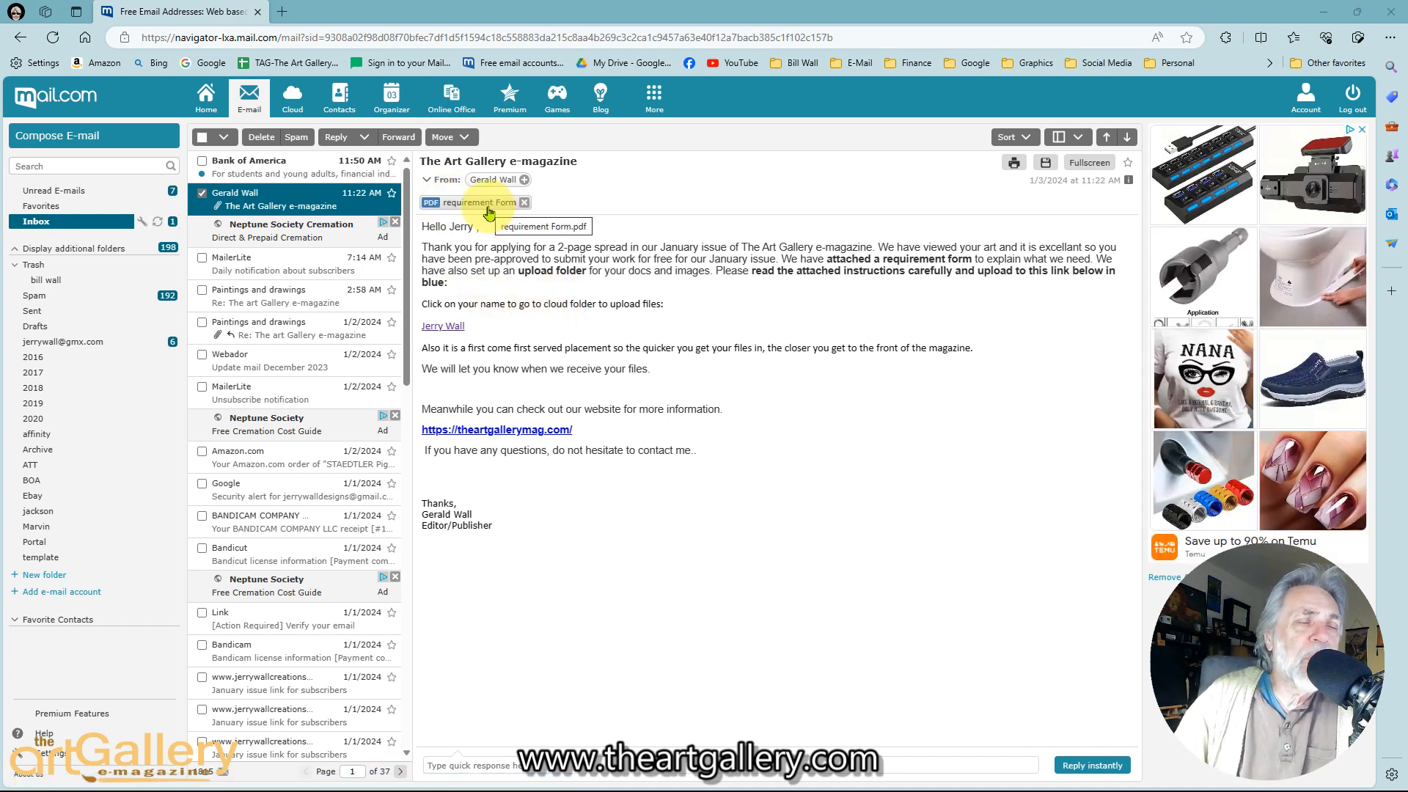
pyautogui.moveTo(408, 245)
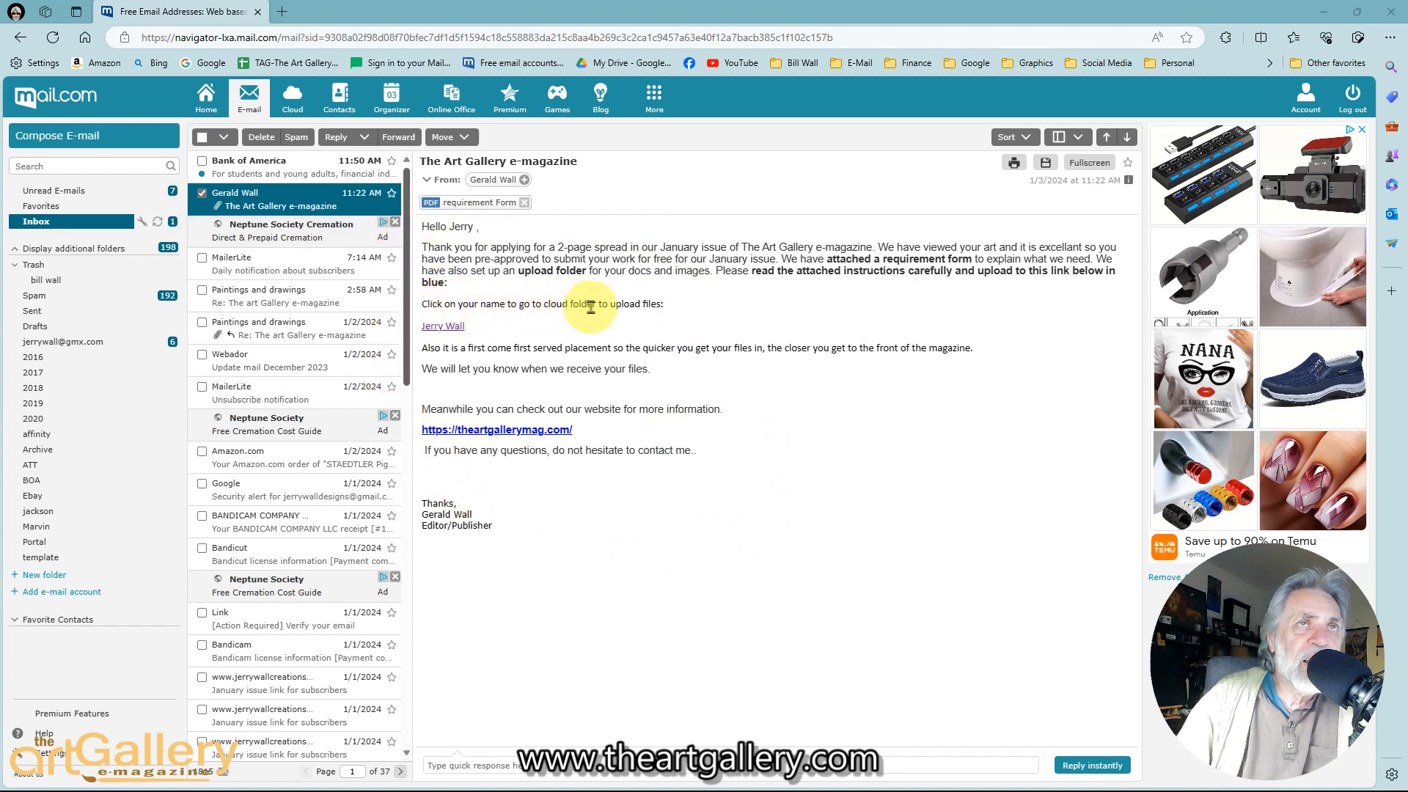
pyautogui.moveTo(649, 305)
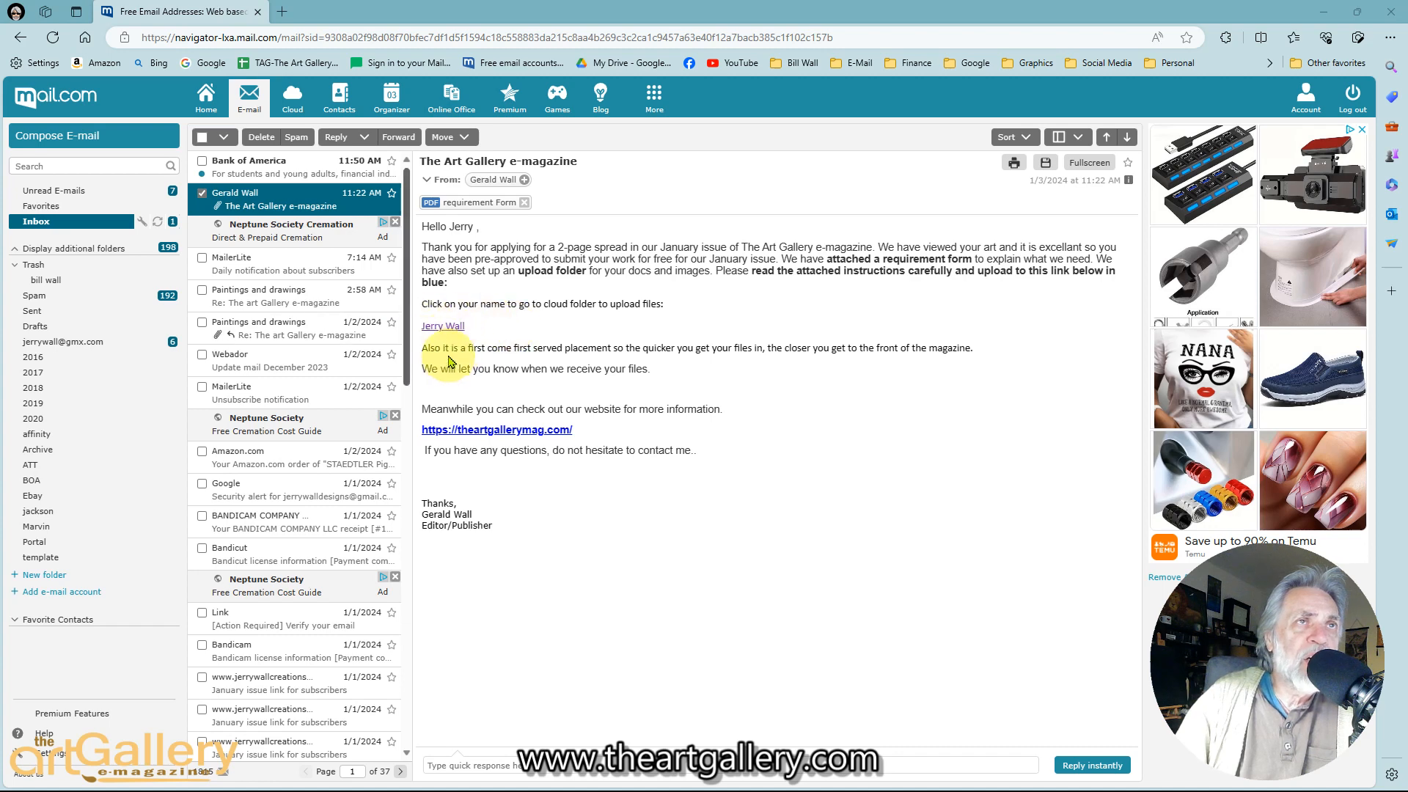
pyautogui.moveTo(443, 332)
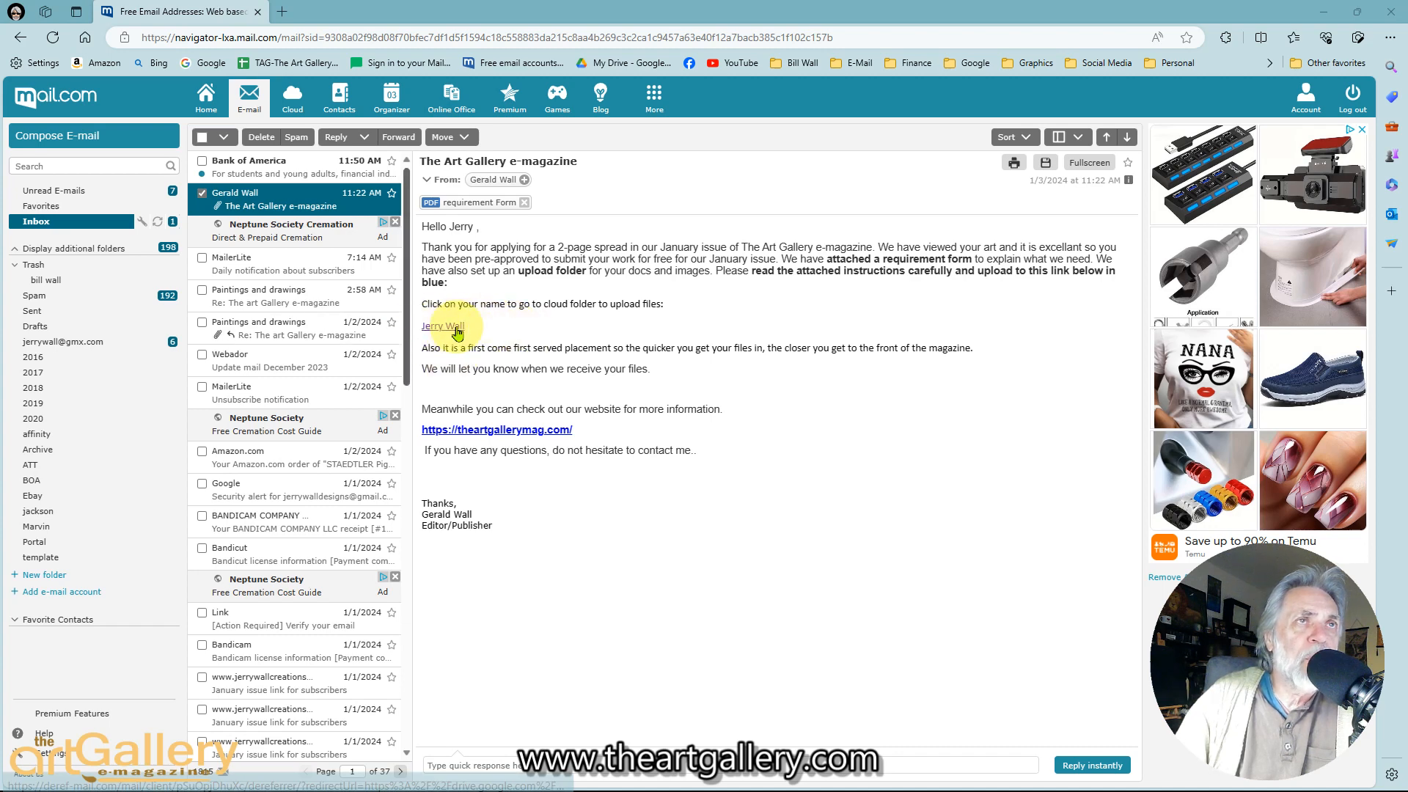
pyautogui.click(441, 325)
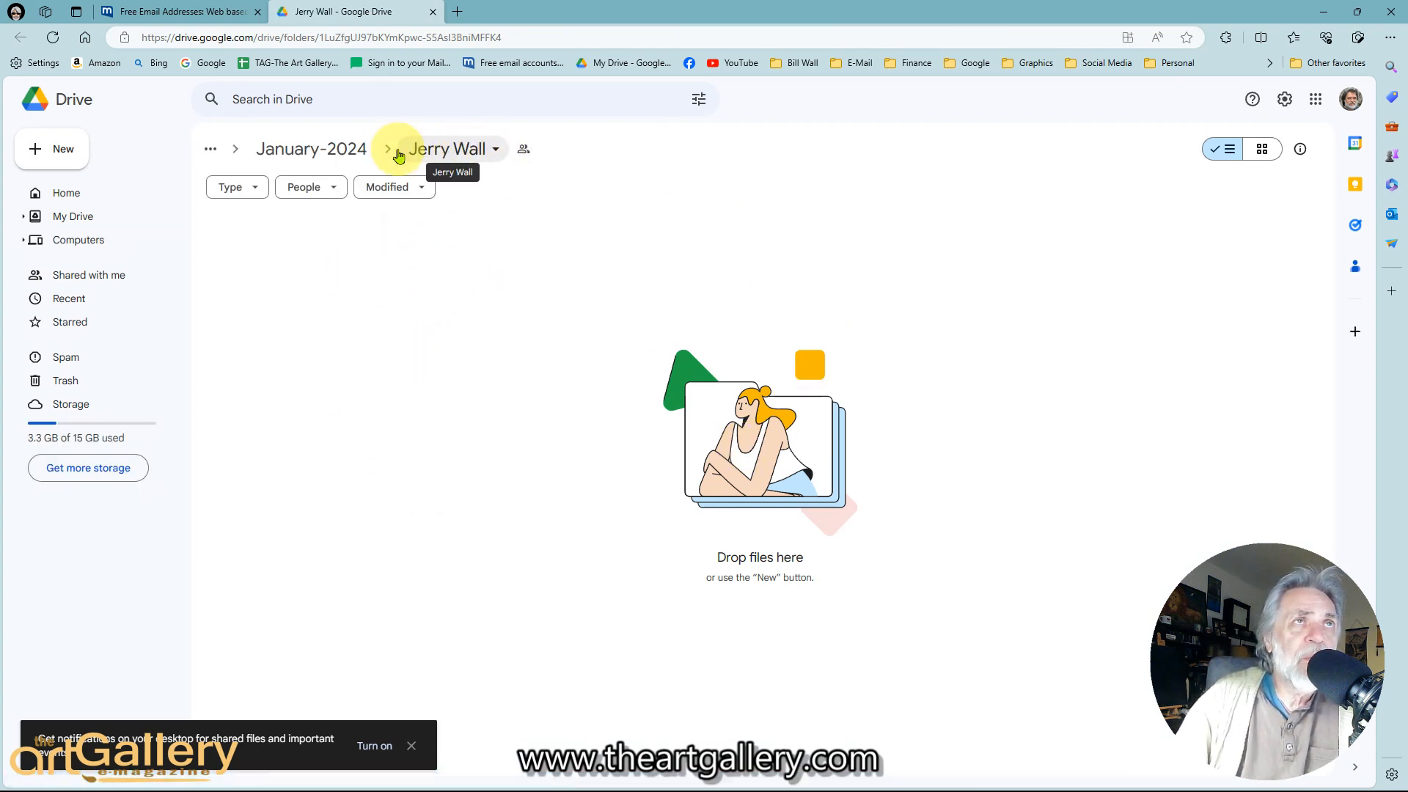
pyautogui.moveTo(460, 288)
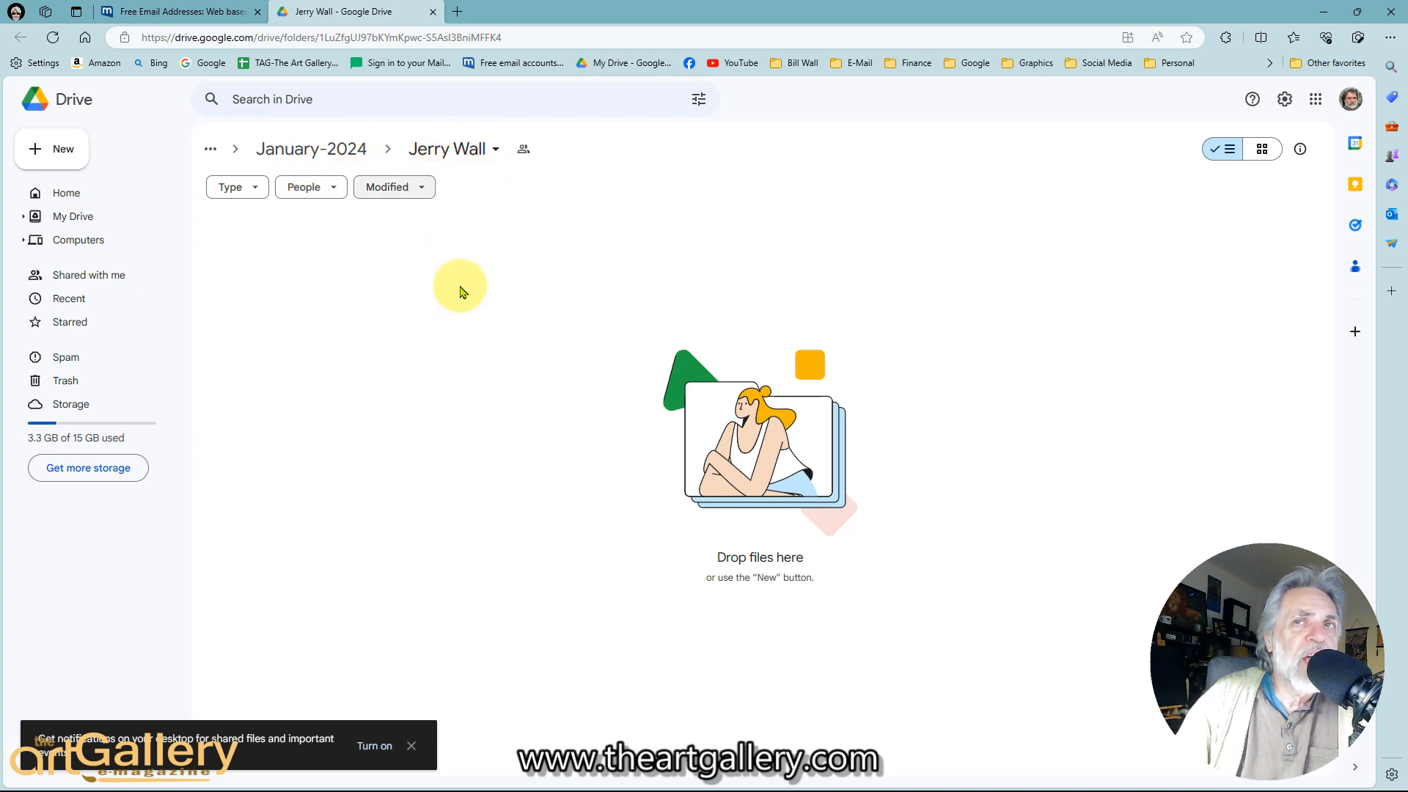
pyautogui.moveTo(452, 272)
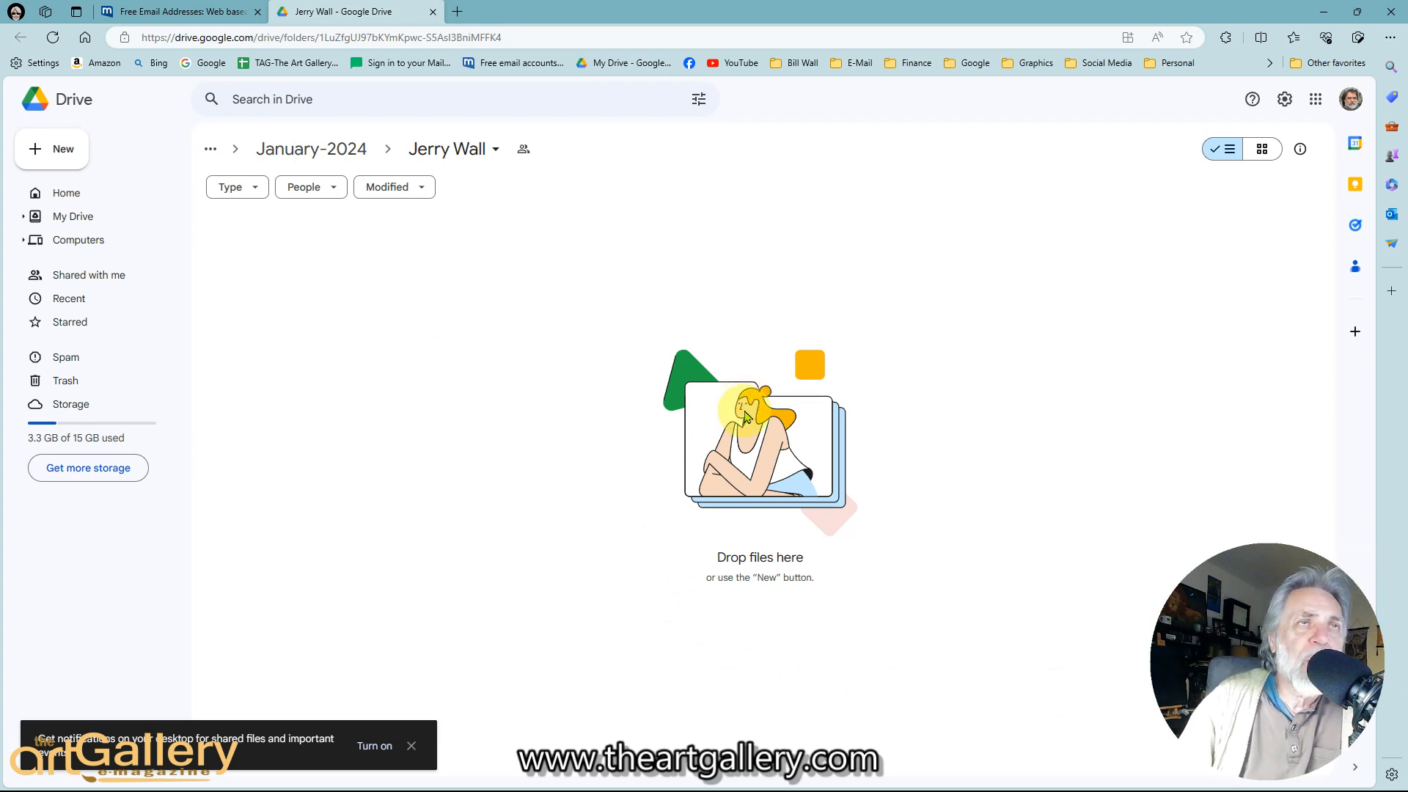
pyautogui.moveTo(360, 423)
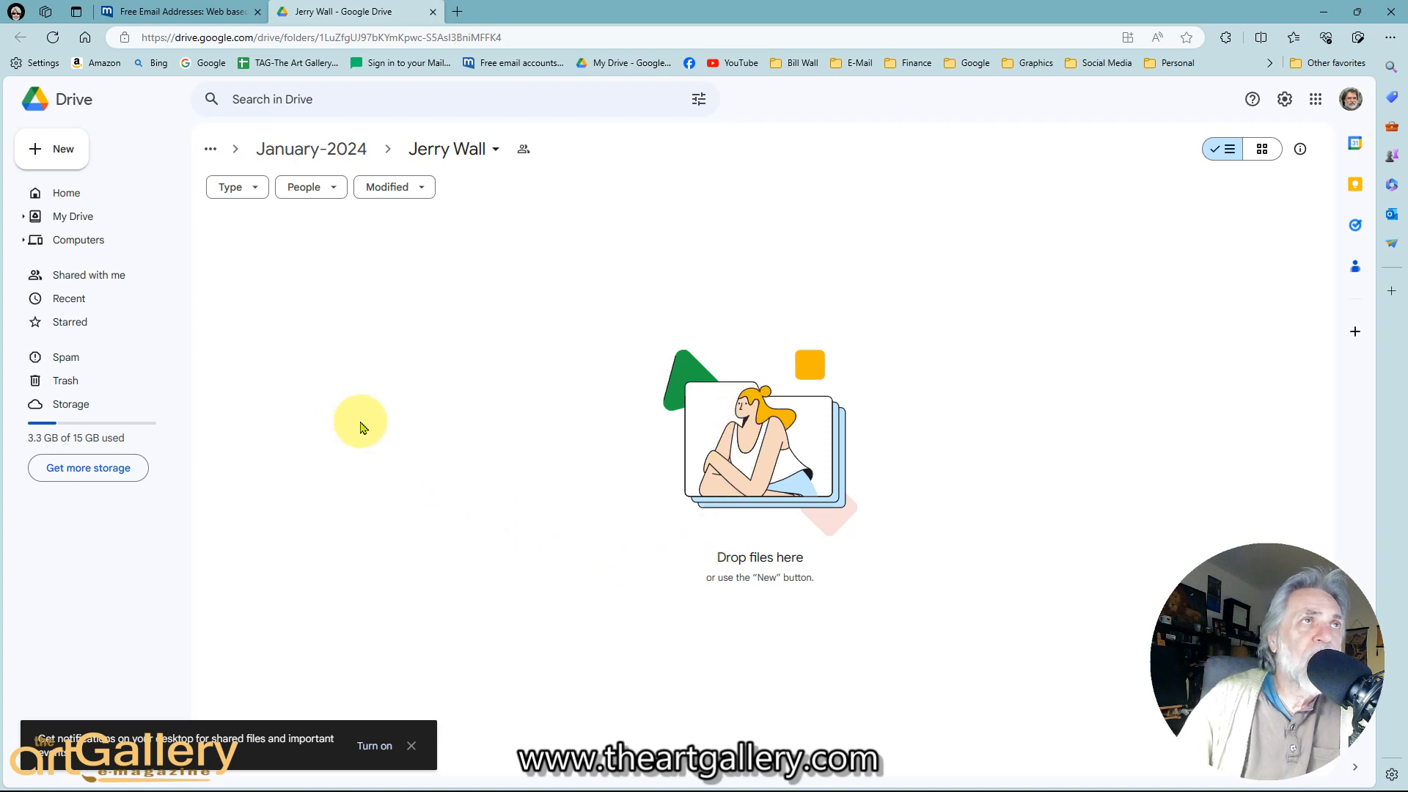
pyautogui.moveTo(89, 197)
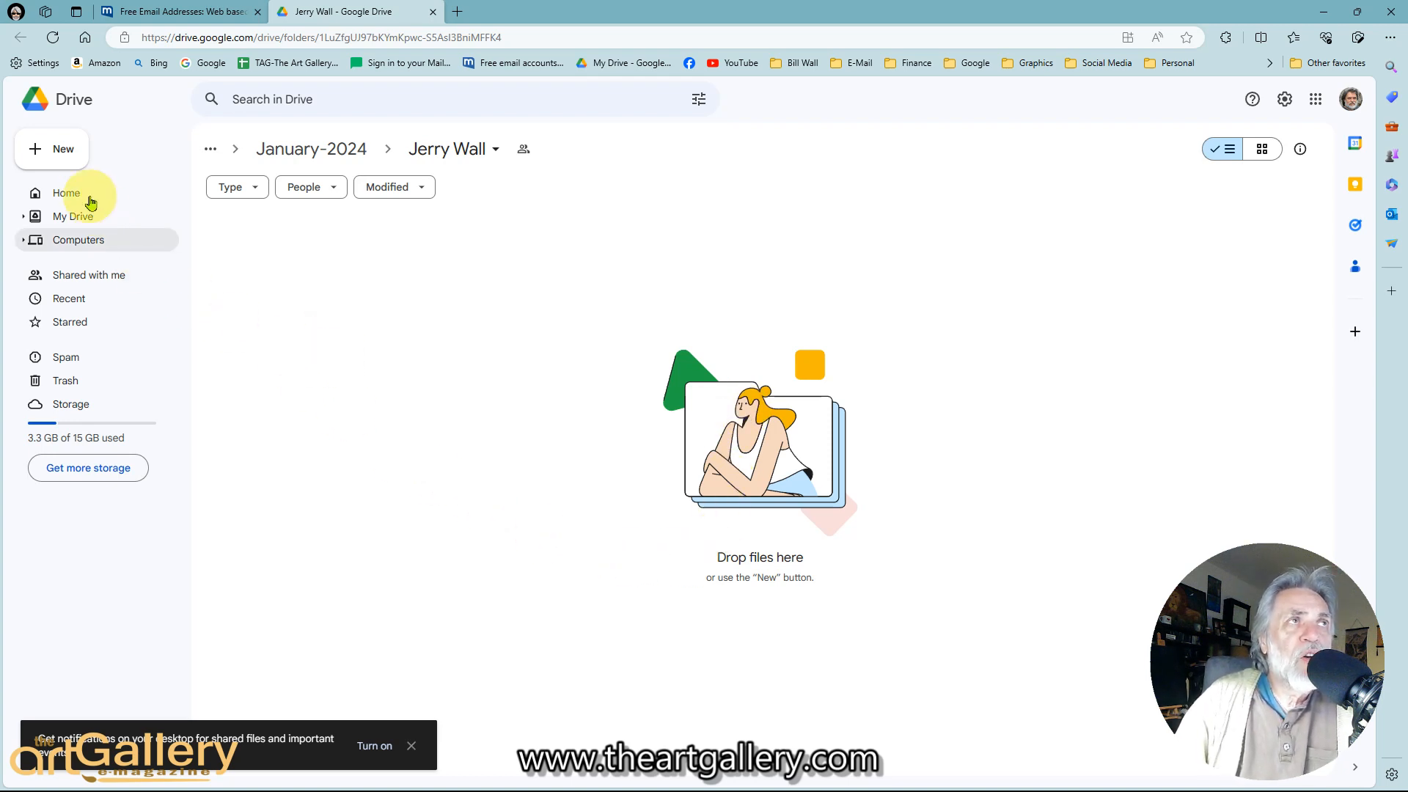
pyautogui.moveTo(63, 149)
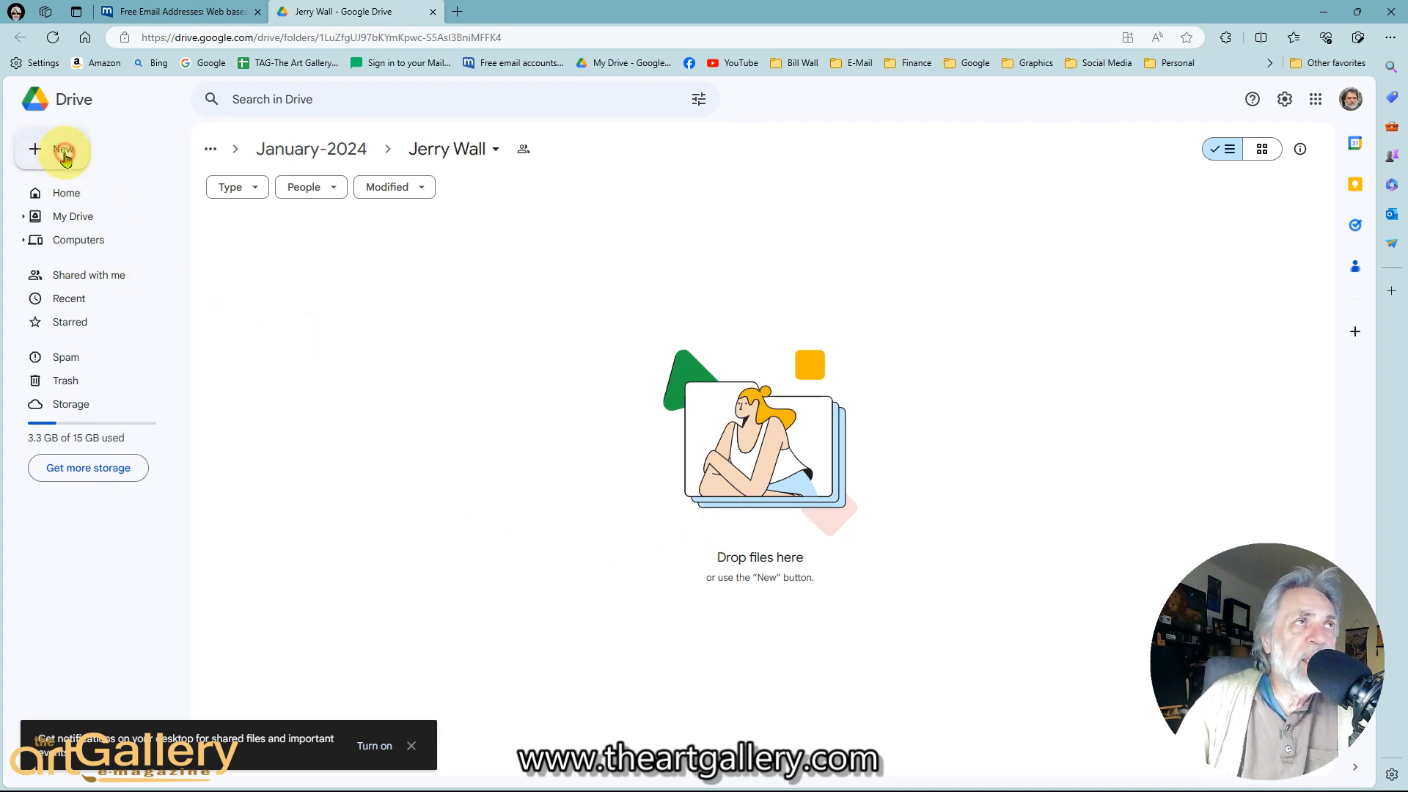
pyautogui.click(57, 149)
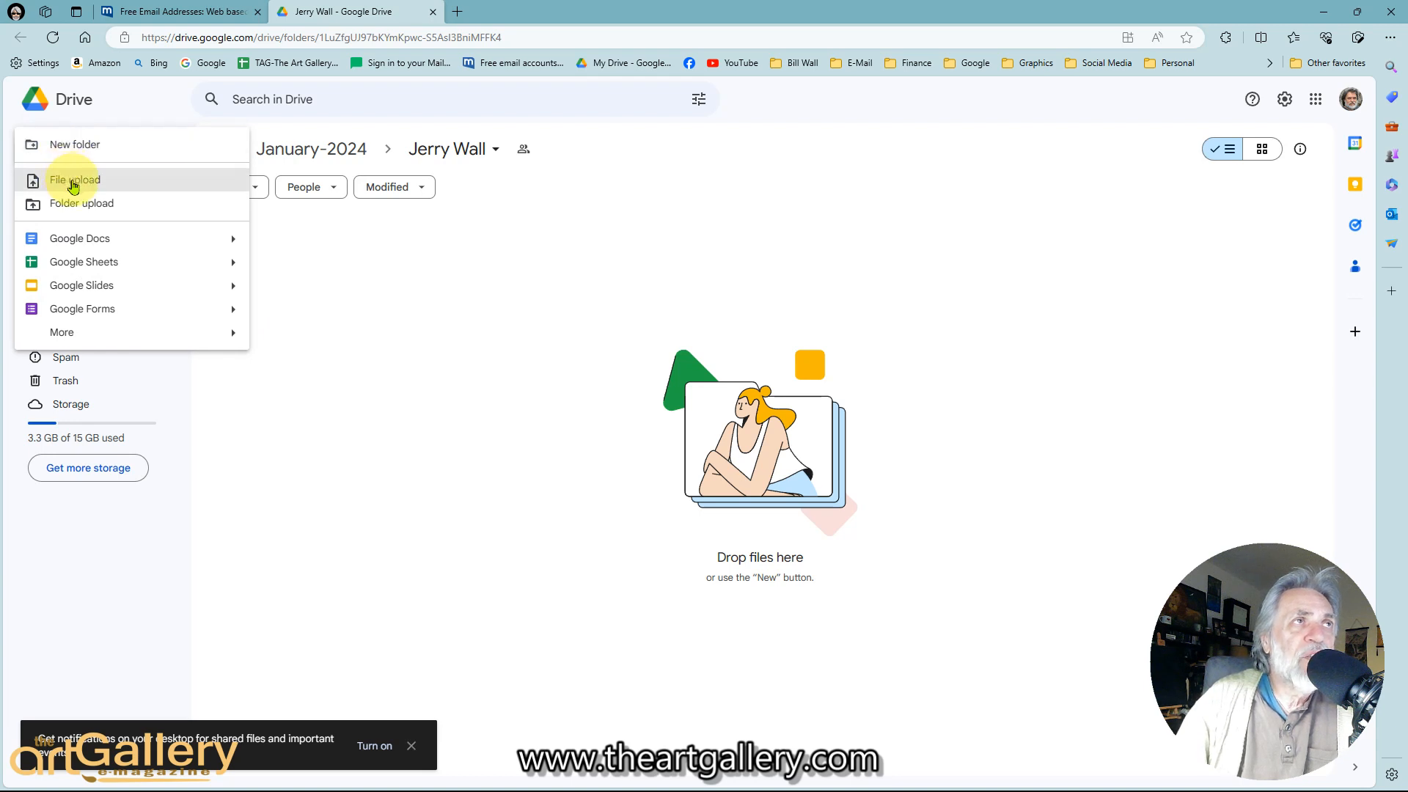
pyautogui.click(75, 179)
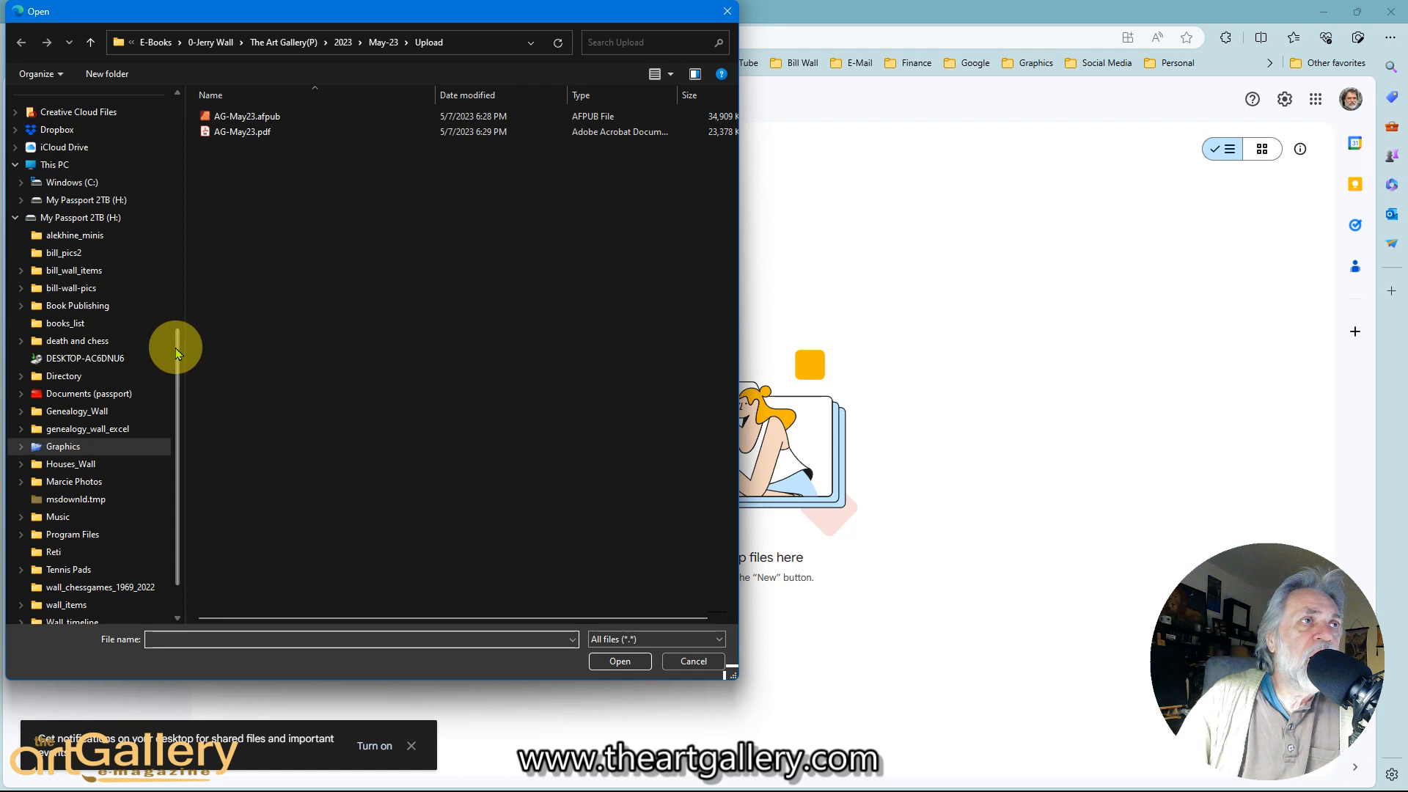
pyautogui.scroll(-3)
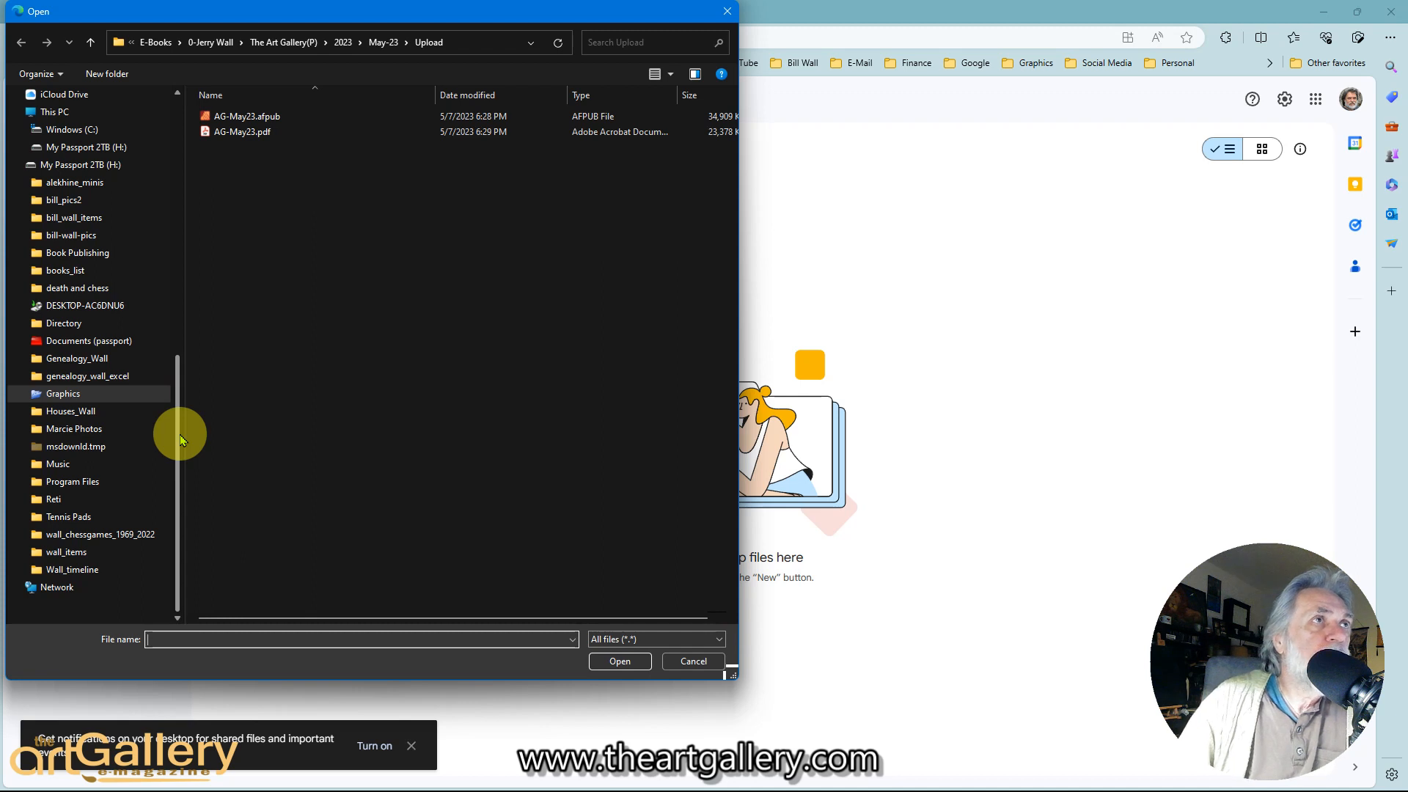
pyautogui.scroll(3)
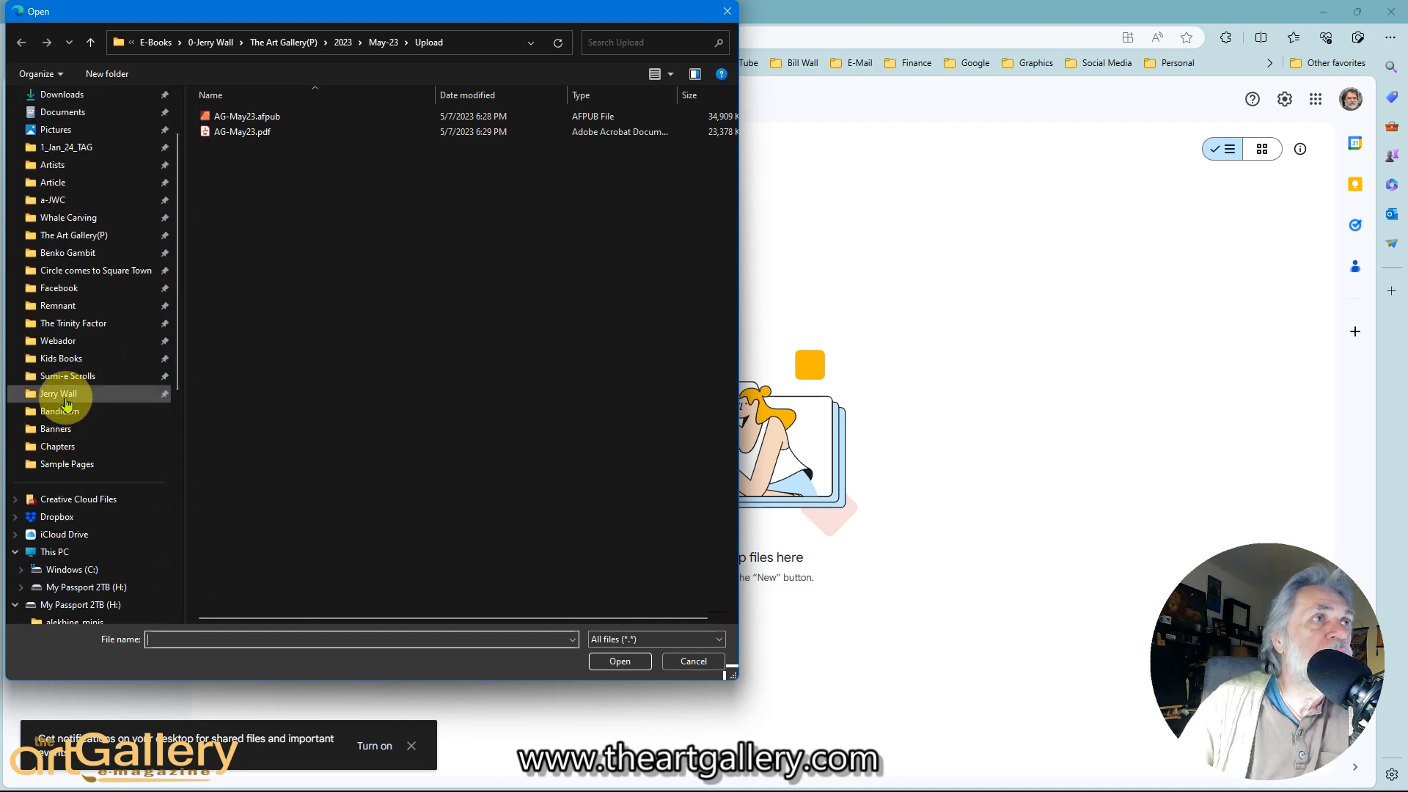
pyautogui.doubleClick(57, 393)
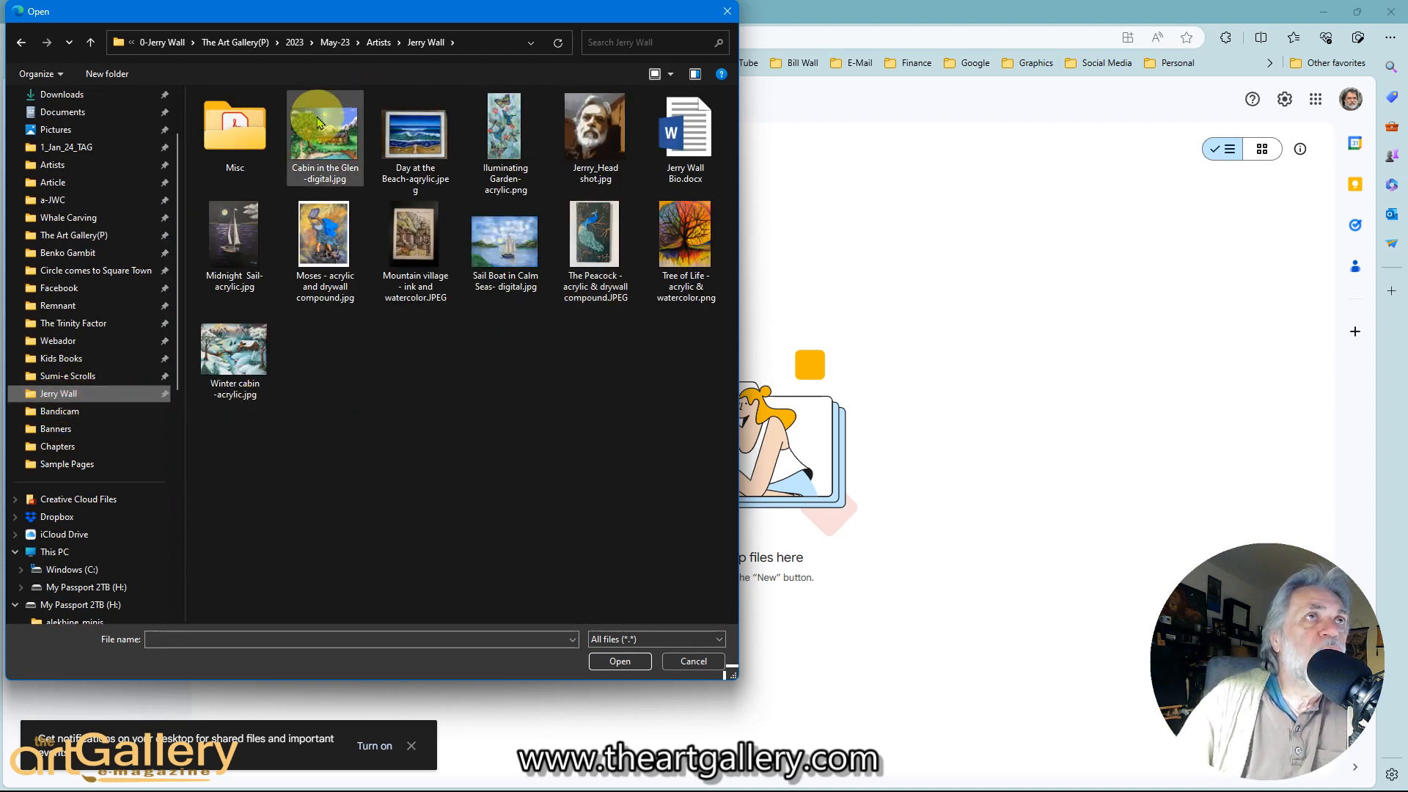
pyautogui.click(325, 124)
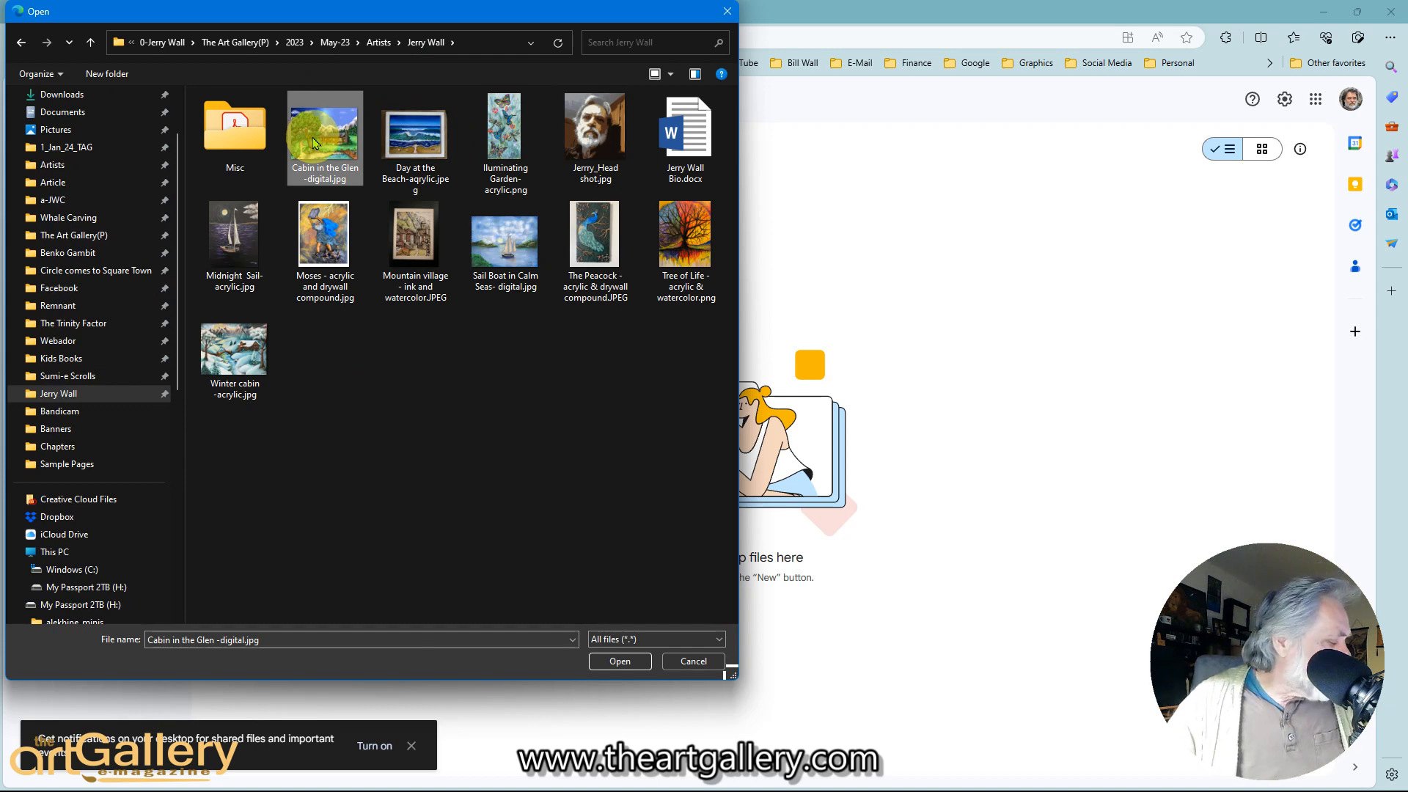
pyautogui.moveTo(684, 135)
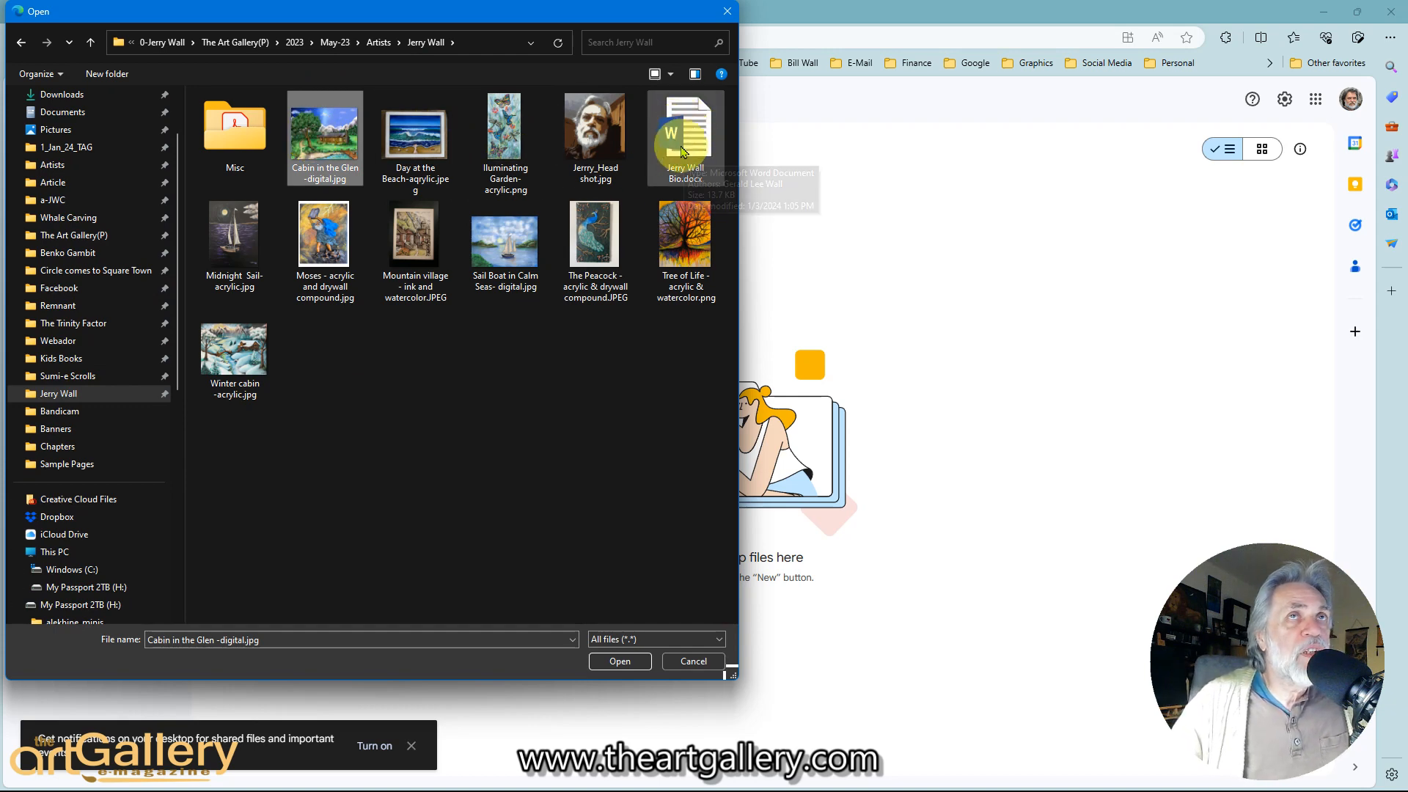
pyautogui.moveTo(235, 356)
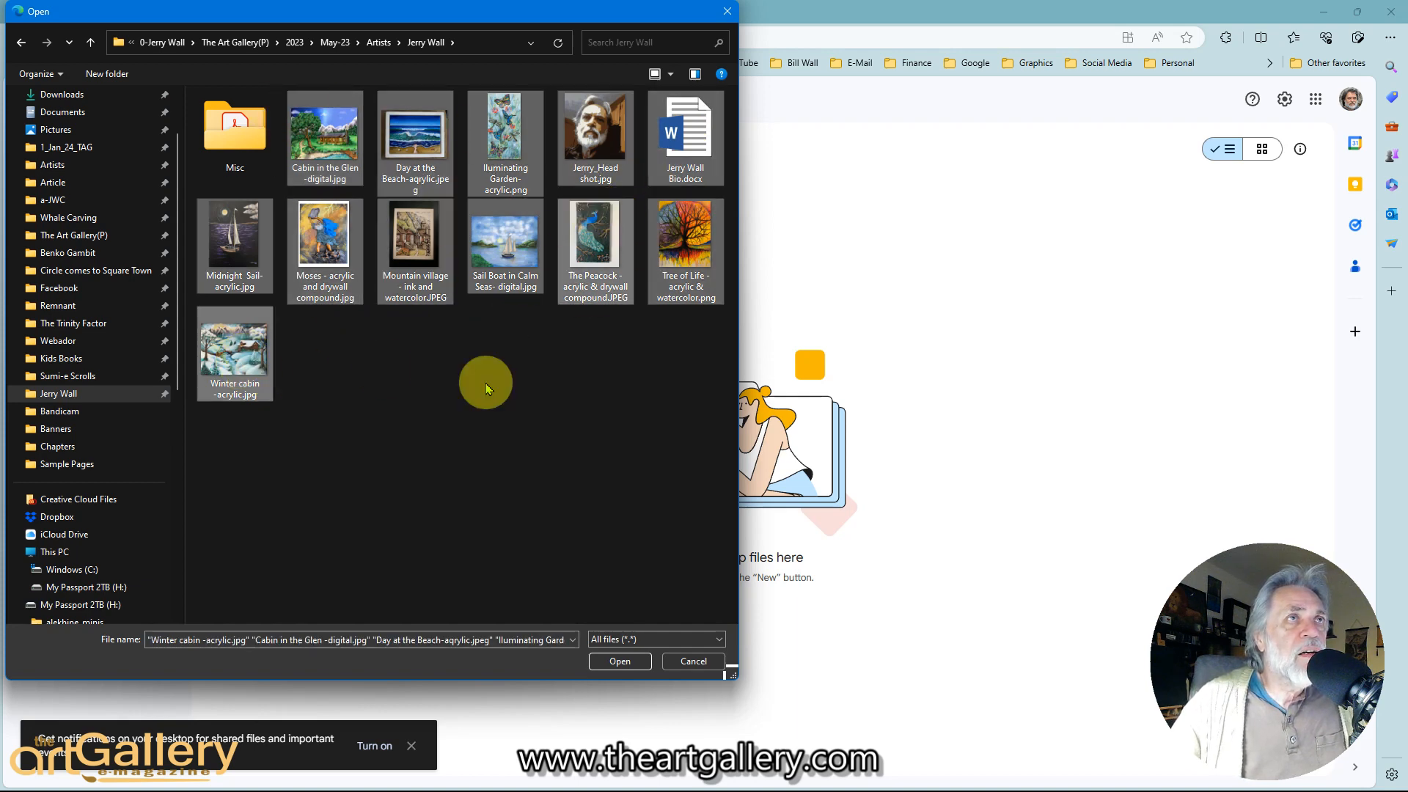
pyautogui.moveTo(447, 424)
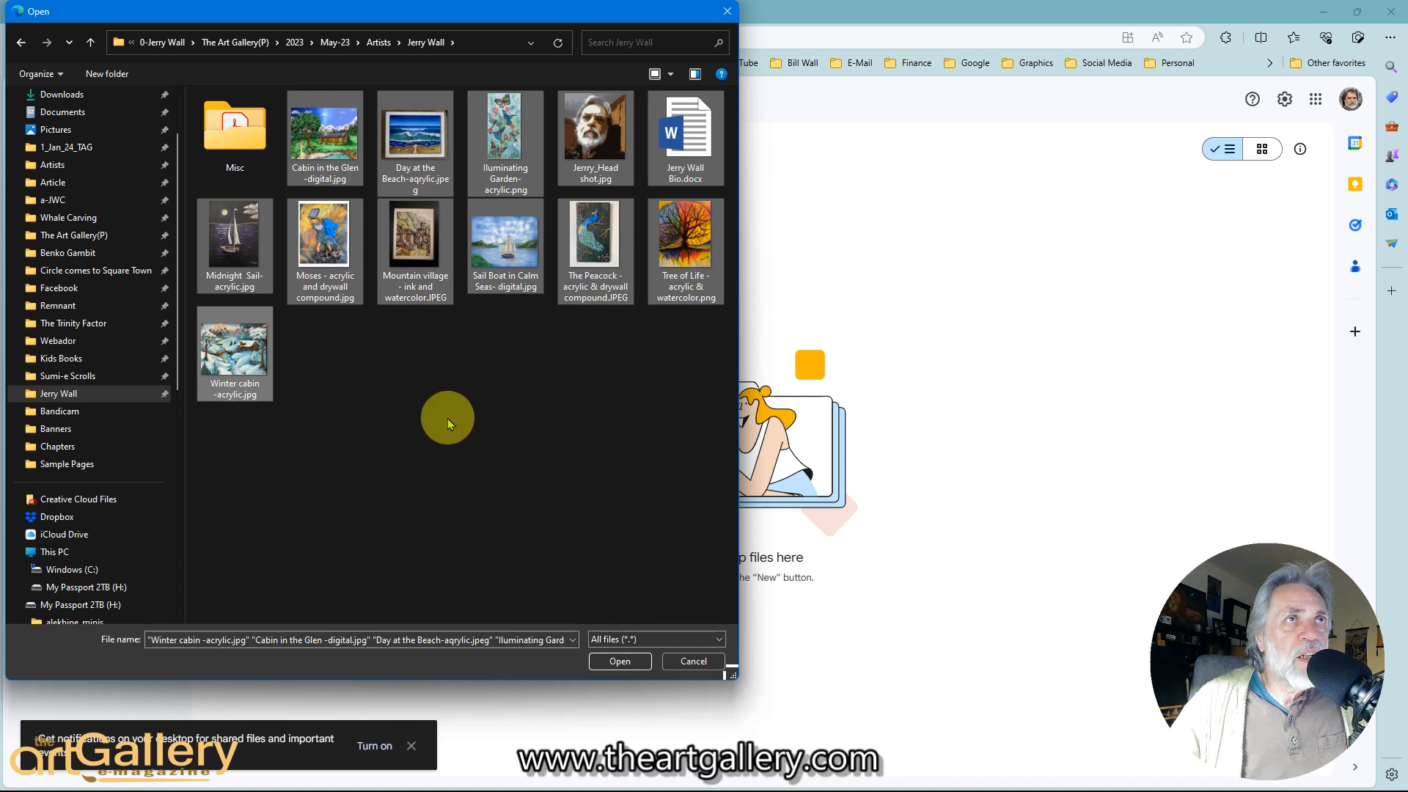
pyautogui.click(620, 661)
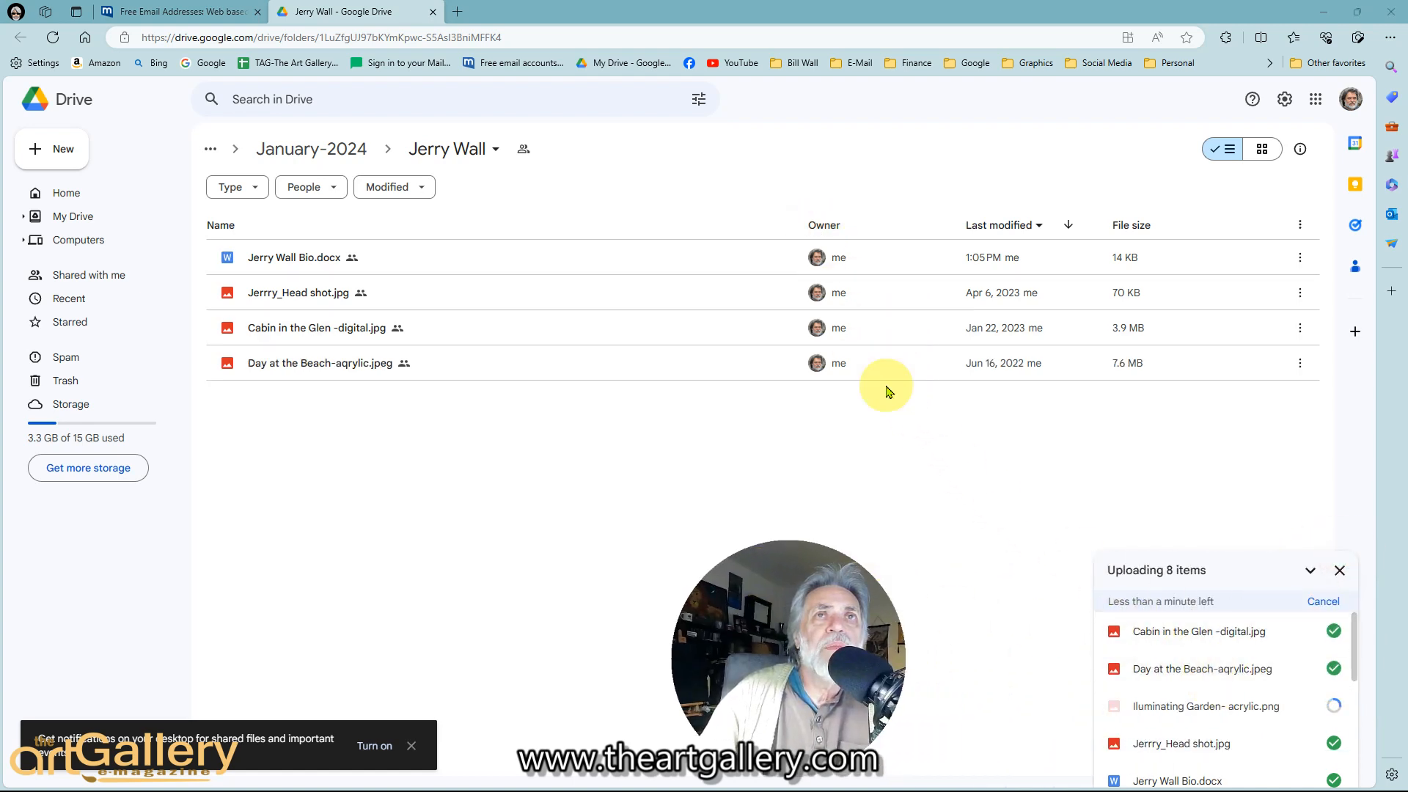
pyautogui.moveTo(879, 406)
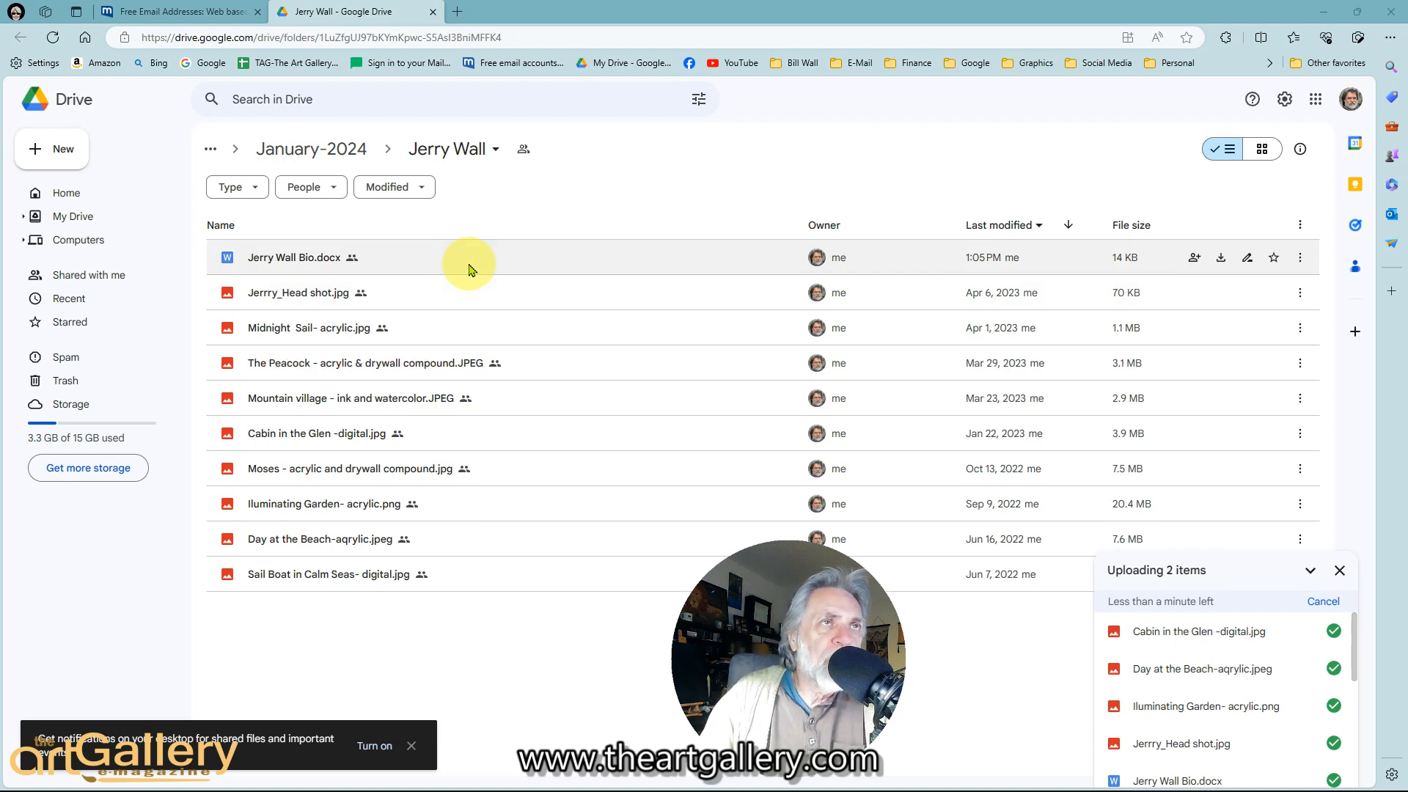
pyautogui.moveTo(440, 340)
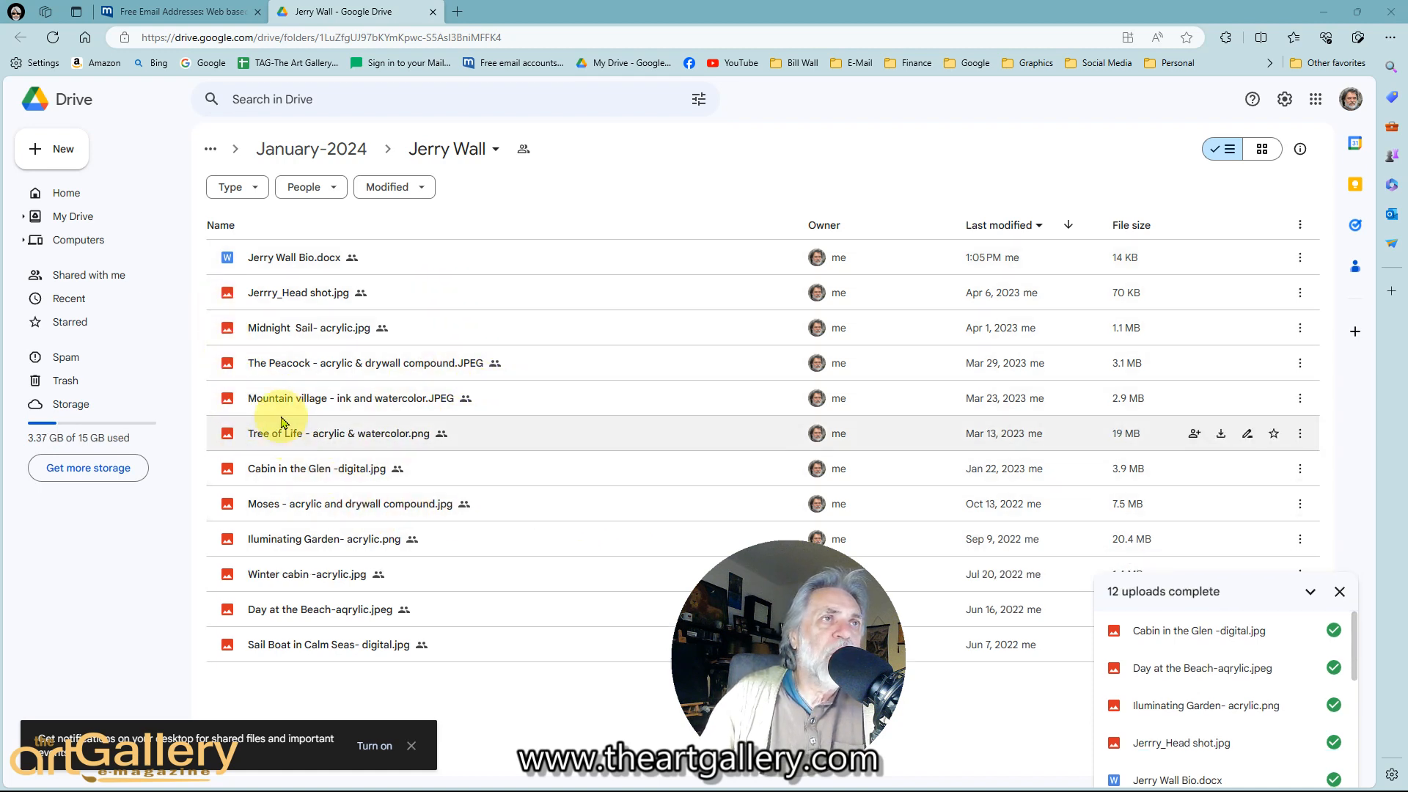
pyautogui.moveTo(404, 397)
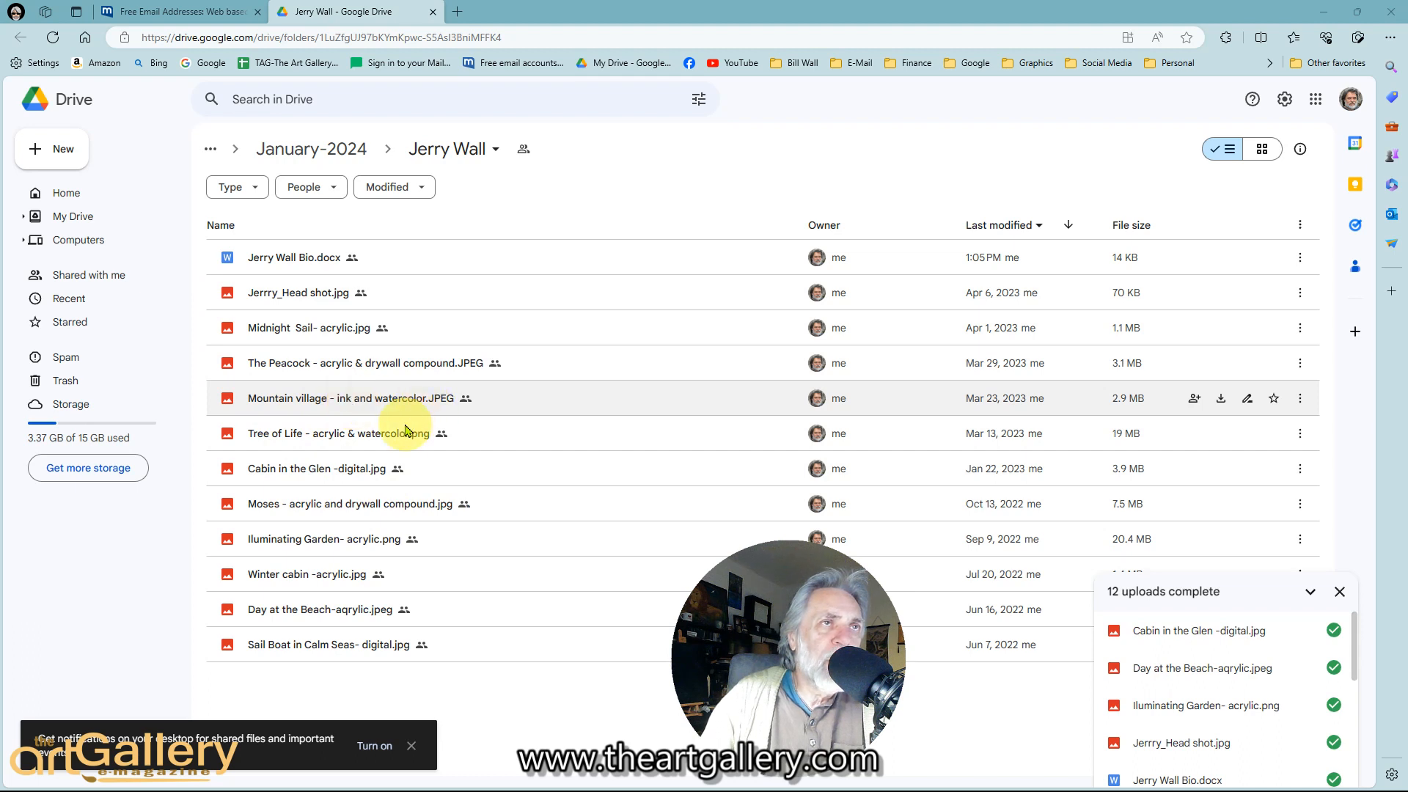
pyautogui.moveTo(405, 440)
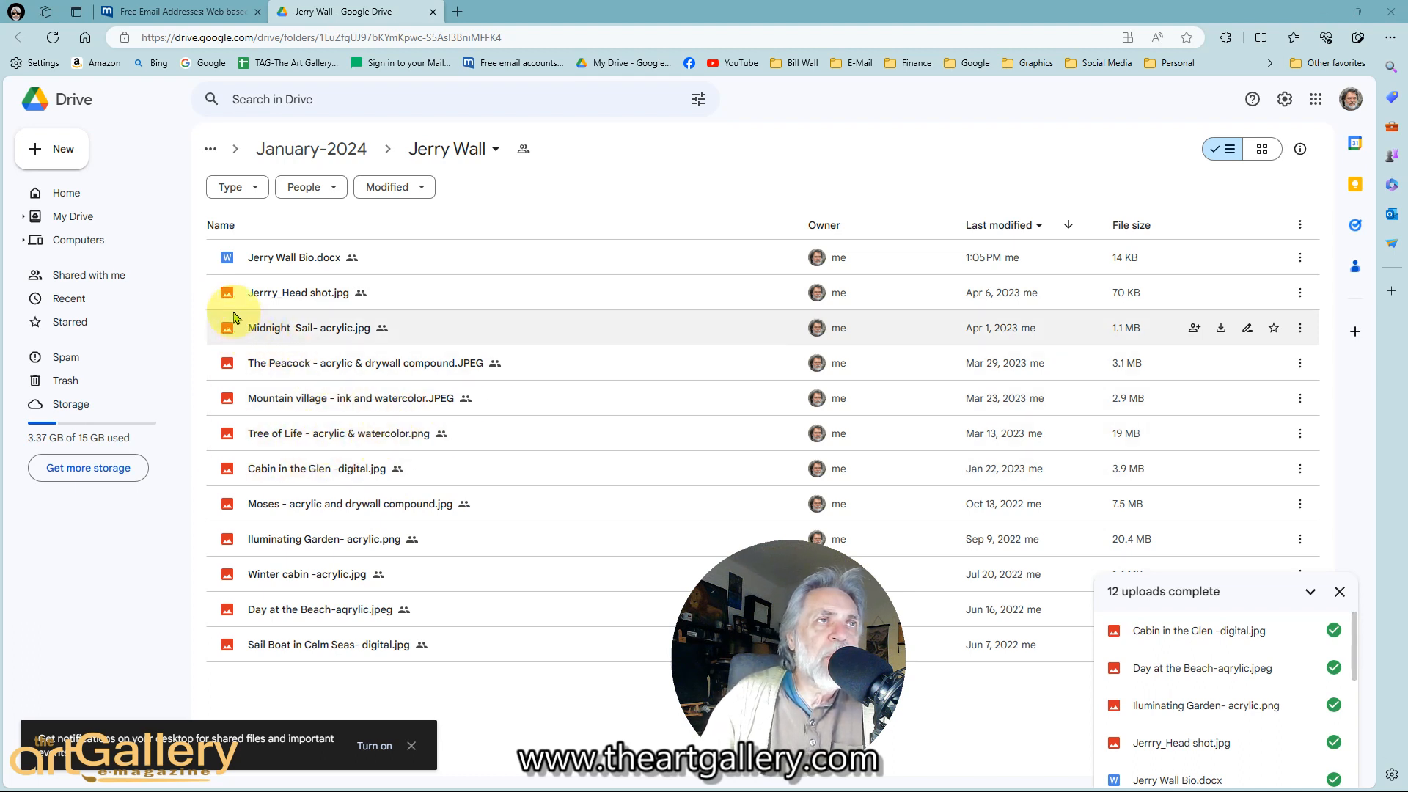
pyautogui.moveTo(279, 566)
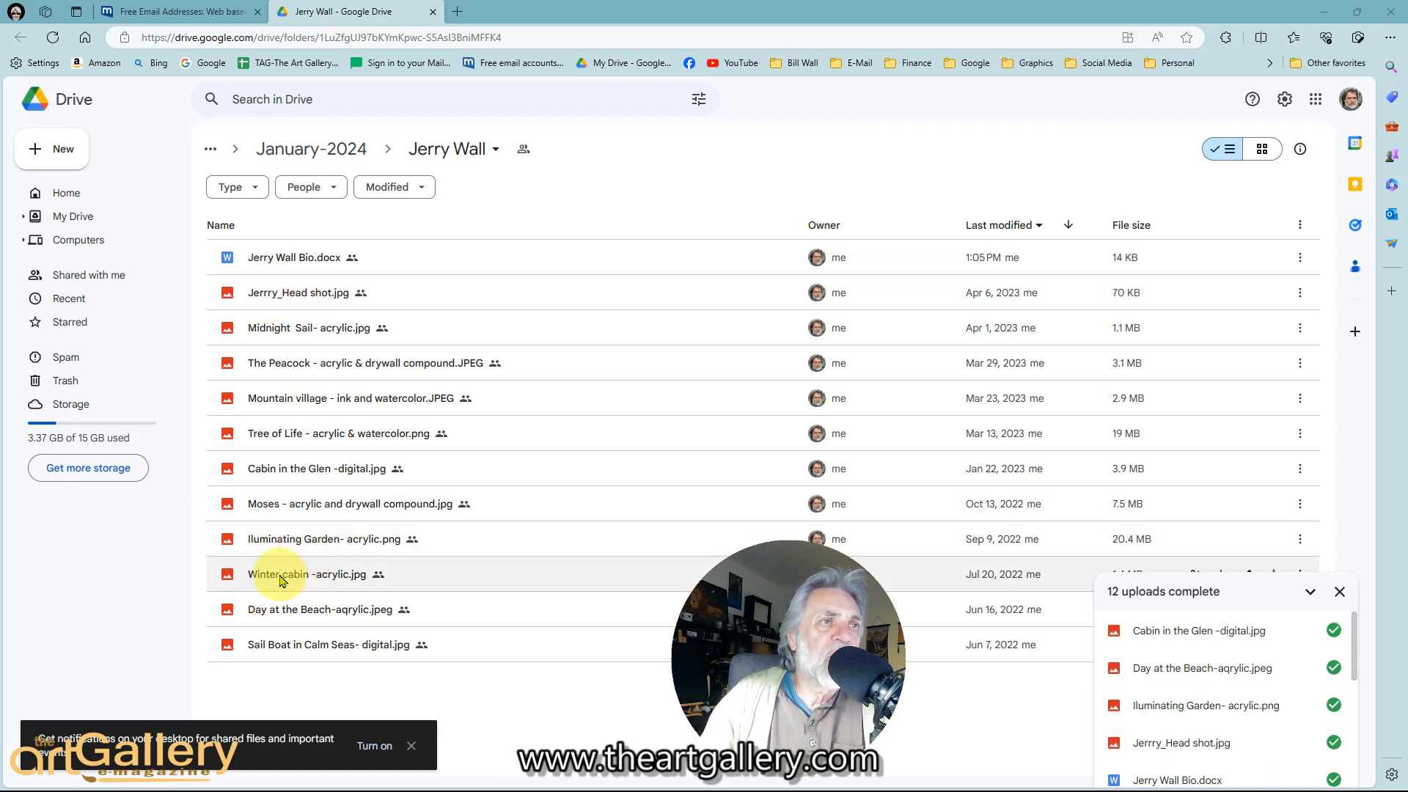
pyautogui.moveTo(324, 539)
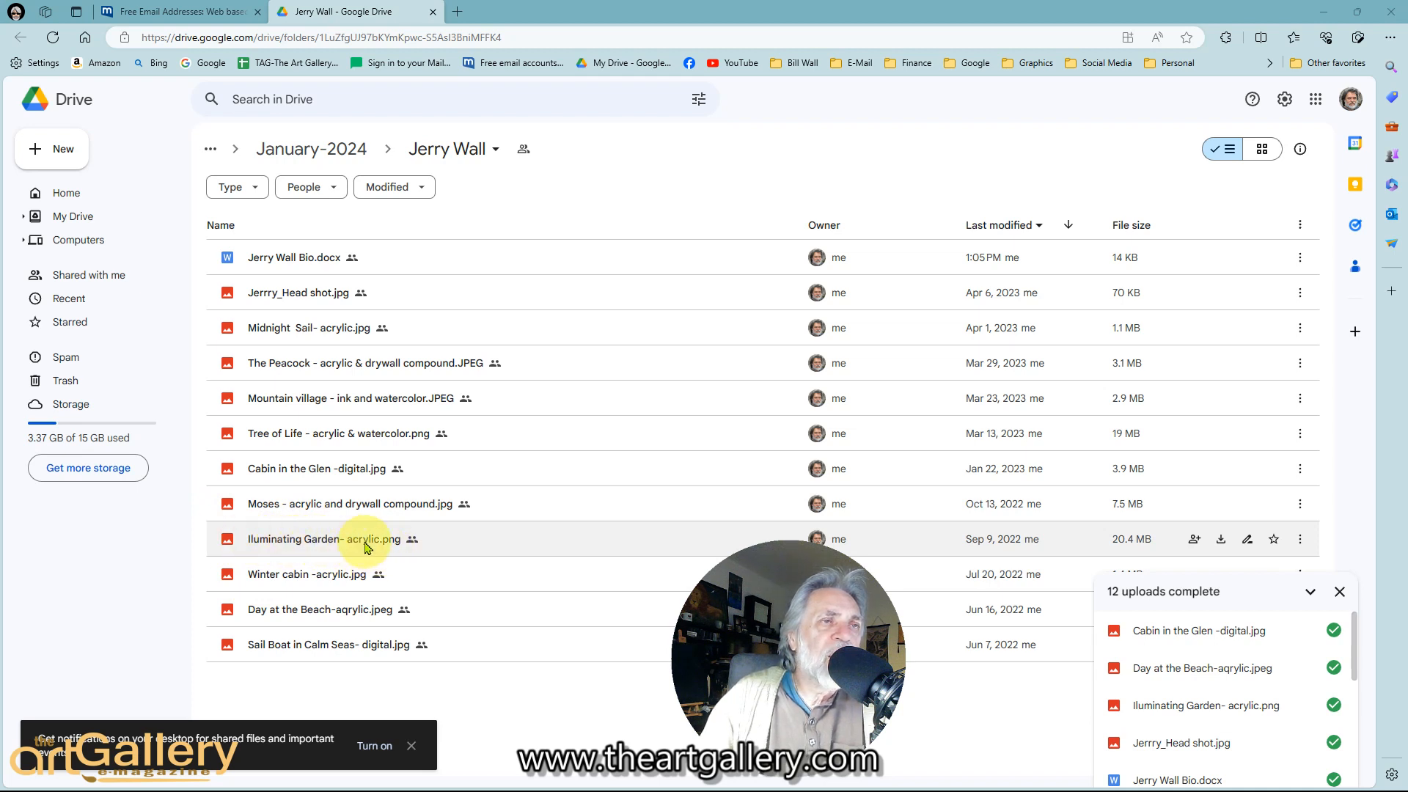
pyautogui.moveTo(351, 539)
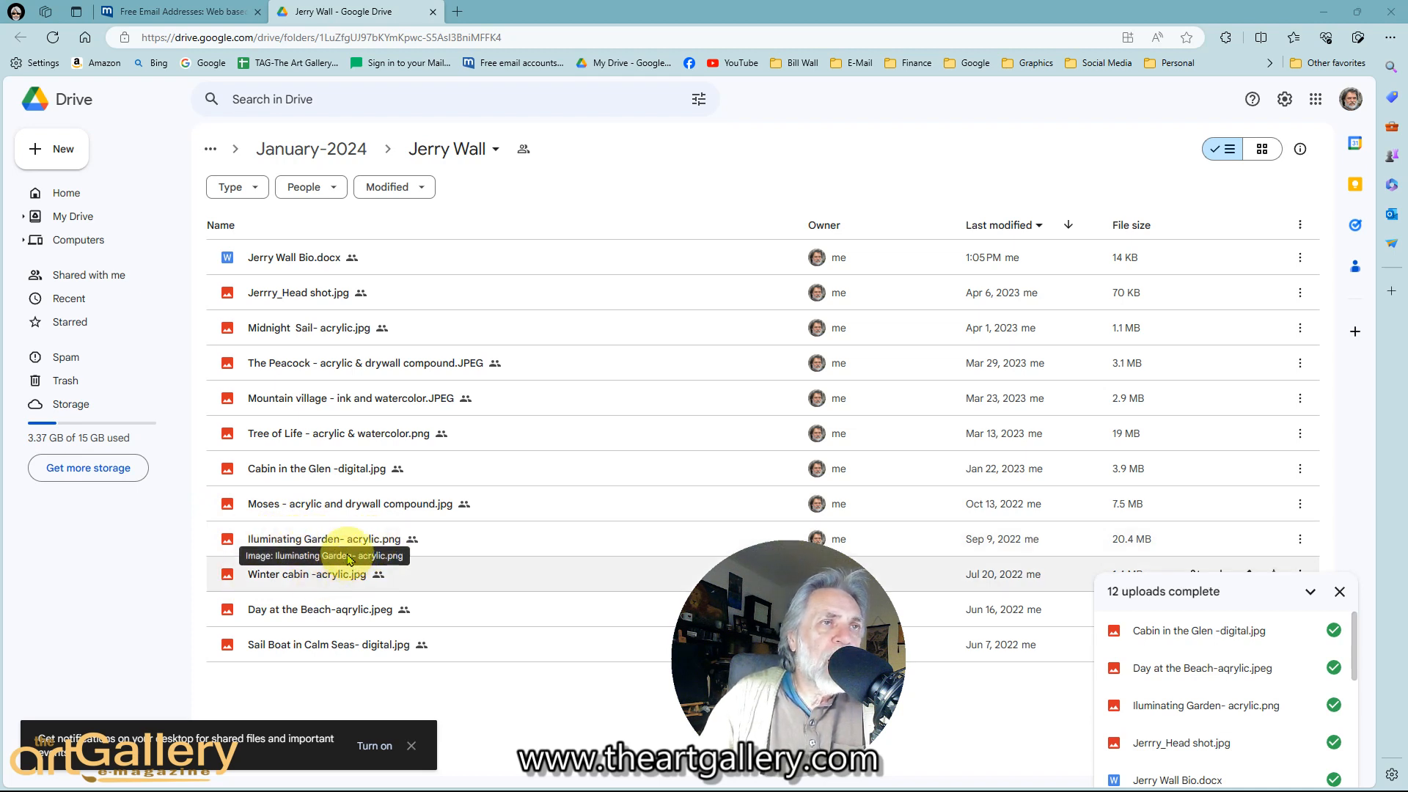
pyautogui.moveTo(281, 530)
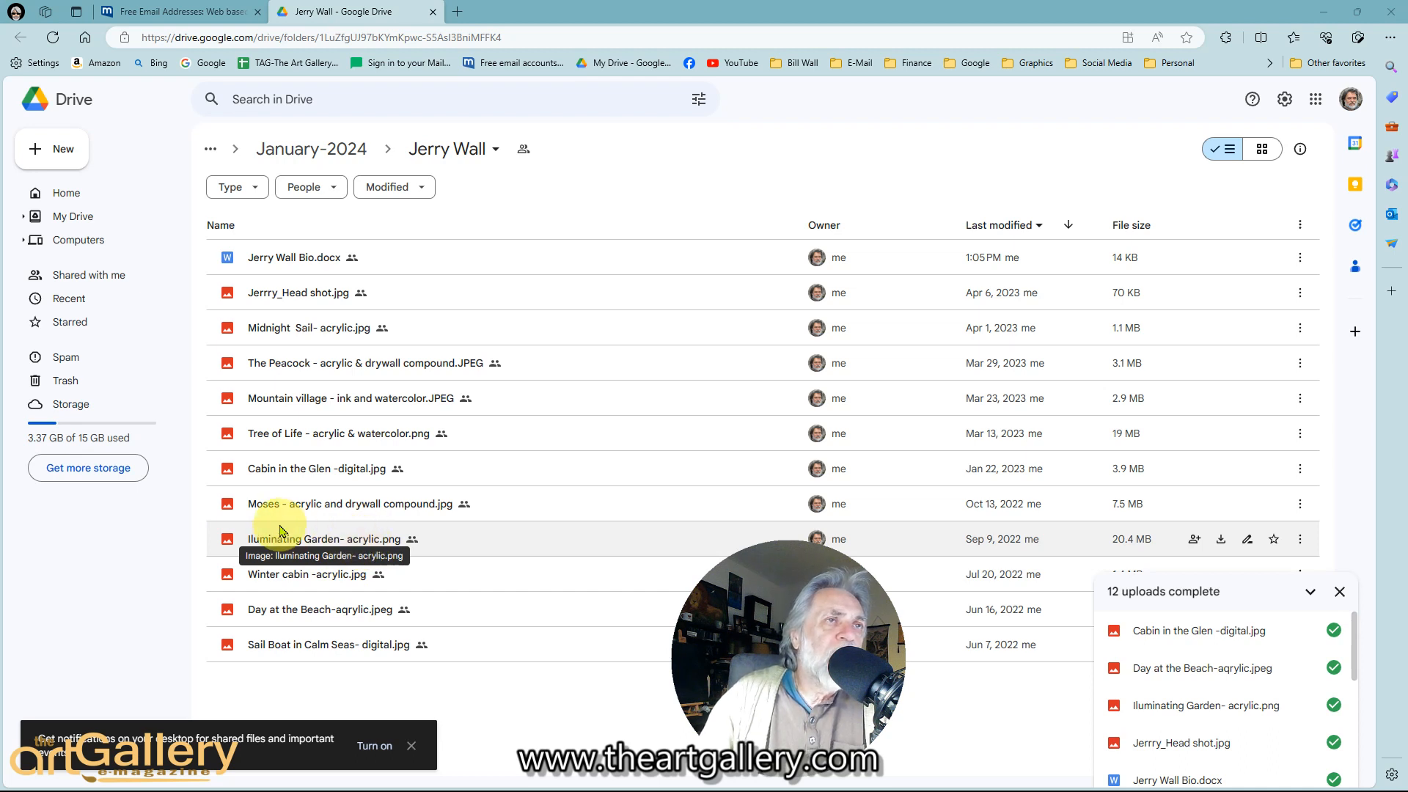
pyautogui.moveTo(353, 504)
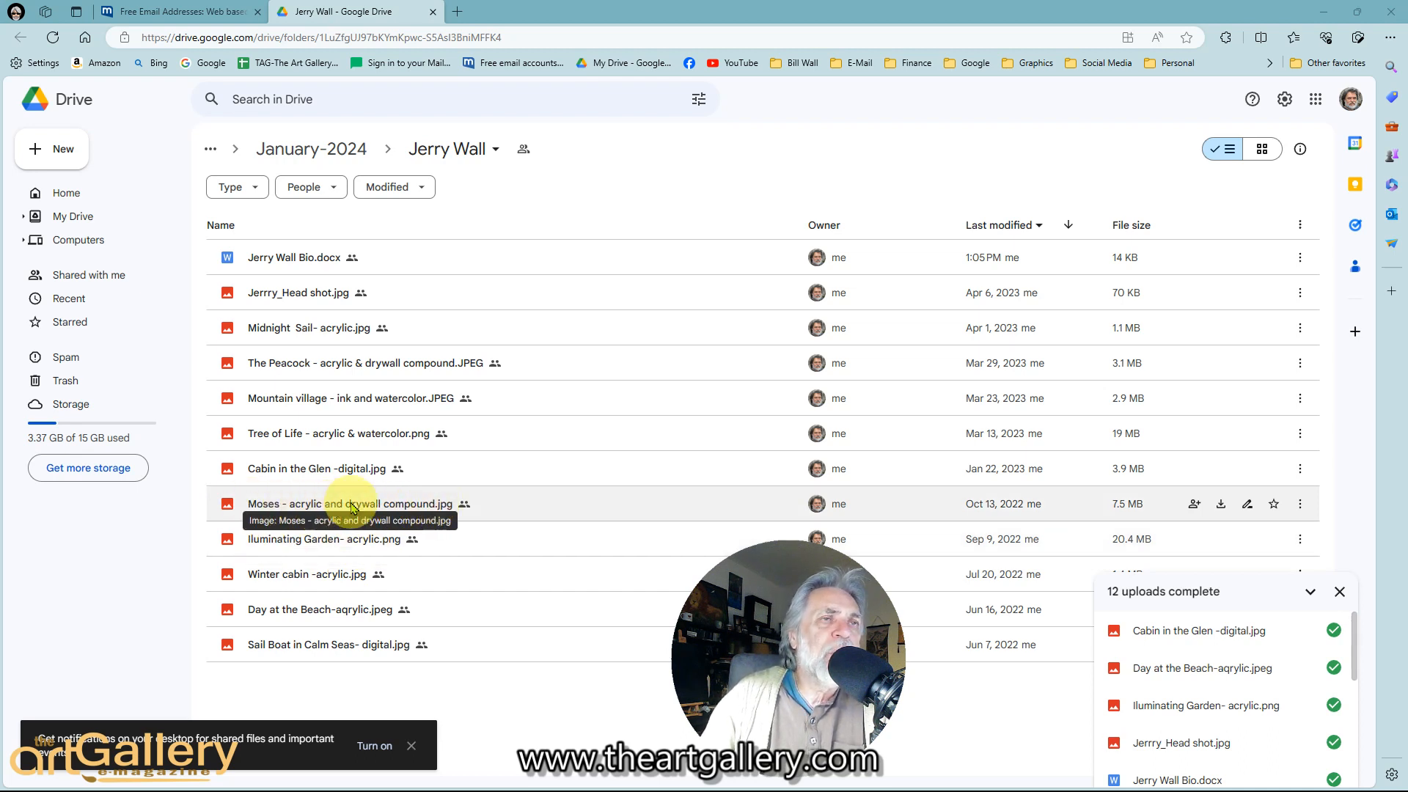
pyautogui.moveTo(536, 456)
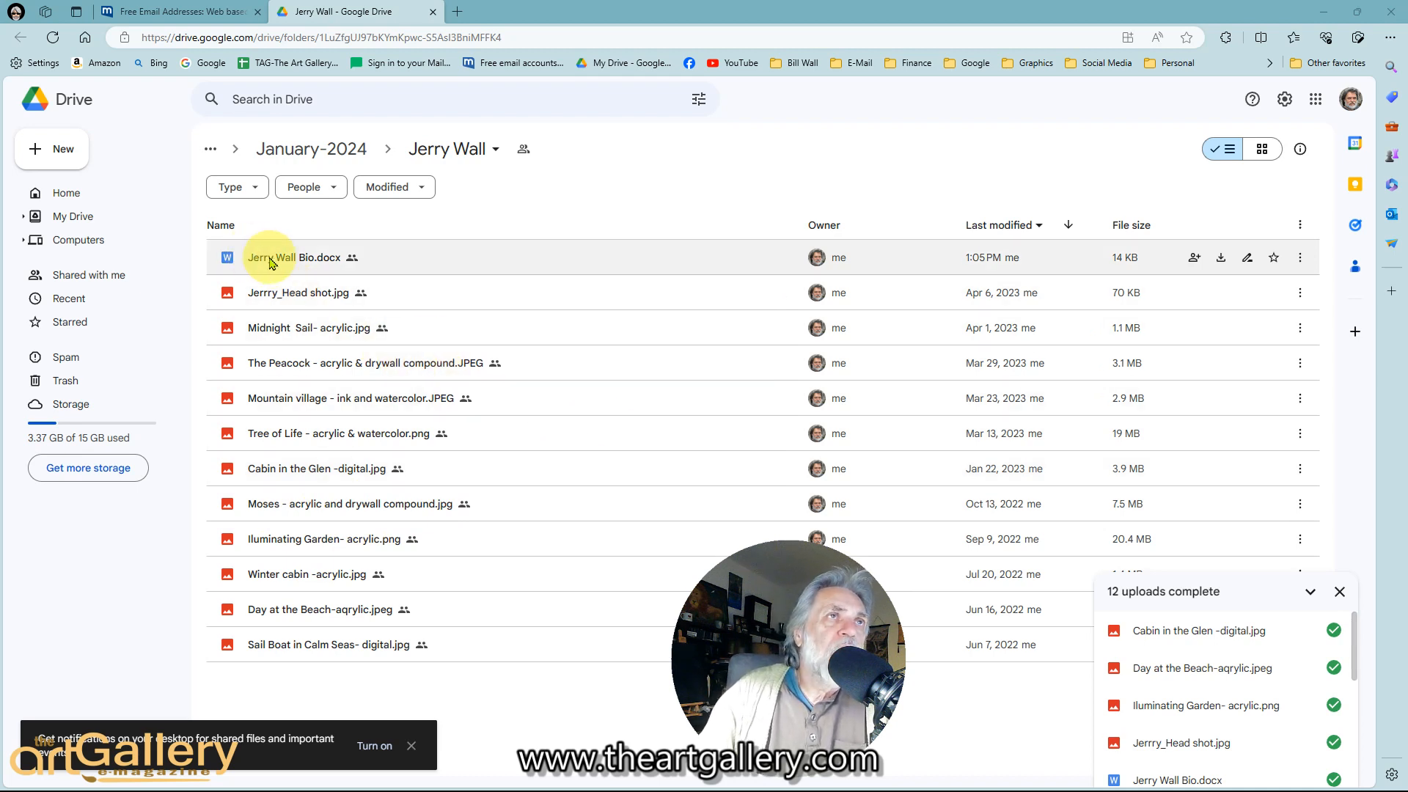
pyautogui.moveTo(287, 257)
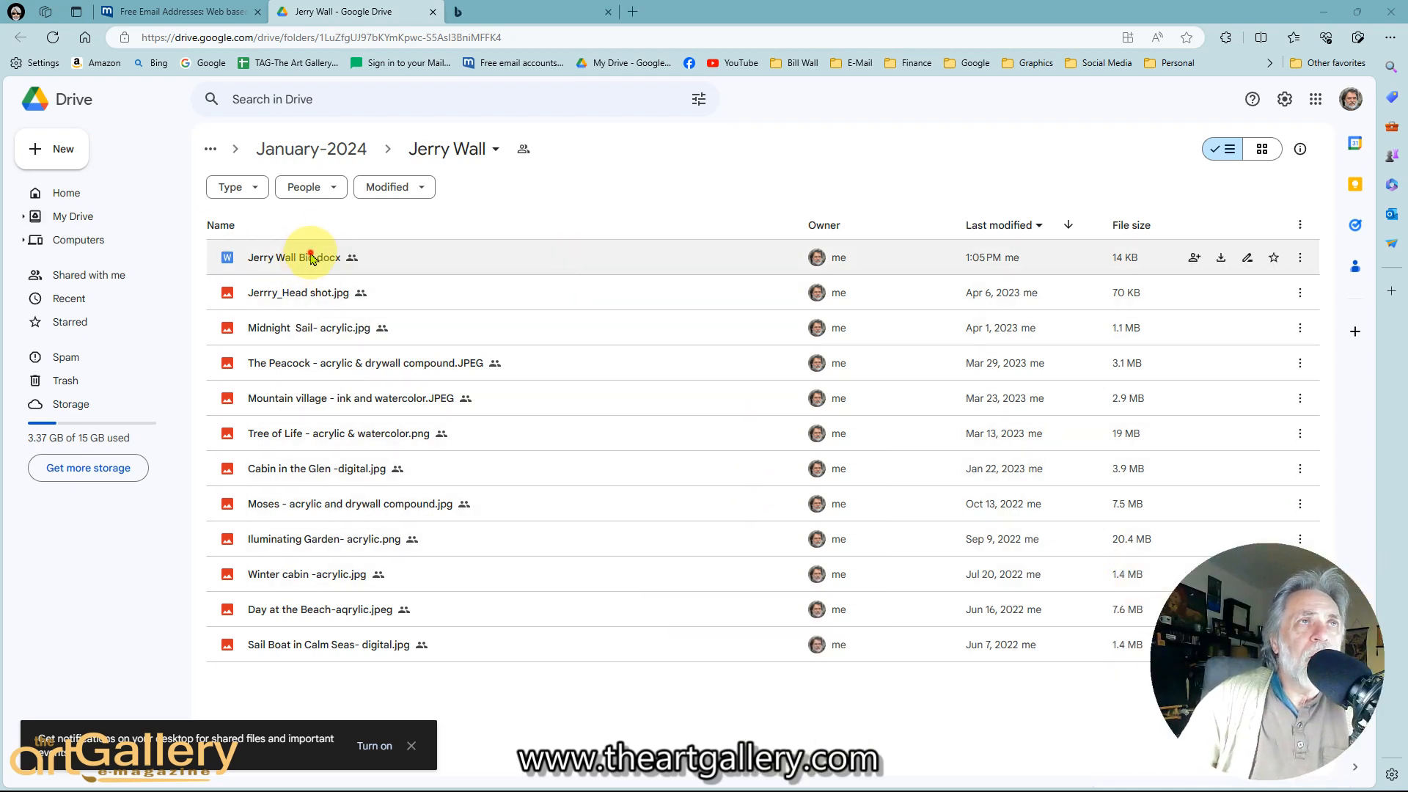
# Step: Open Bio.docx in Google Docs, scroll through the biography, and return to the Drive tab
pyautogui.doubleClick(291, 256)
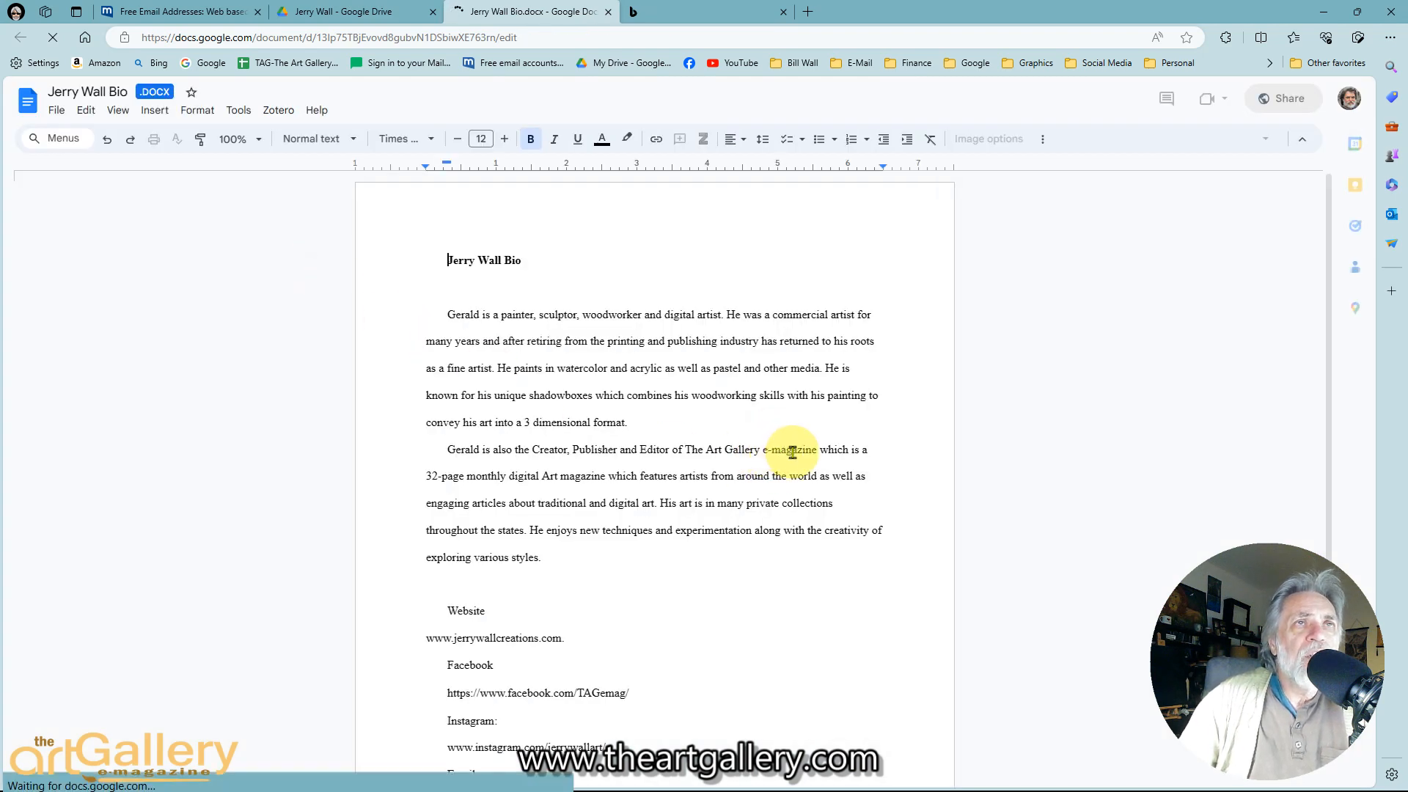
pyautogui.moveTo(619, 249)
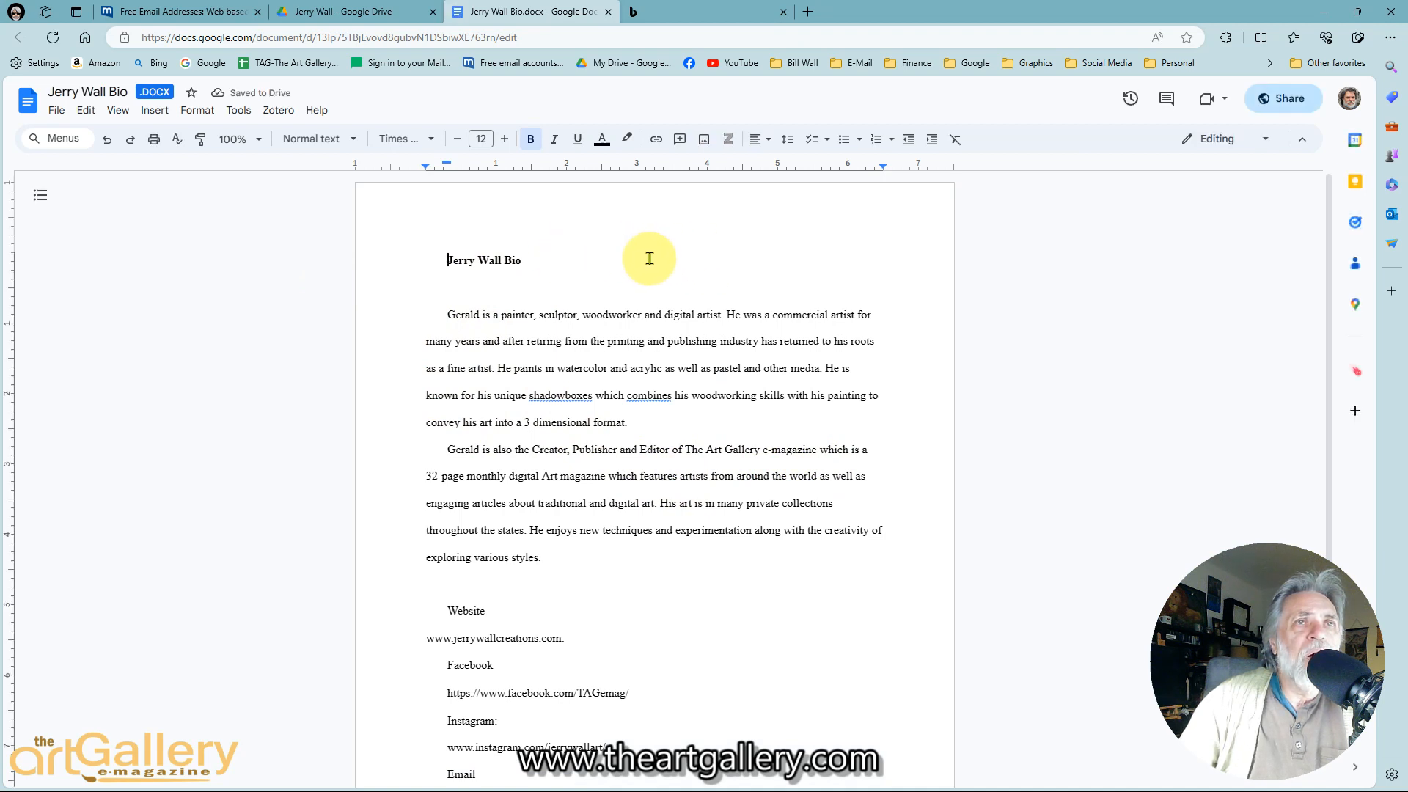
pyautogui.moveTo(428, 317)
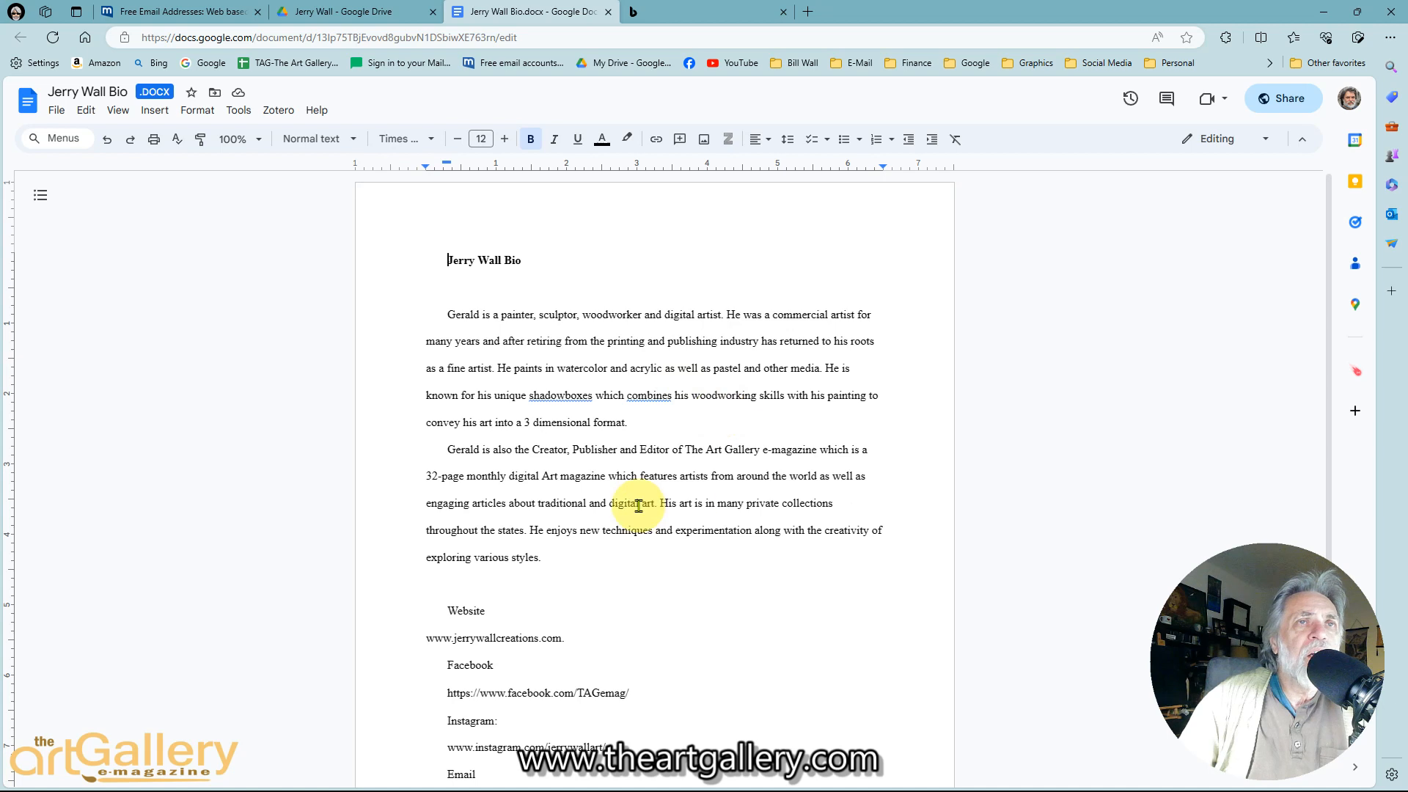
pyautogui.scroll(-3)
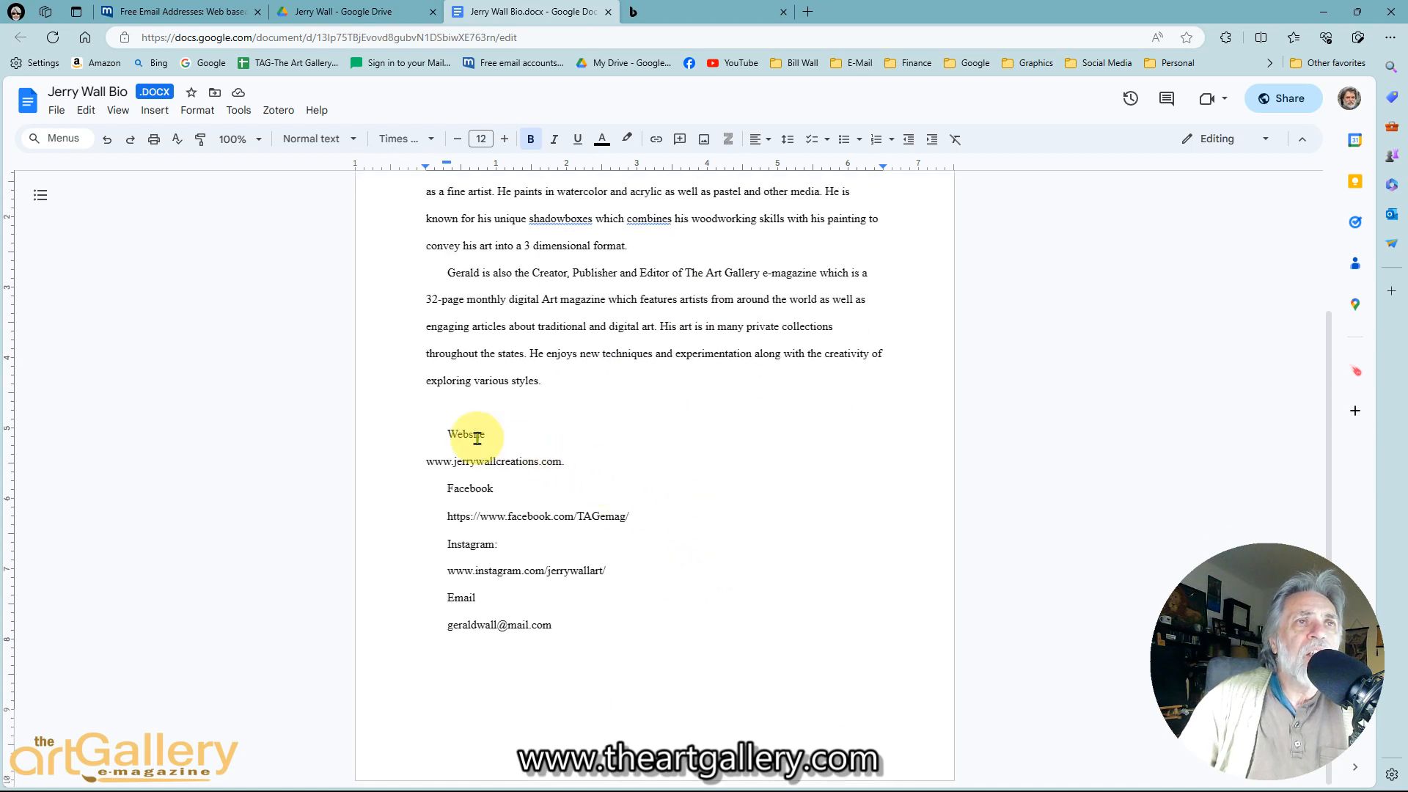
pyautogui.moveTo(414, 433)
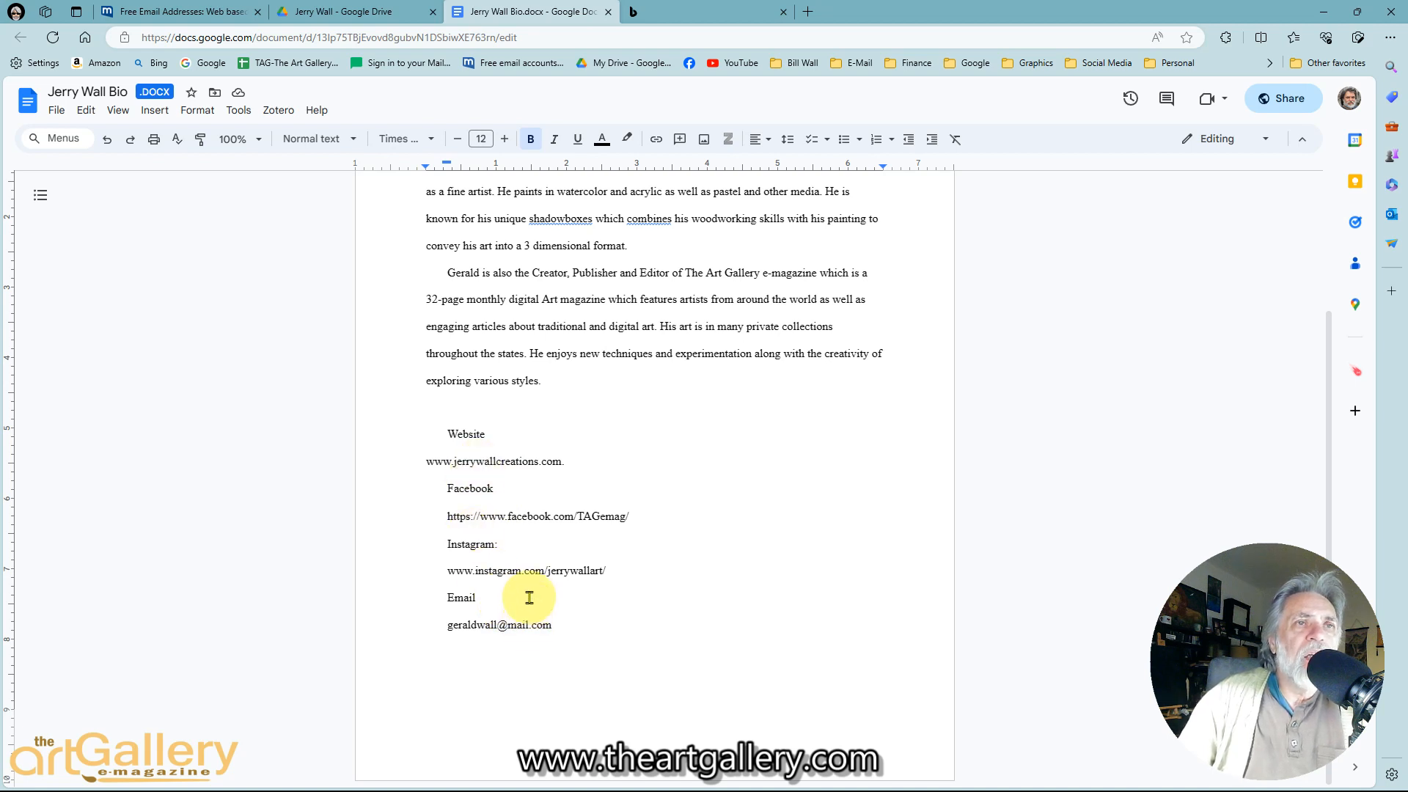
pyautogui.moveTo(644, 613)
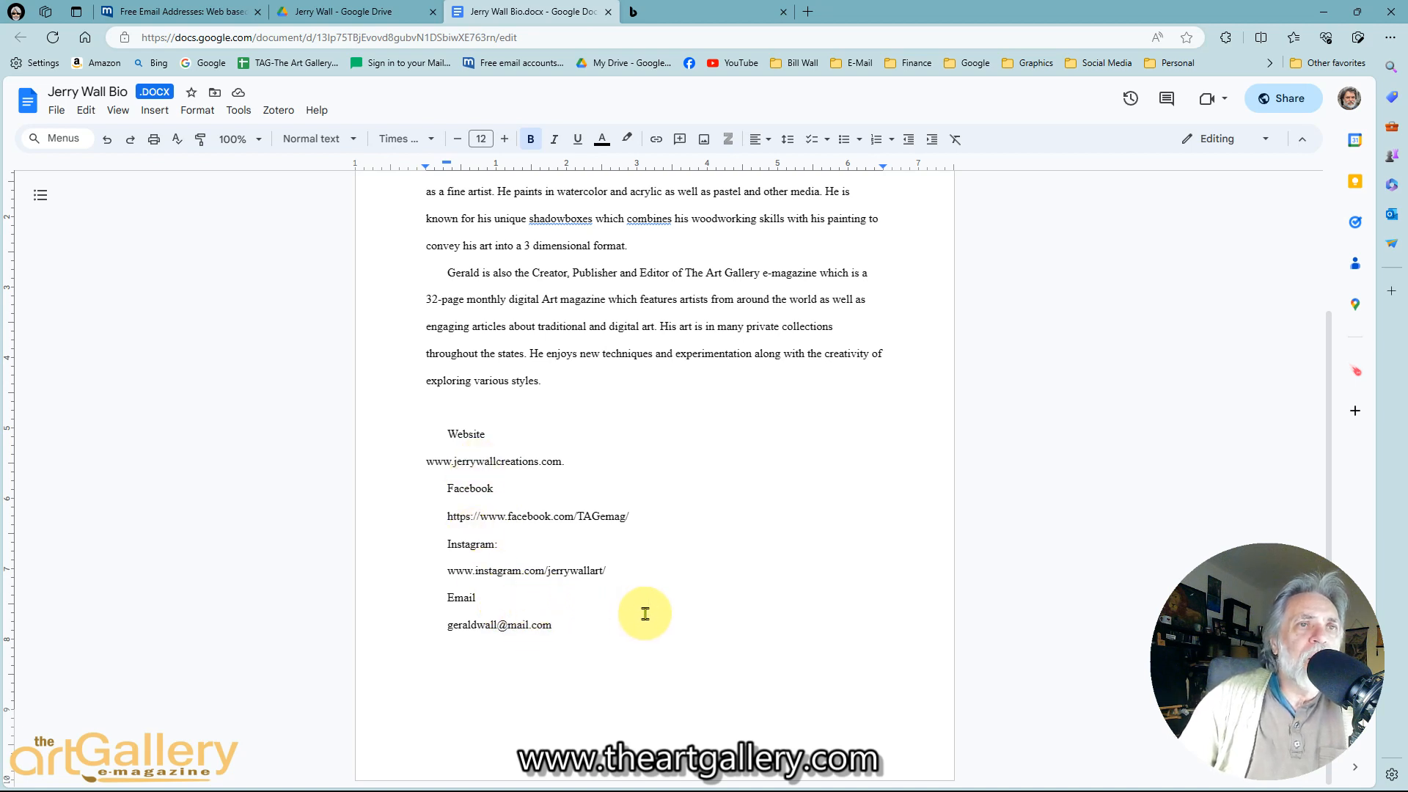
pyautogui.scroll(3)
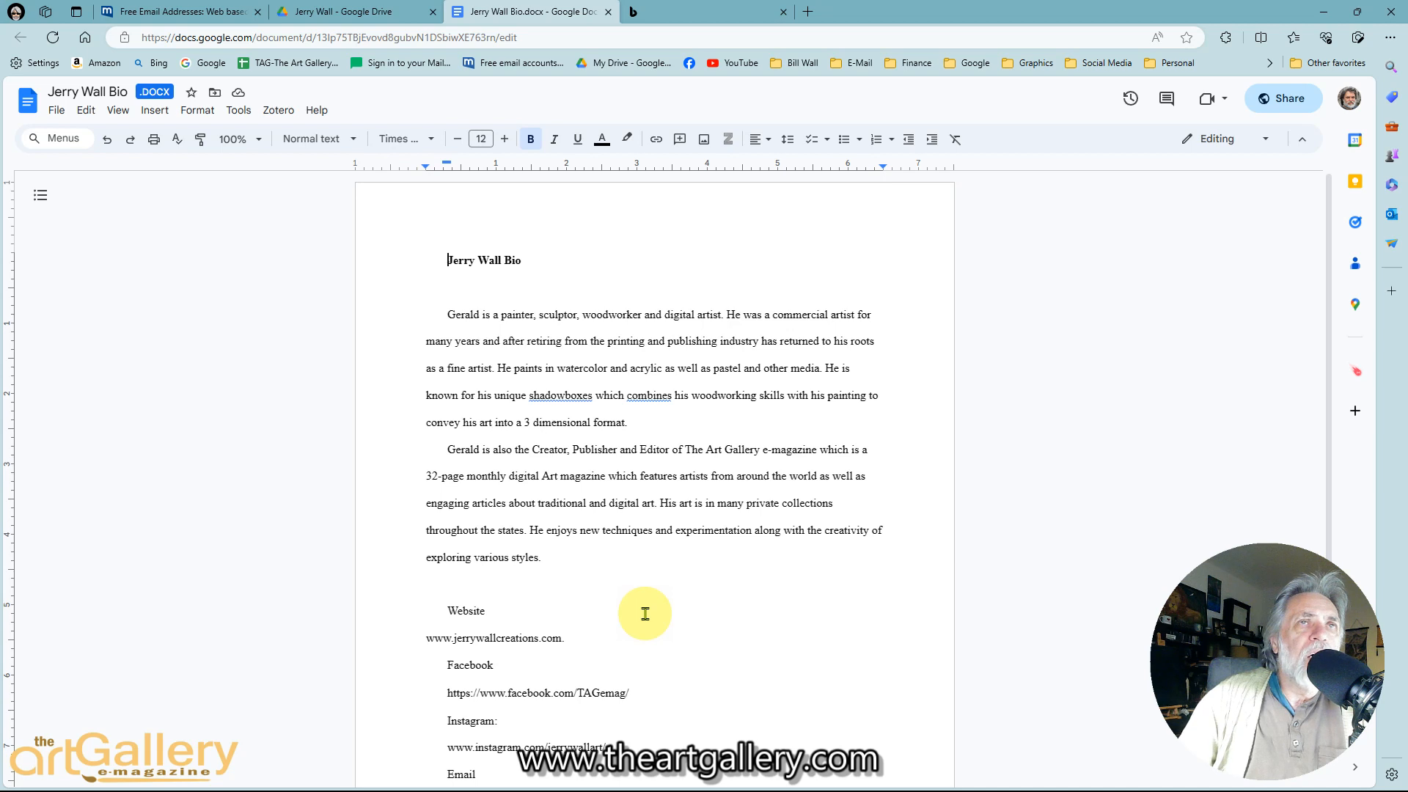
pyautogui.moveTo(150, 63)
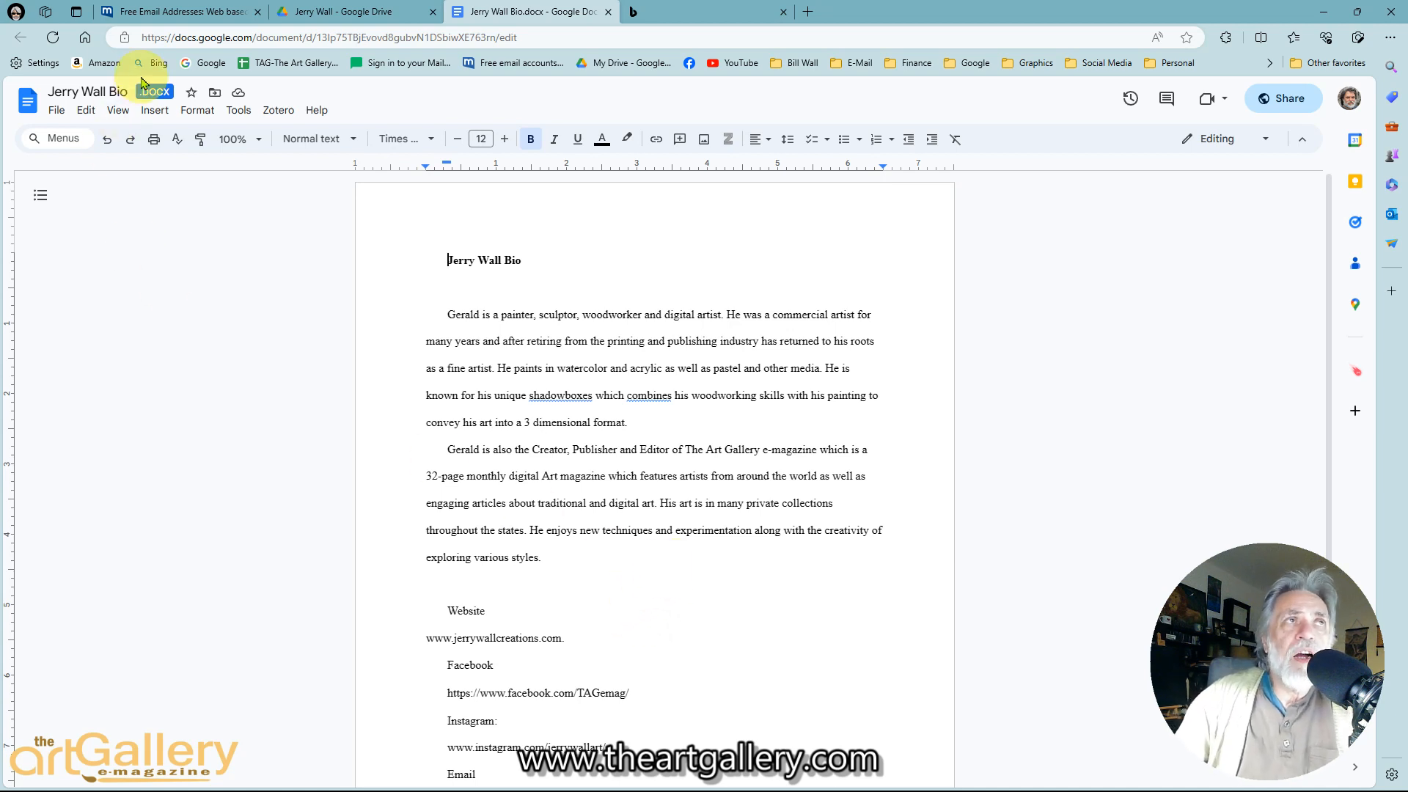
pyautogui.moveTo(197, 223)
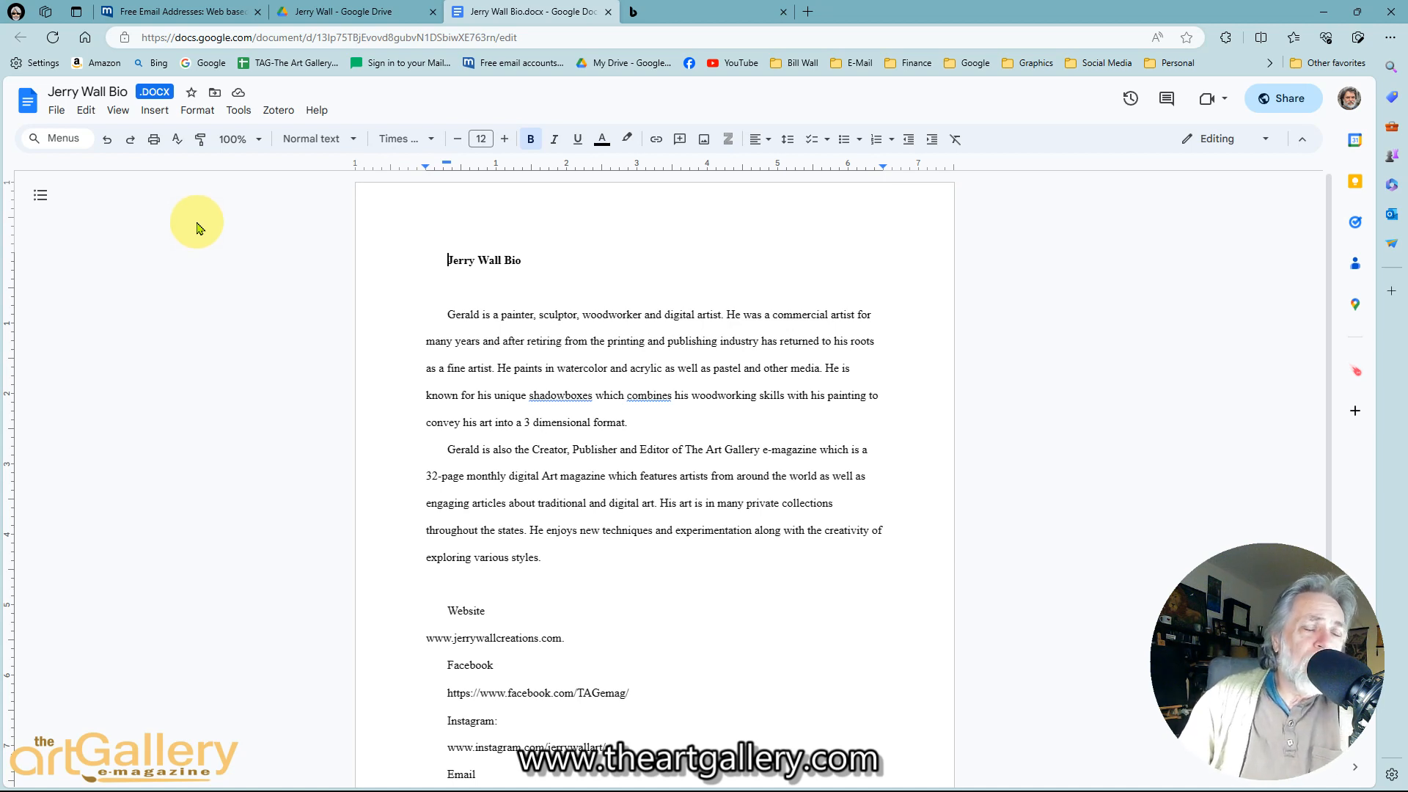
pyautogui.moveTo(631, 441)
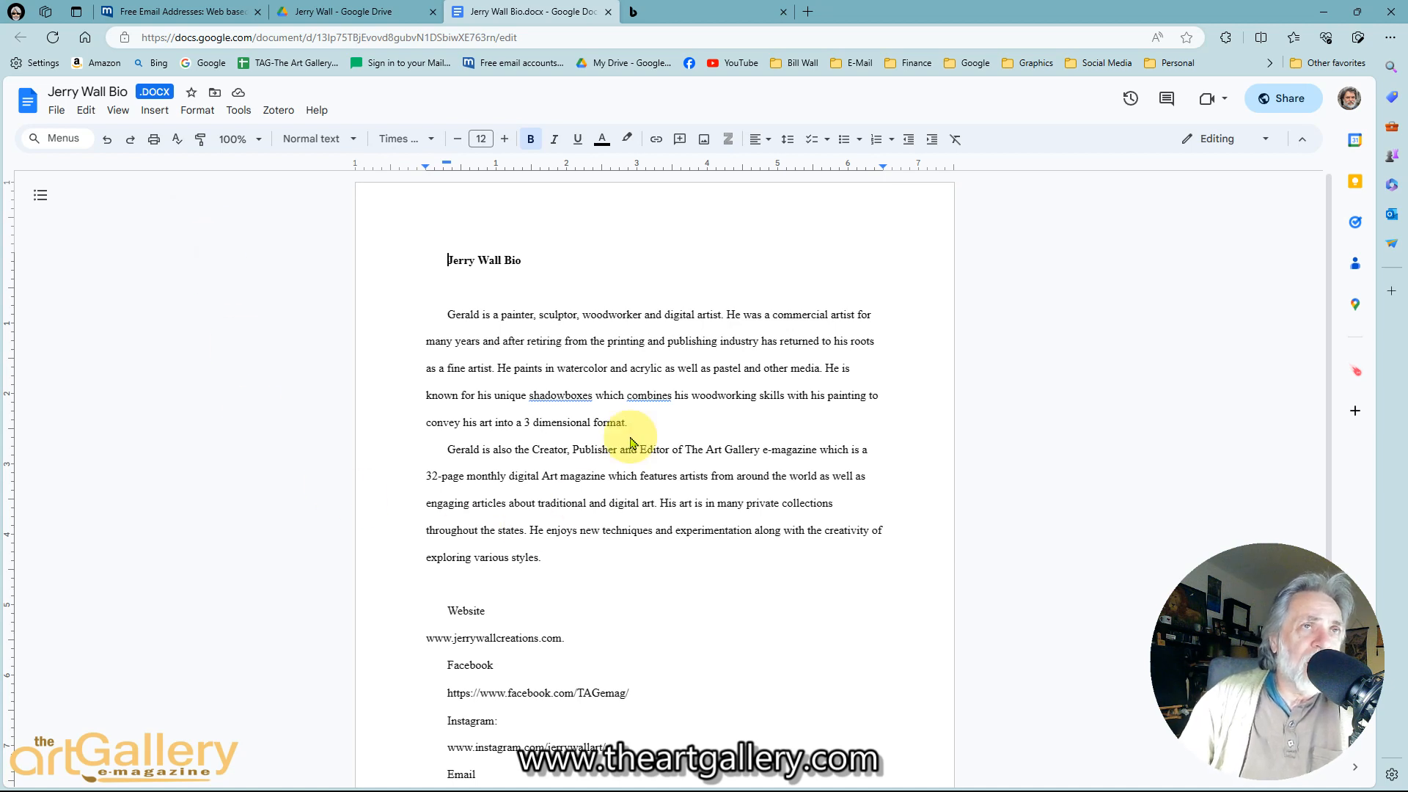
pyautogui.moveTo(204, 278)
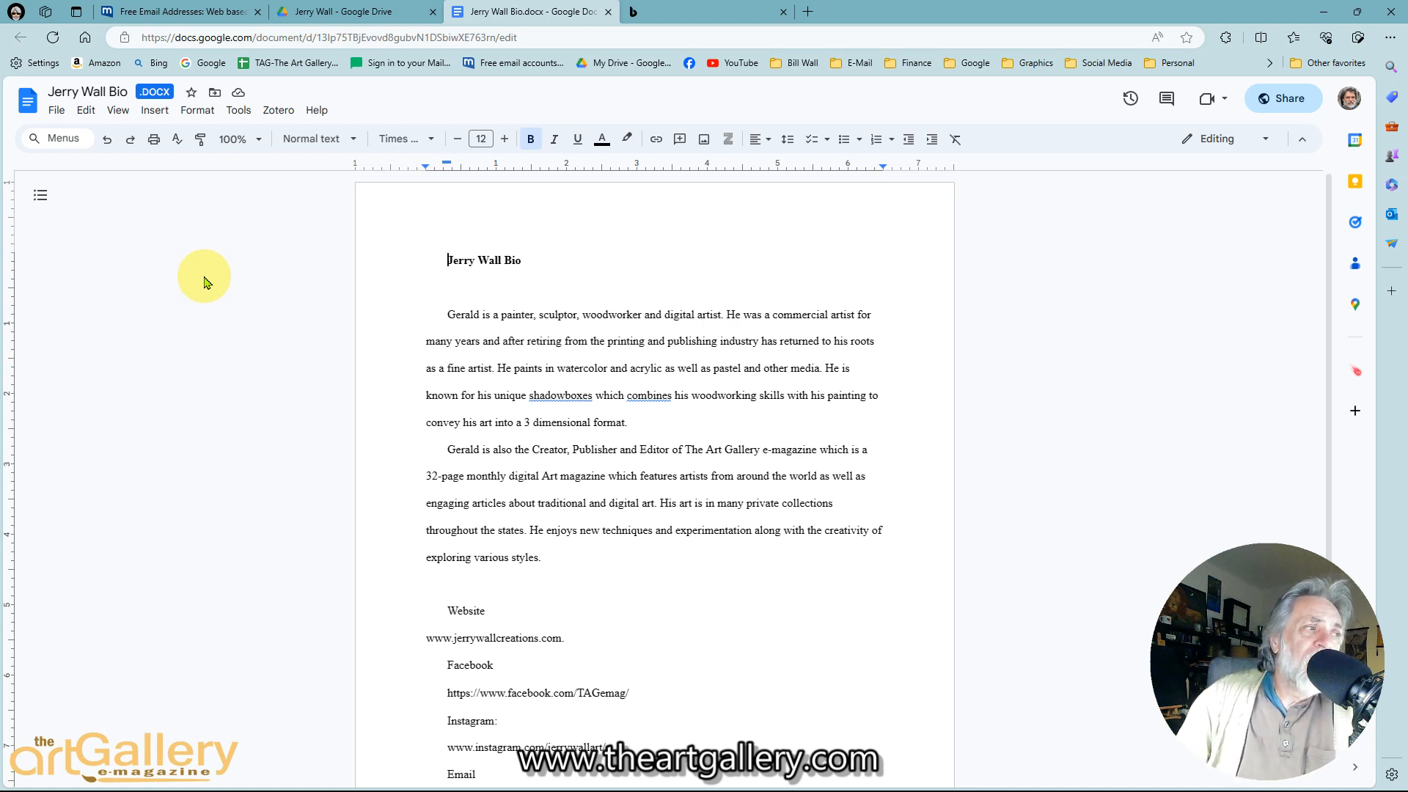
pyautogui.moveTo(171, 271)
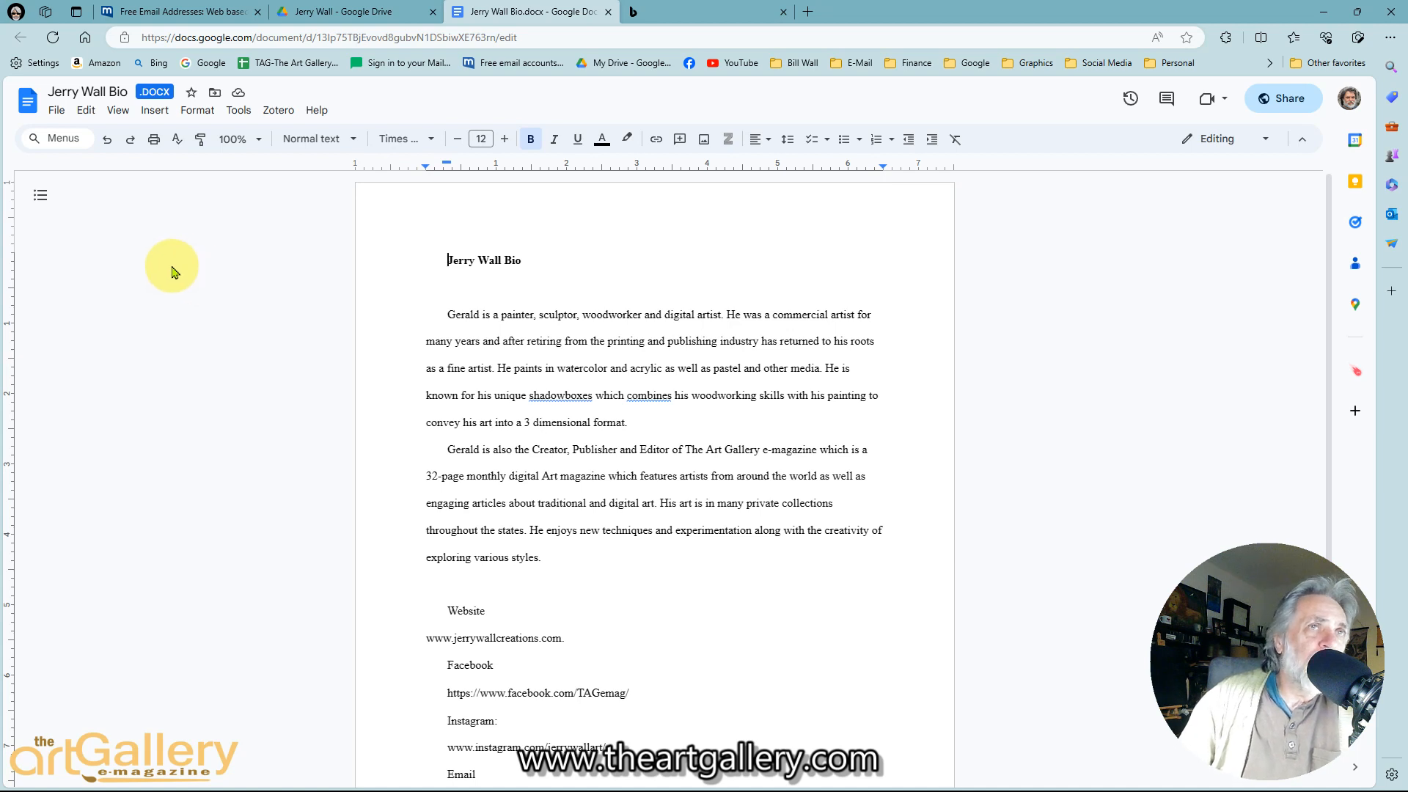
pyautogui.moveTo(167, 261)
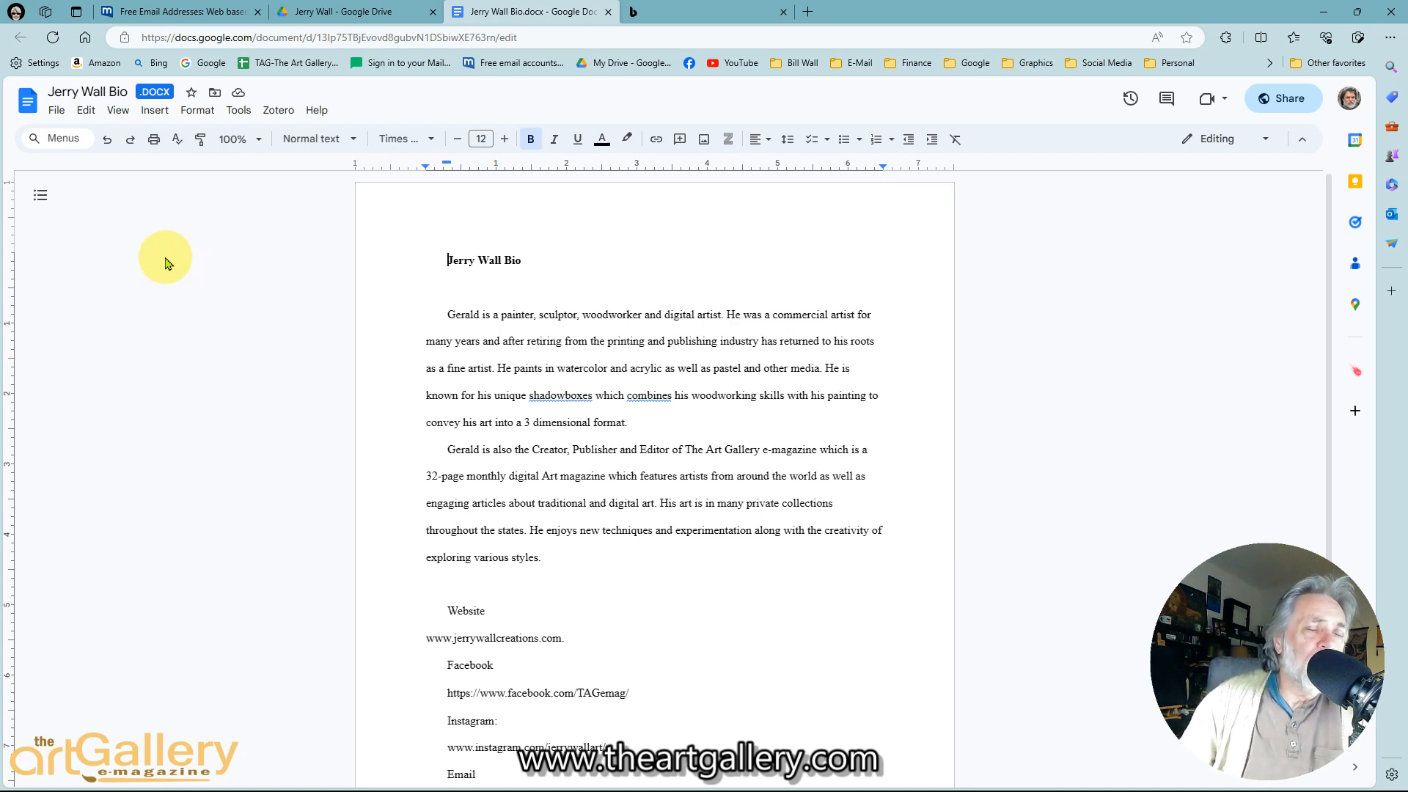
pyautogui.moveTo(378, 476)
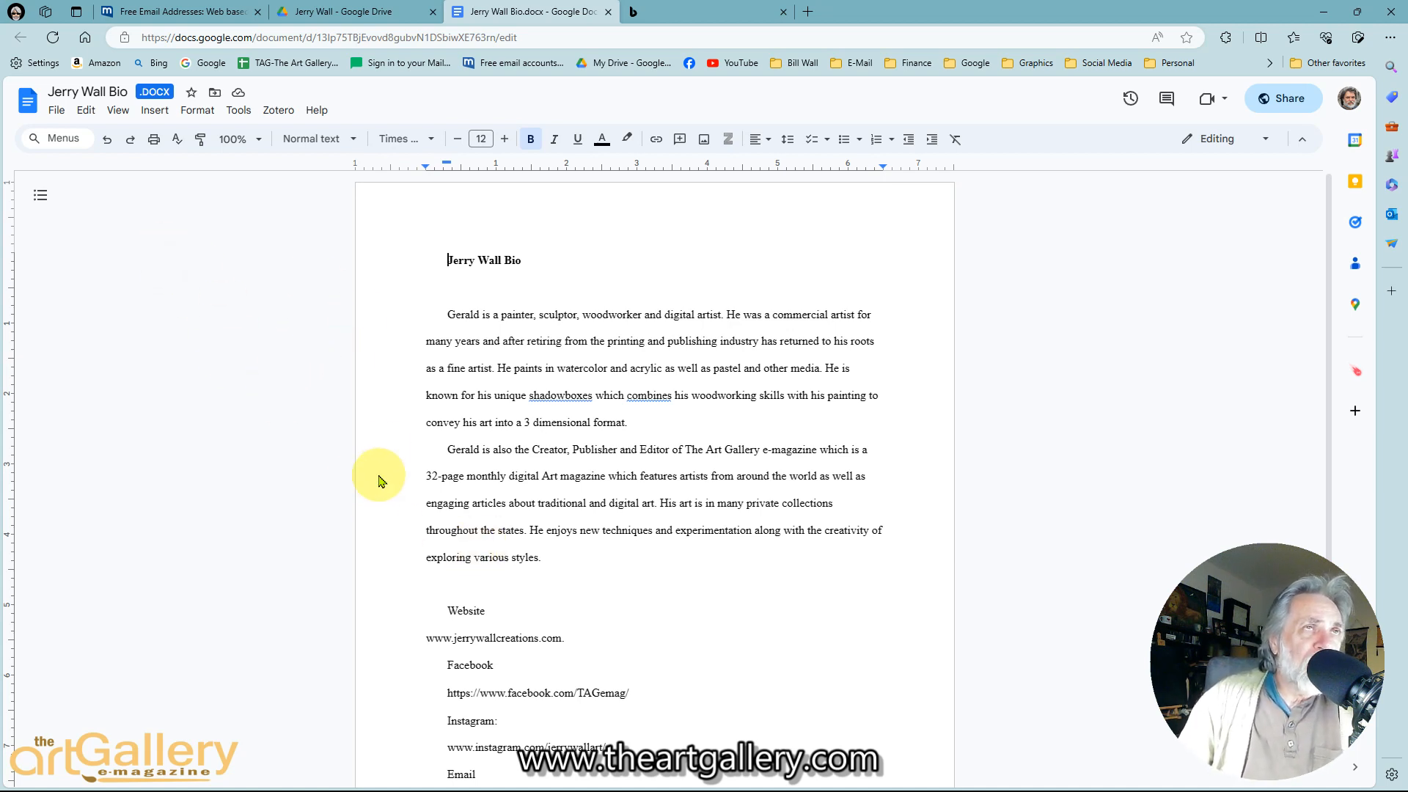
pyautogui.moveTo(321, 431)
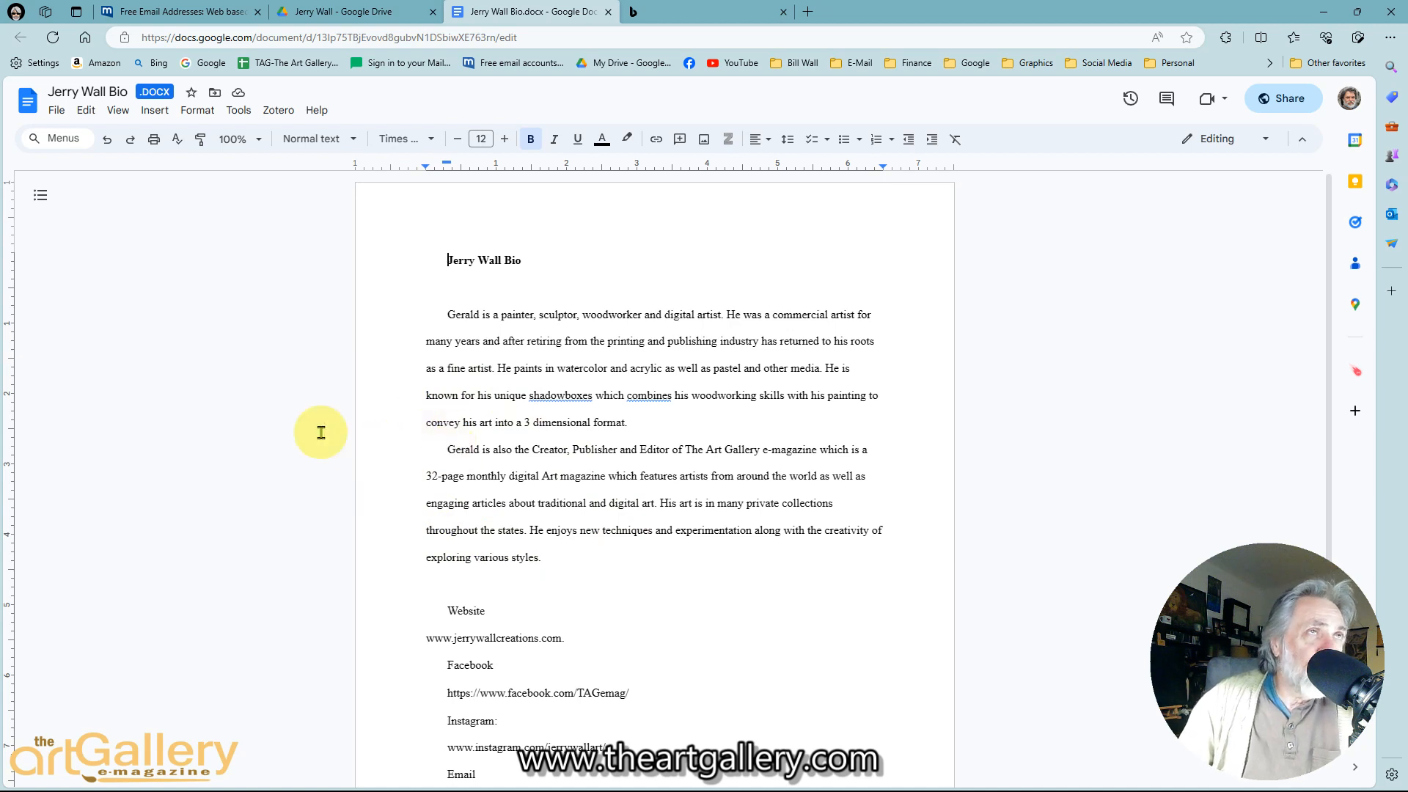
pyautogui.moveTo(212, 344)
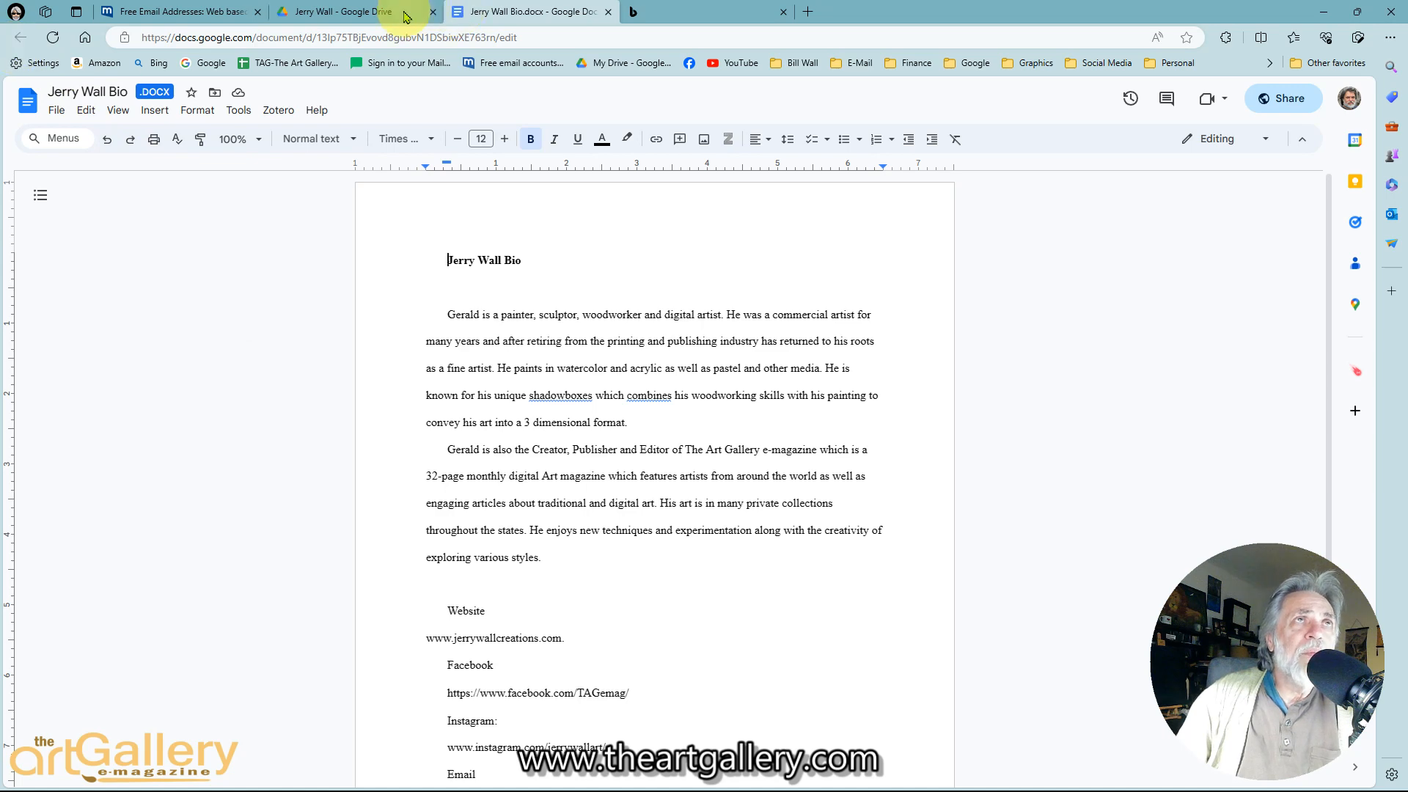
pyautogui.click(341, 12)
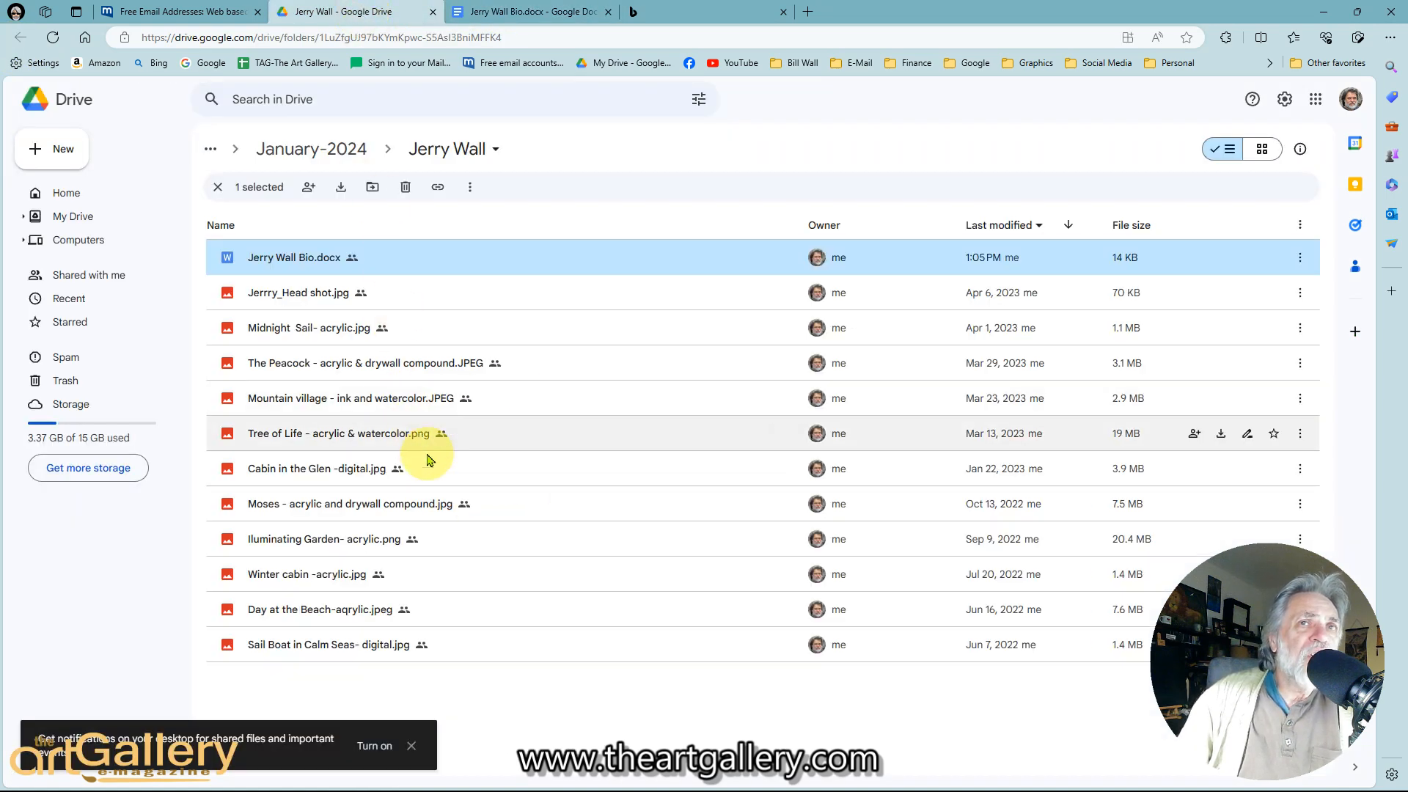
pyautogui.moveTo(480, 328)
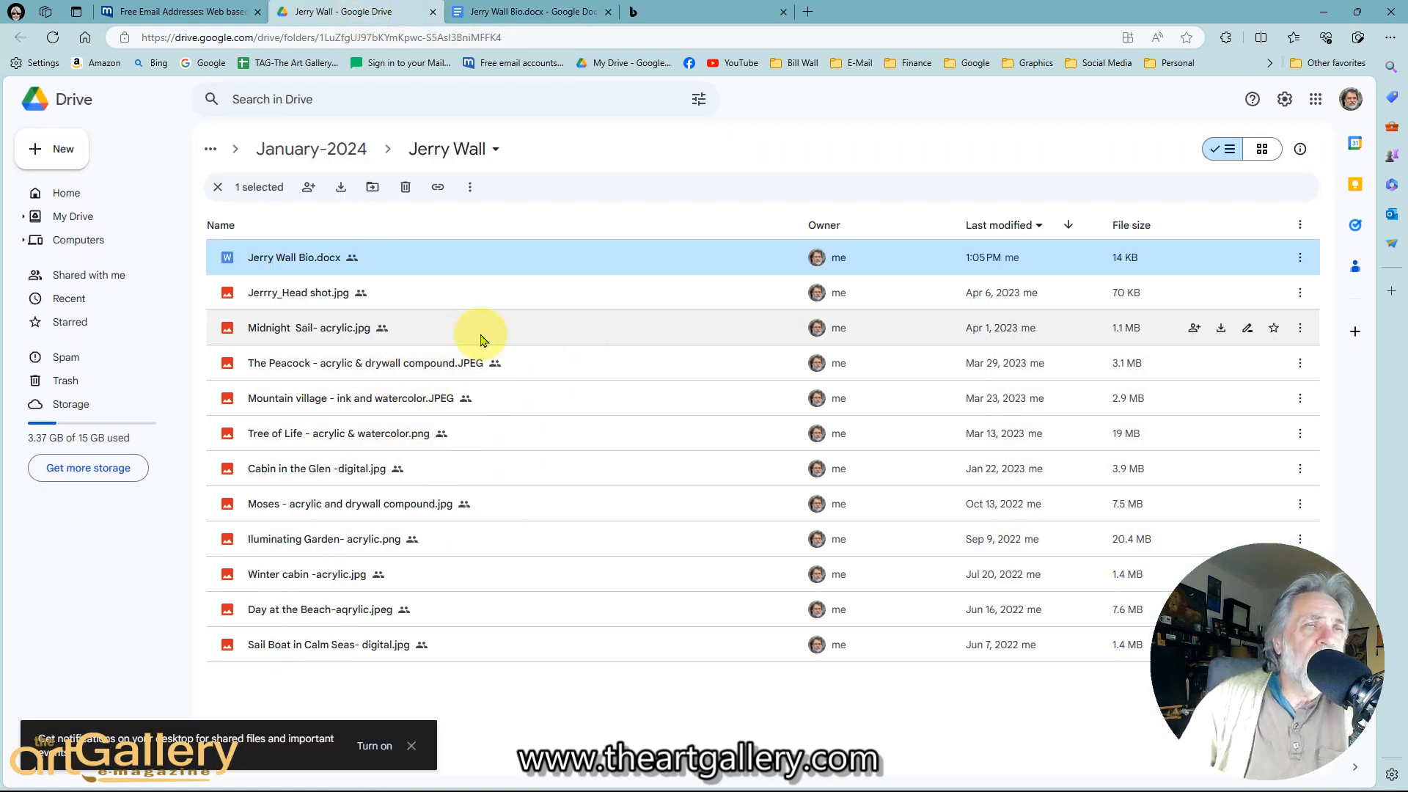
pyautogui.moveTo(489, 345)
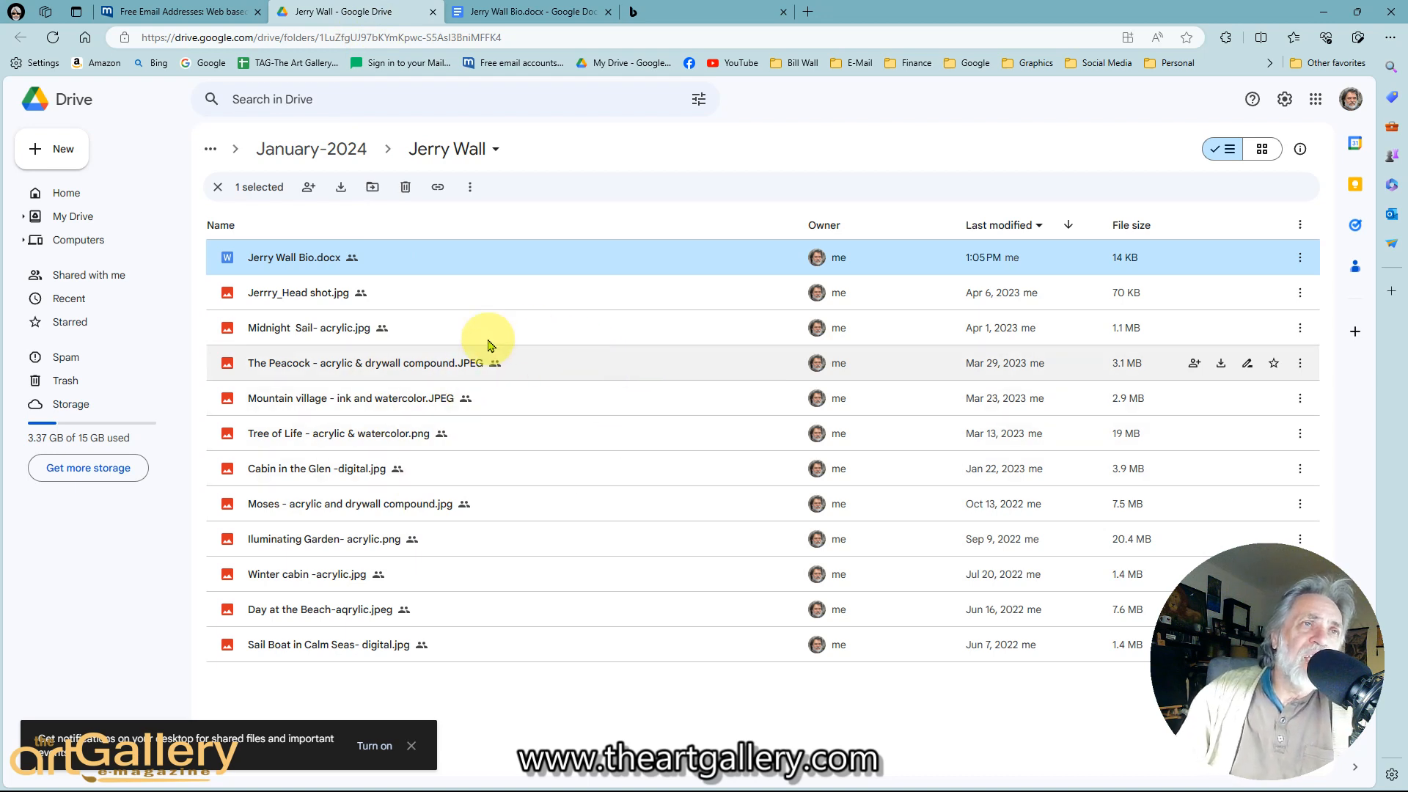
pyautogui.moveTo(403, 327)
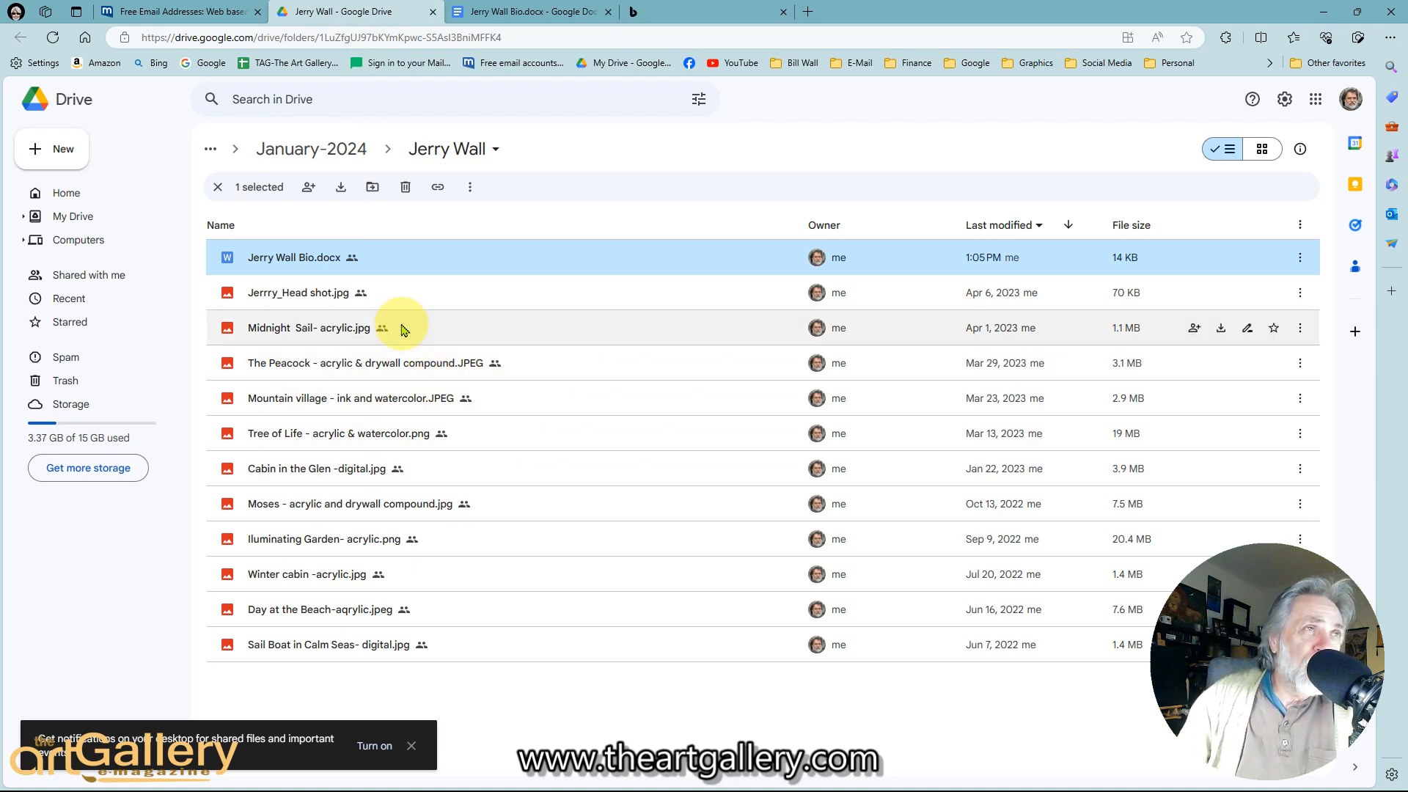
pyautogui.moveTo(435, 348)
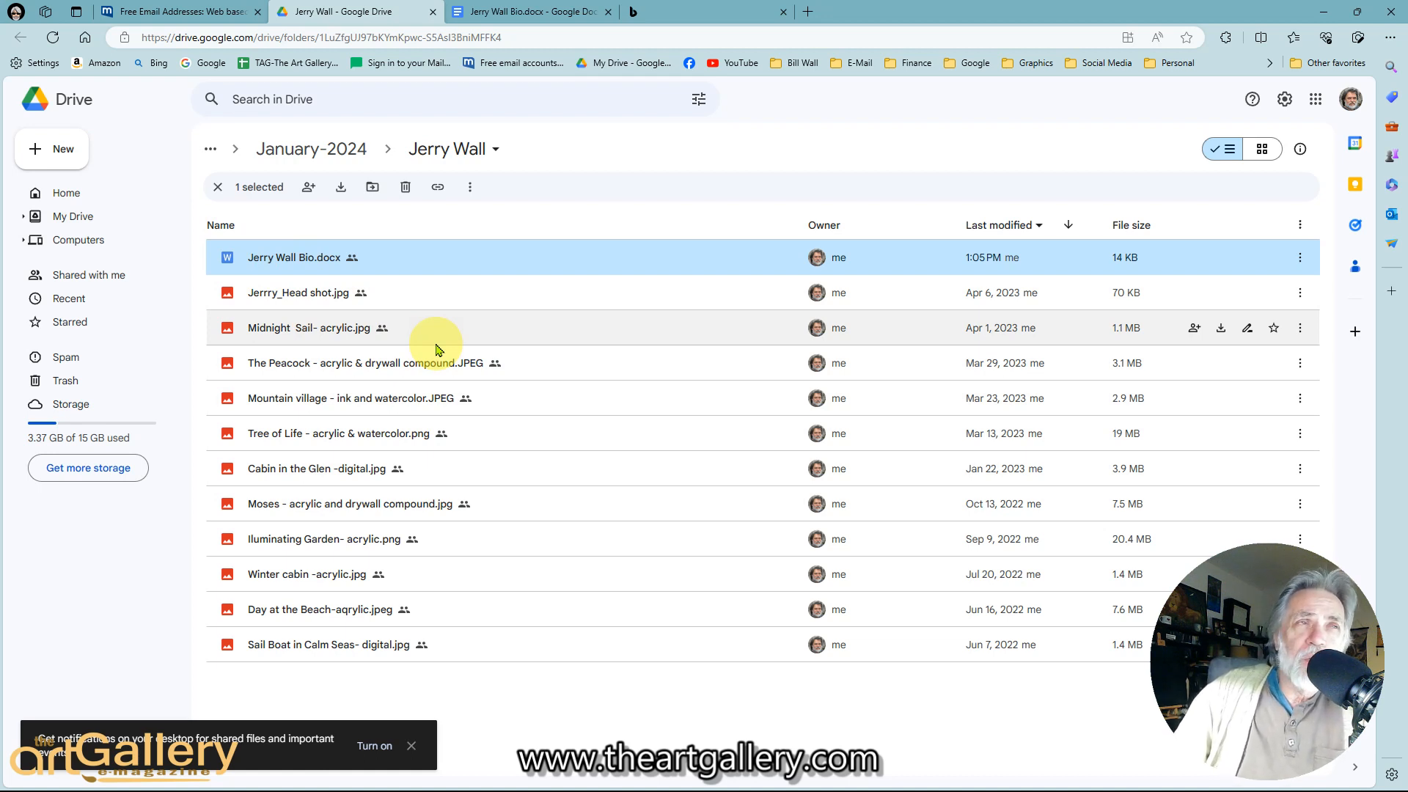
pyautogui.moveTo(435, 432)
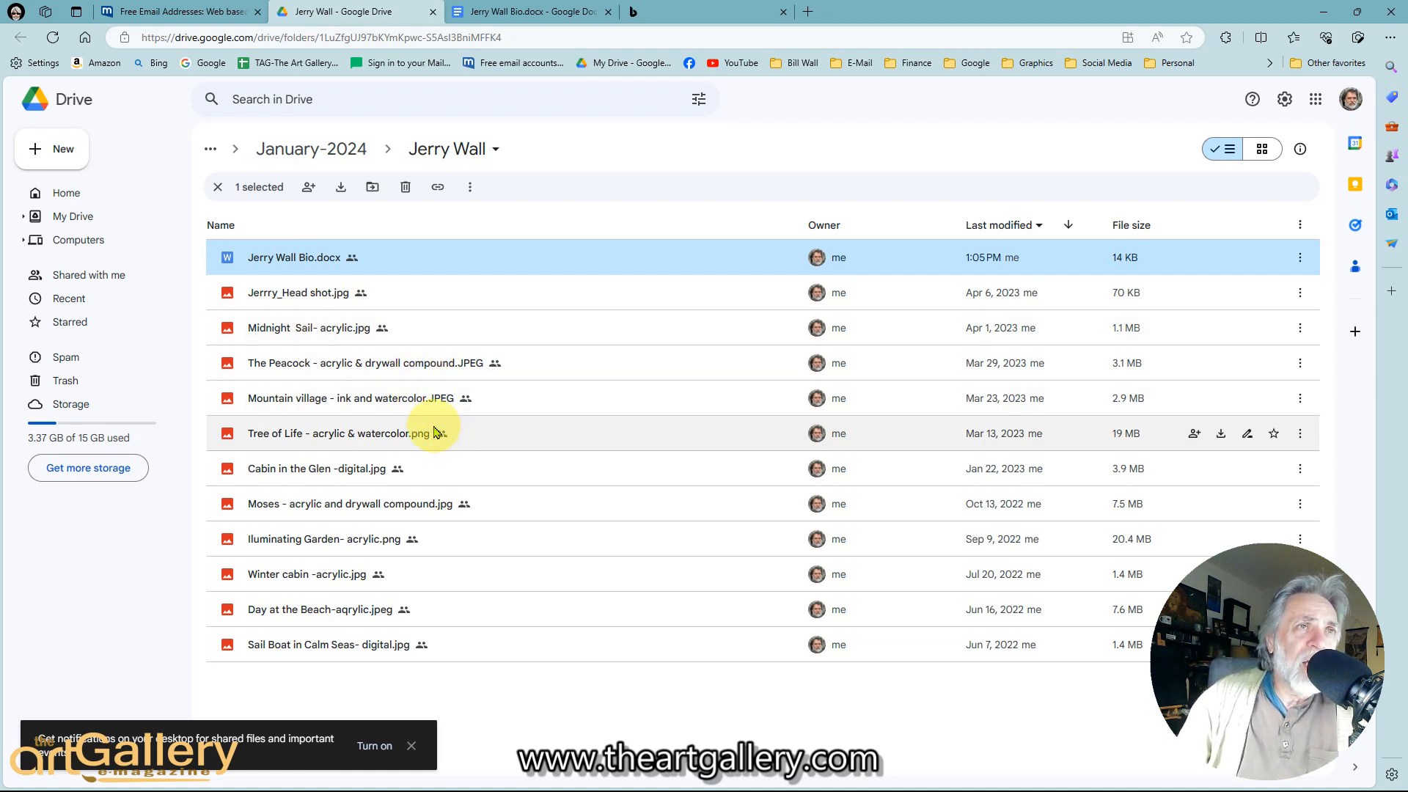
pyautogui.moveTo(339, 300)
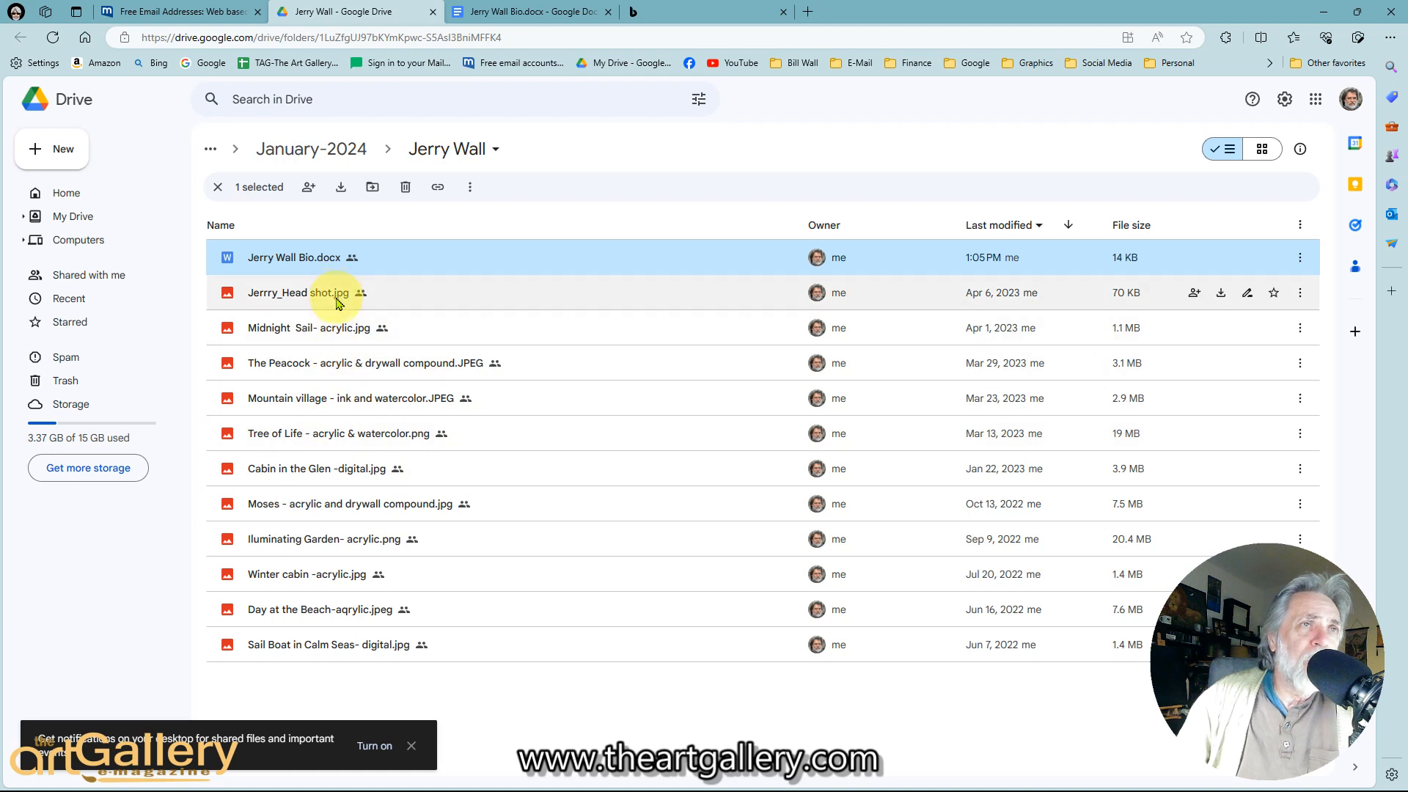
pyautogui.moveTo(339, 327)
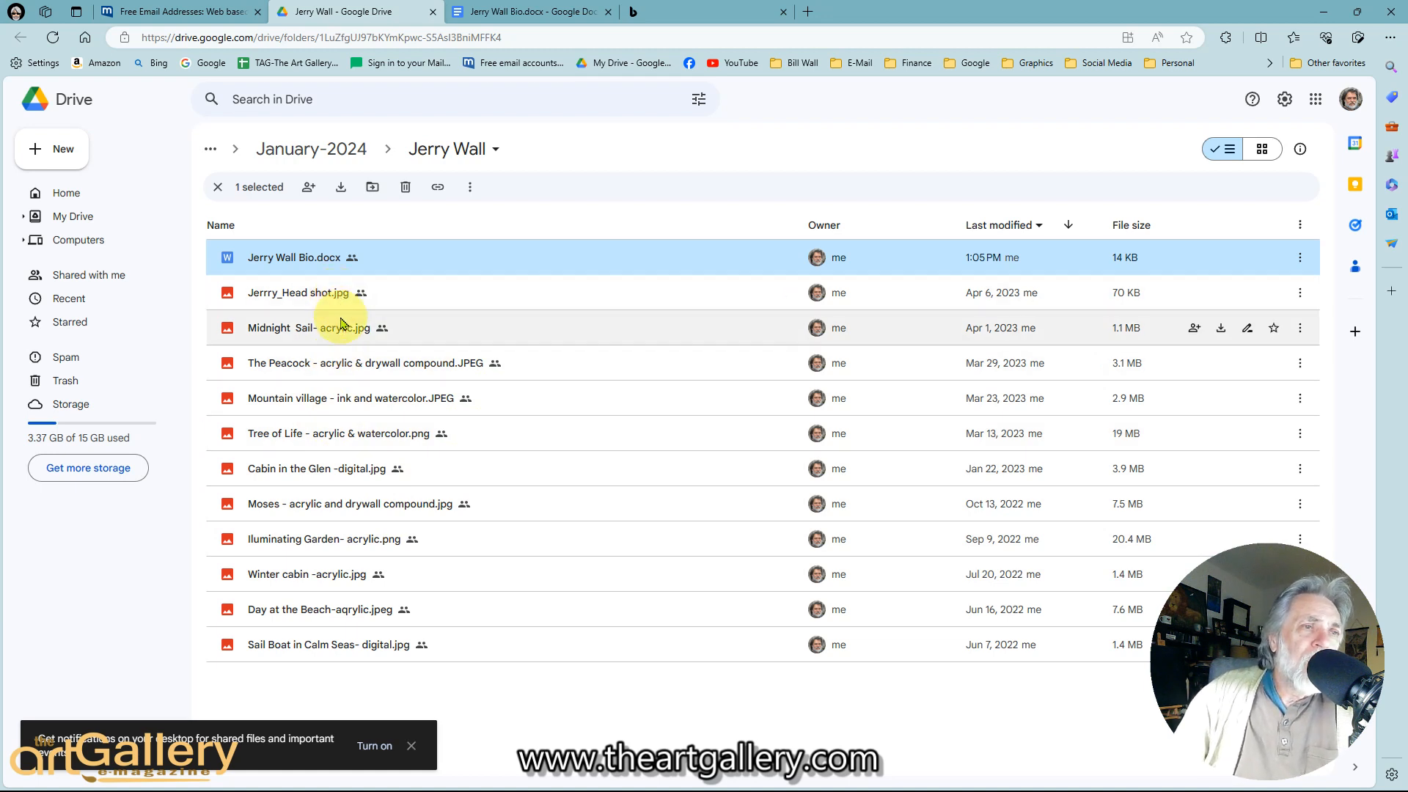
pyautogui.moveTo(399, 363)
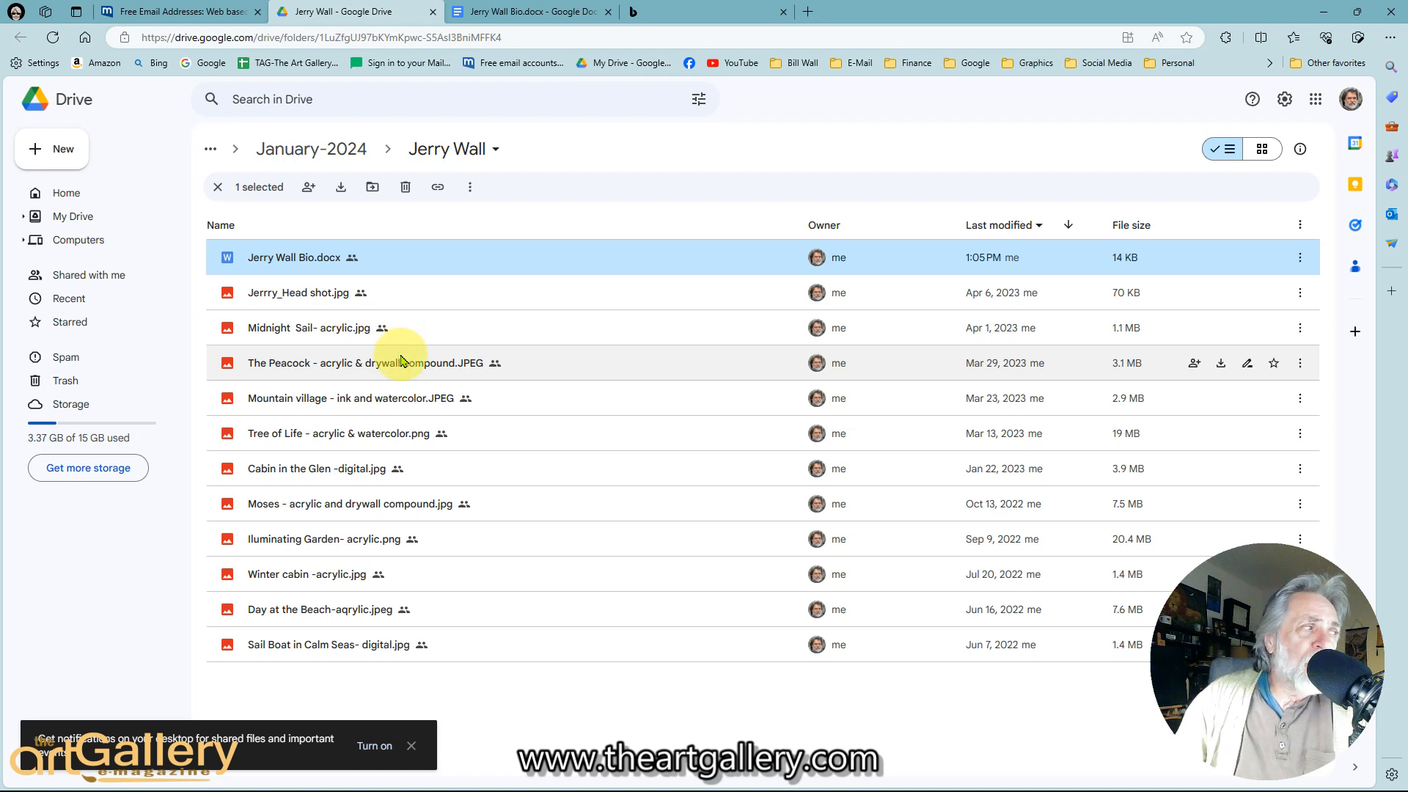
pyautogui.moveTo(449, 434)
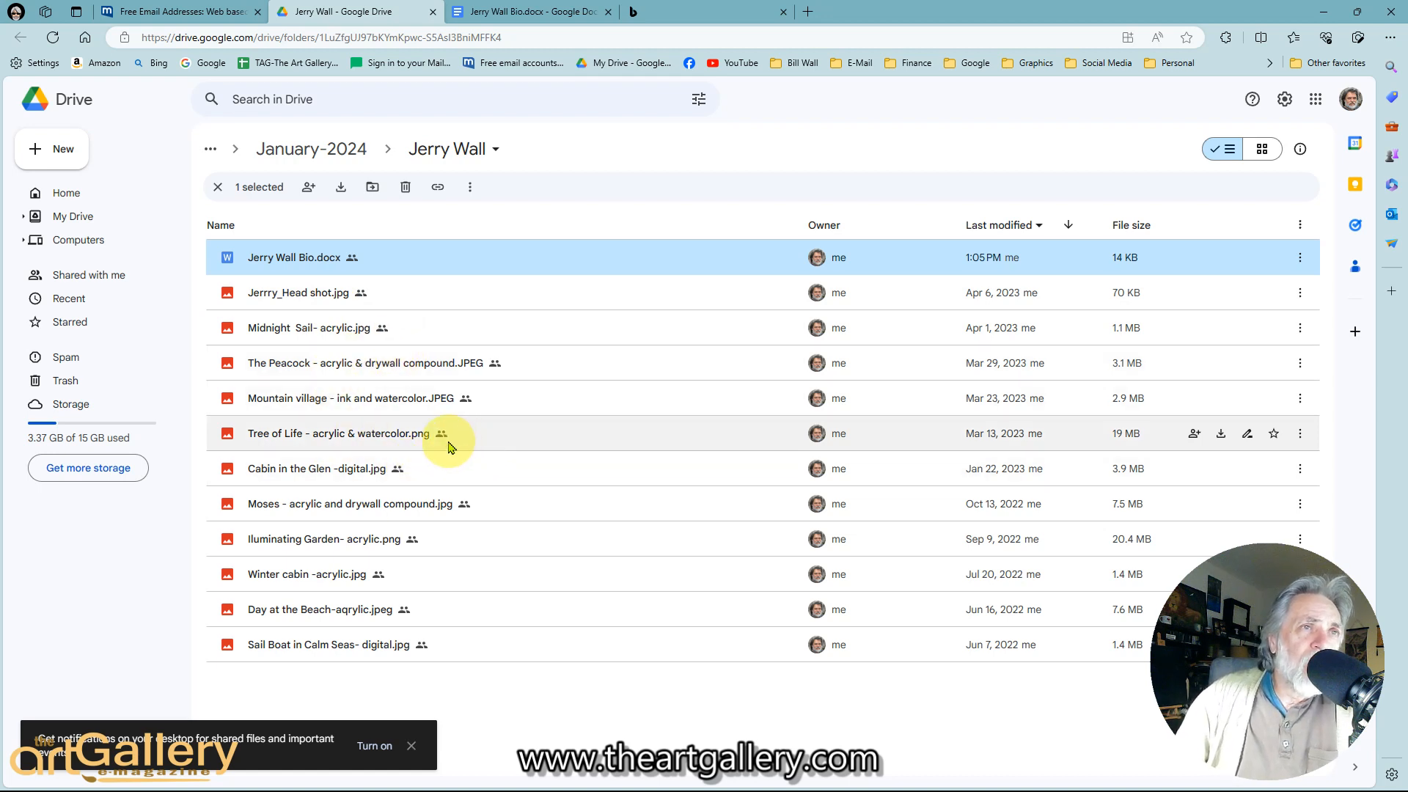
pyautogui.moveTo(402, 422)
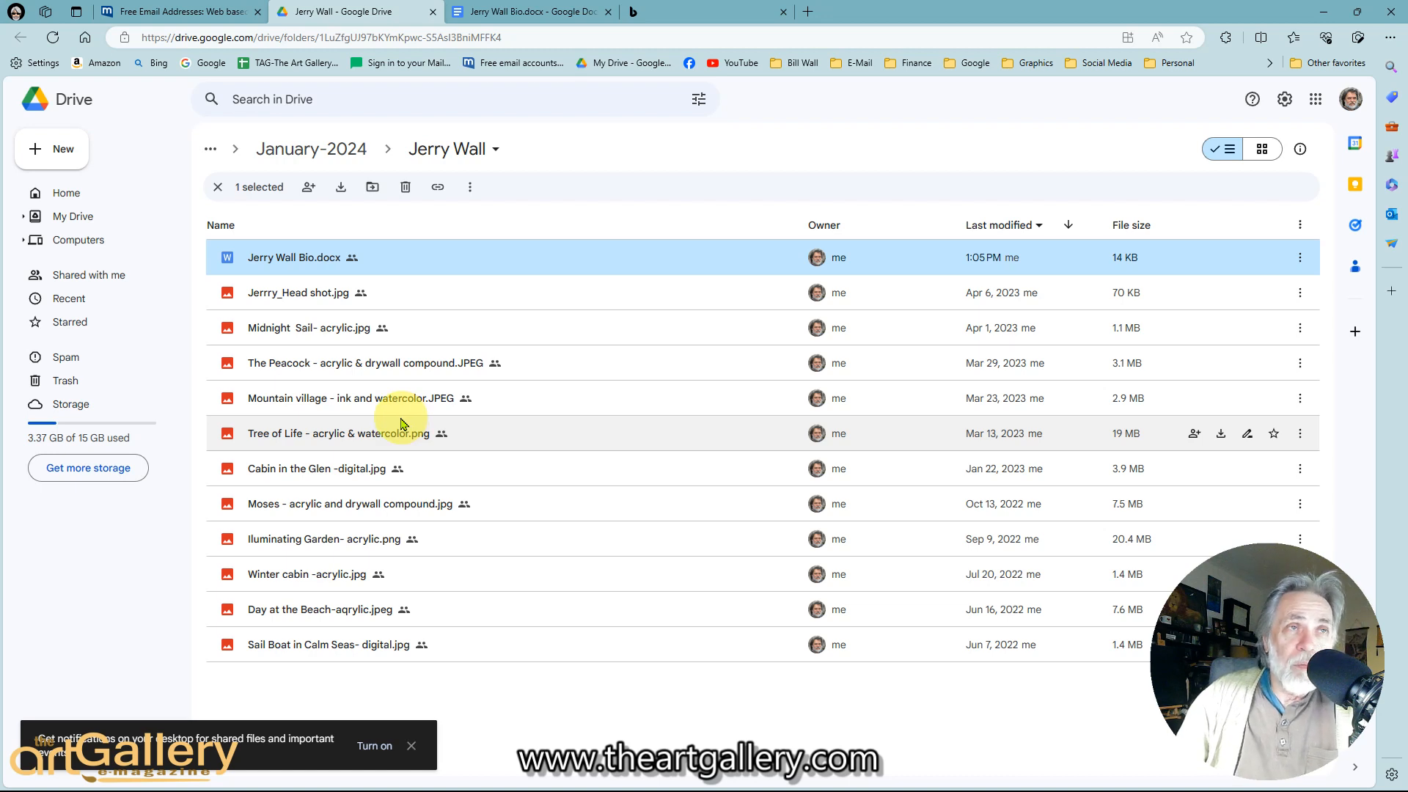
pyautogui.moveTo(391, 403)
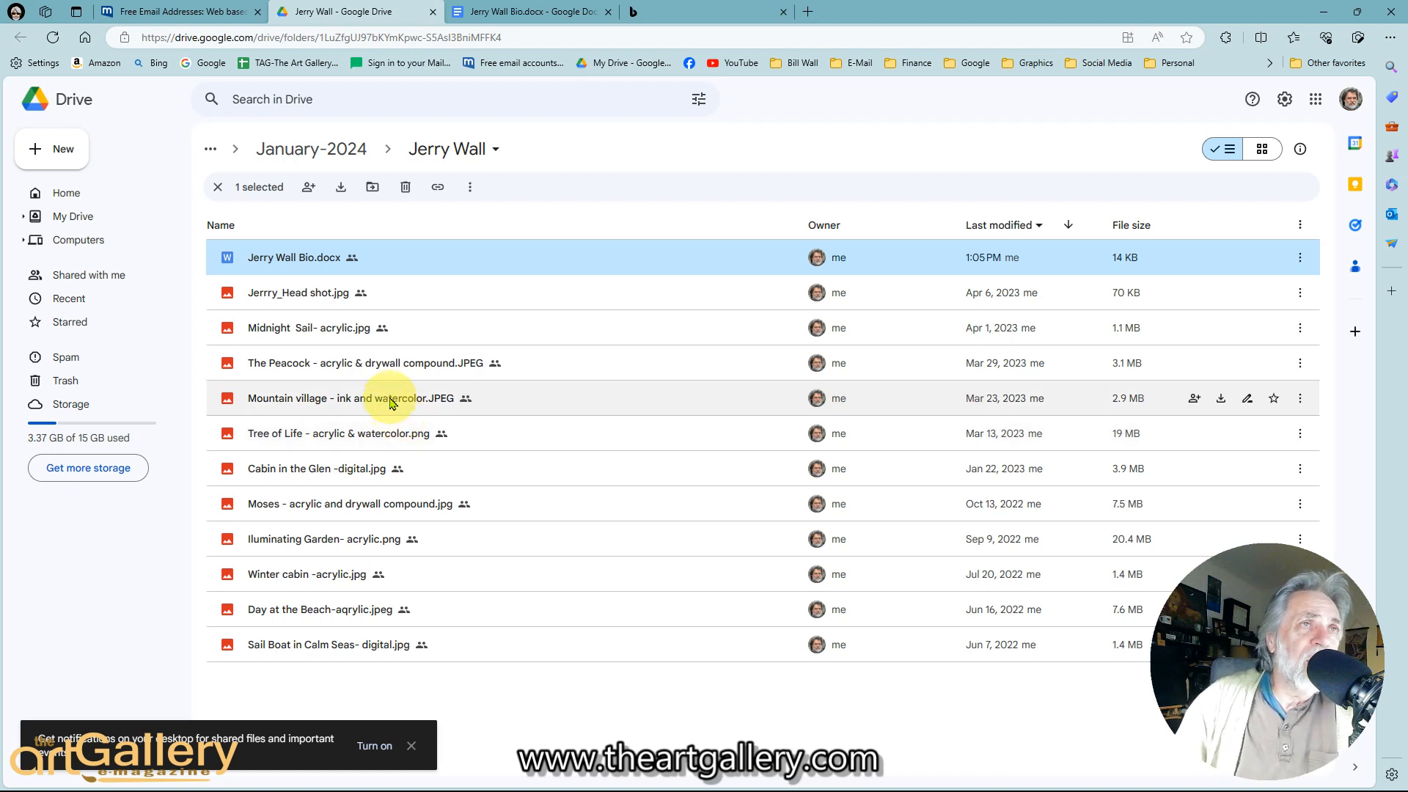
pyautogui.moveTo(341, 444)
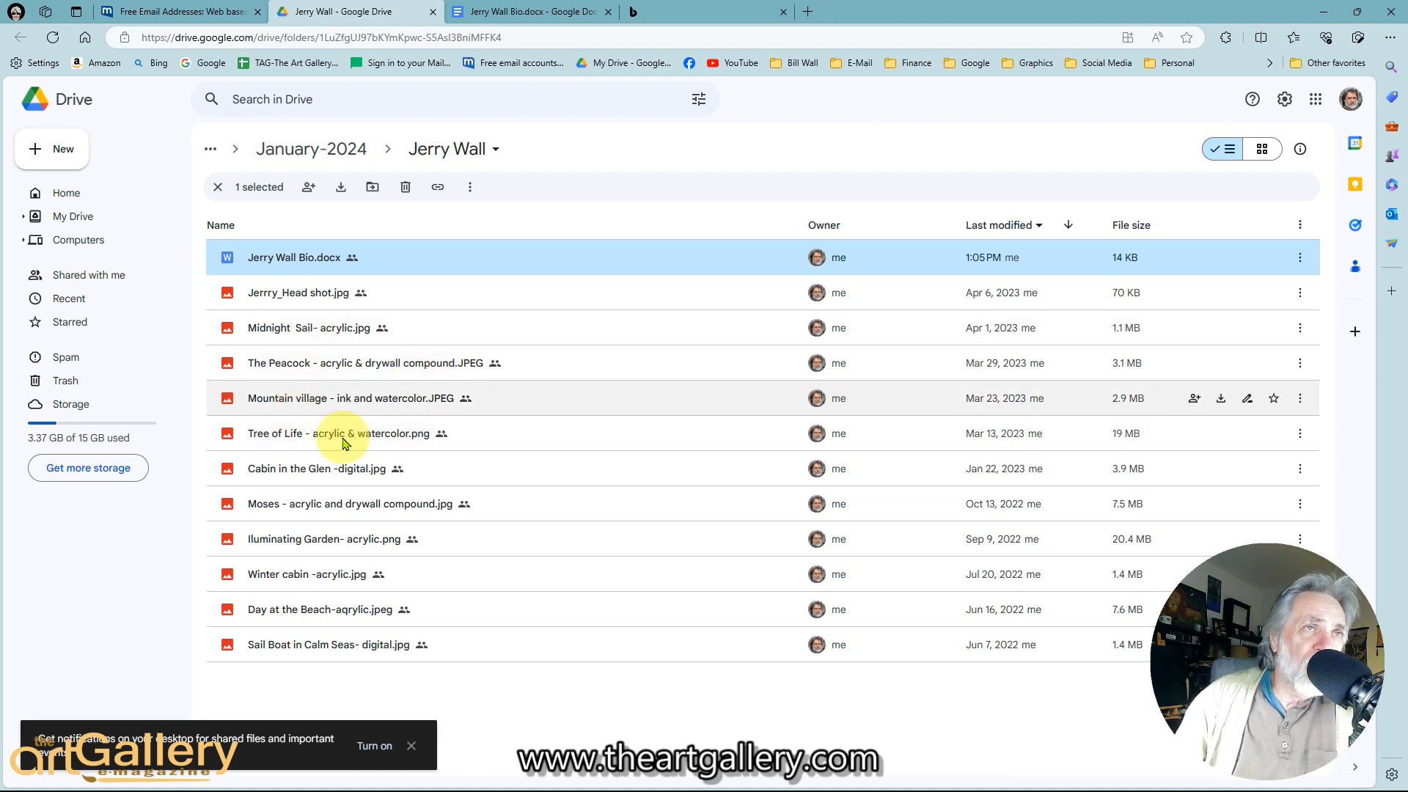
pyautogui.moveTo(492, 429)
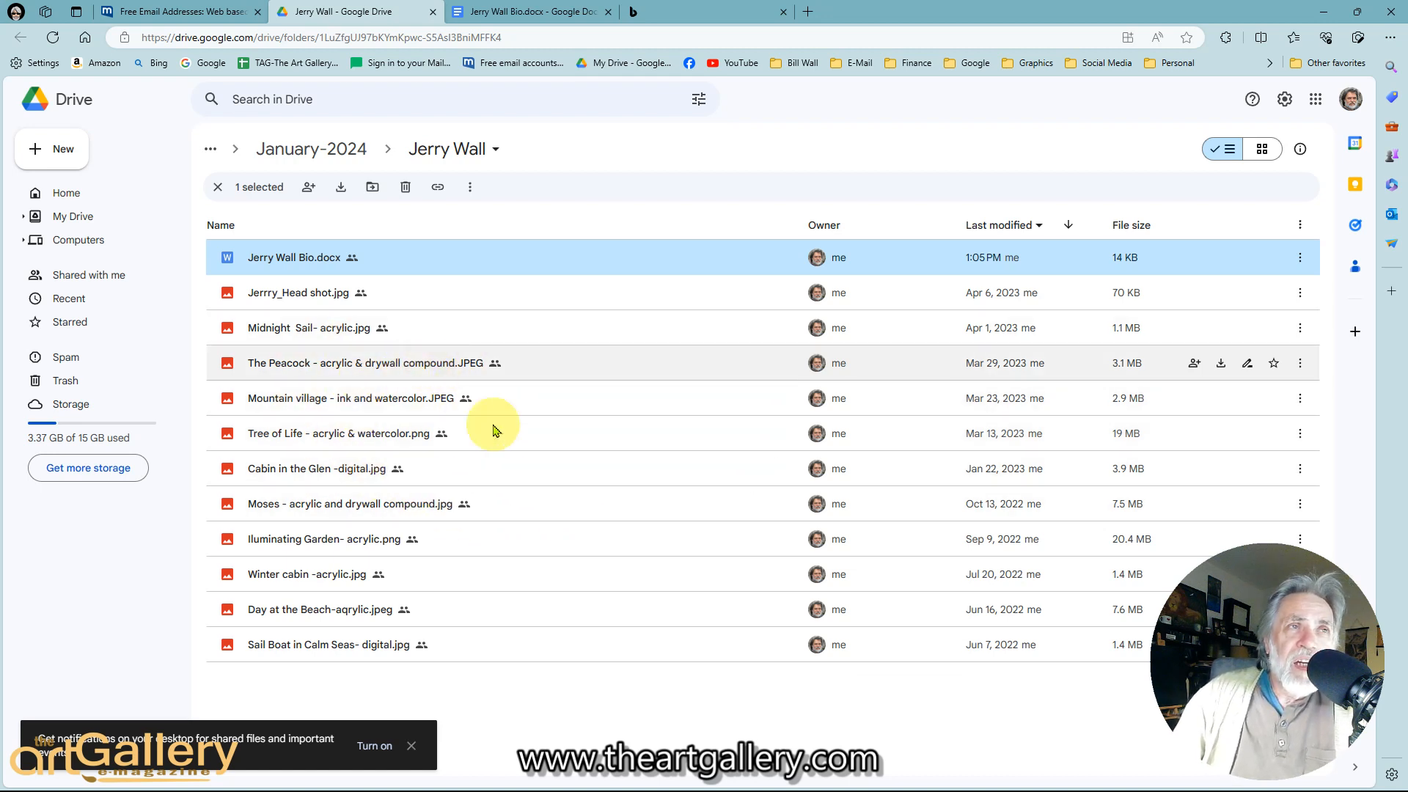
pyautogui.moveTo(375, 407)
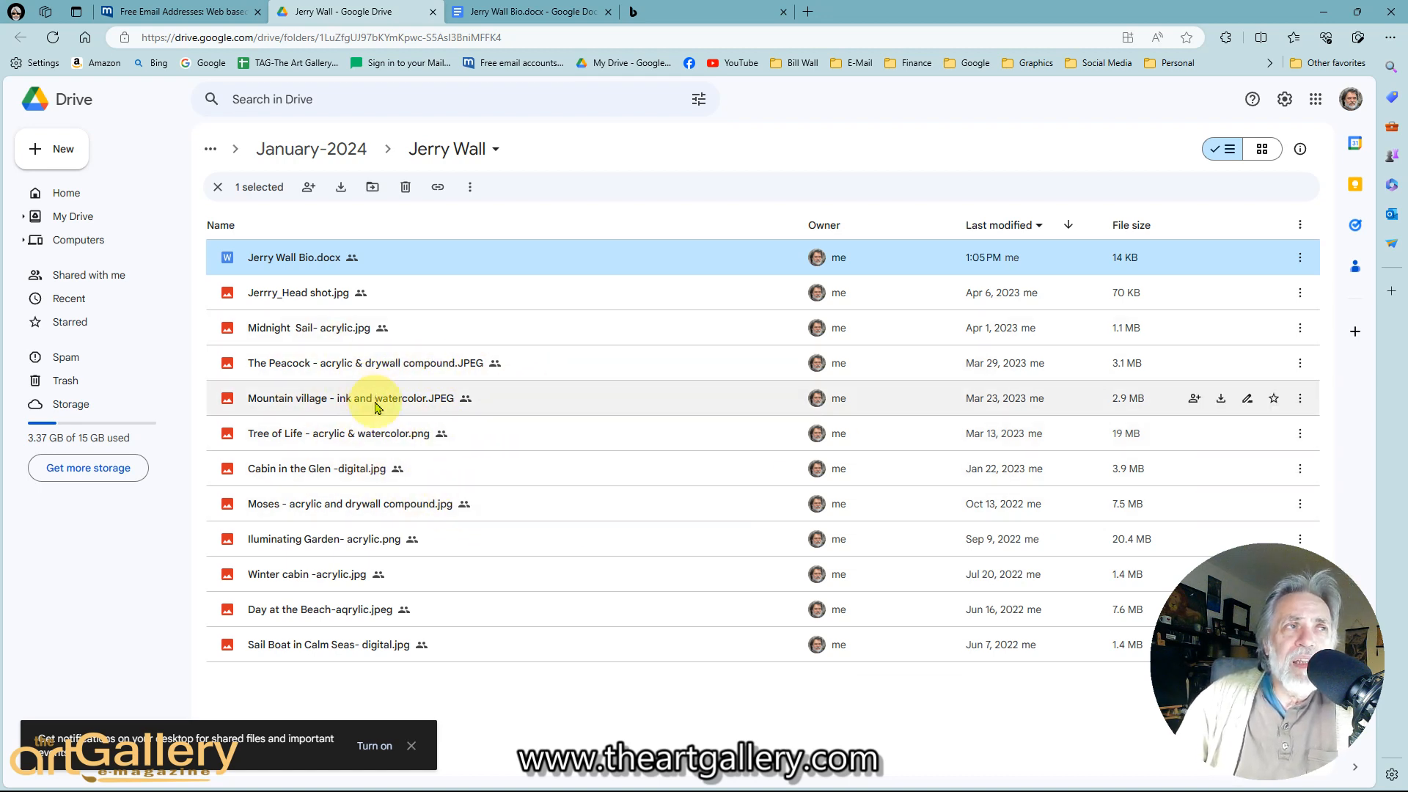
pyautogui.moveTo(431, 395)
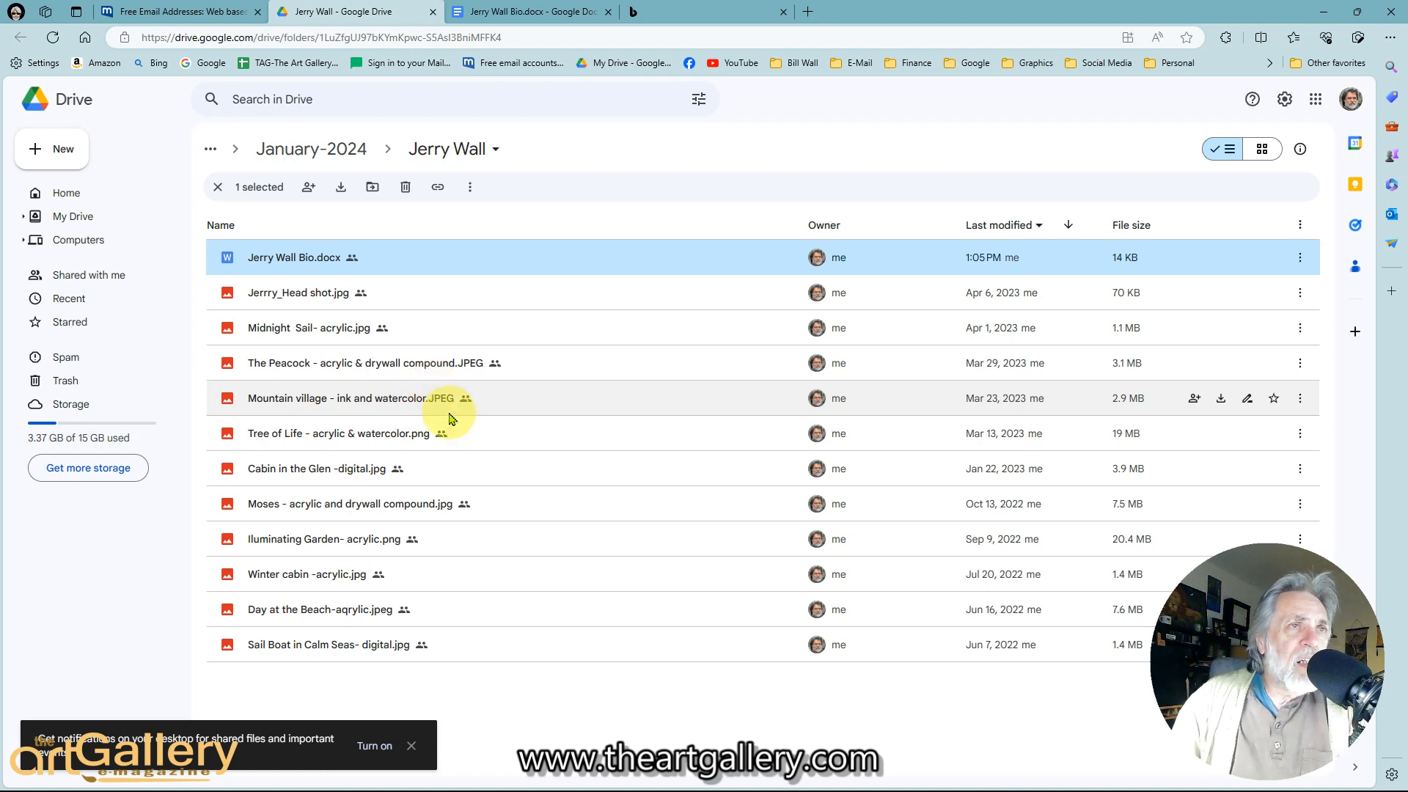
pyautogui.moveTo(368, 468)
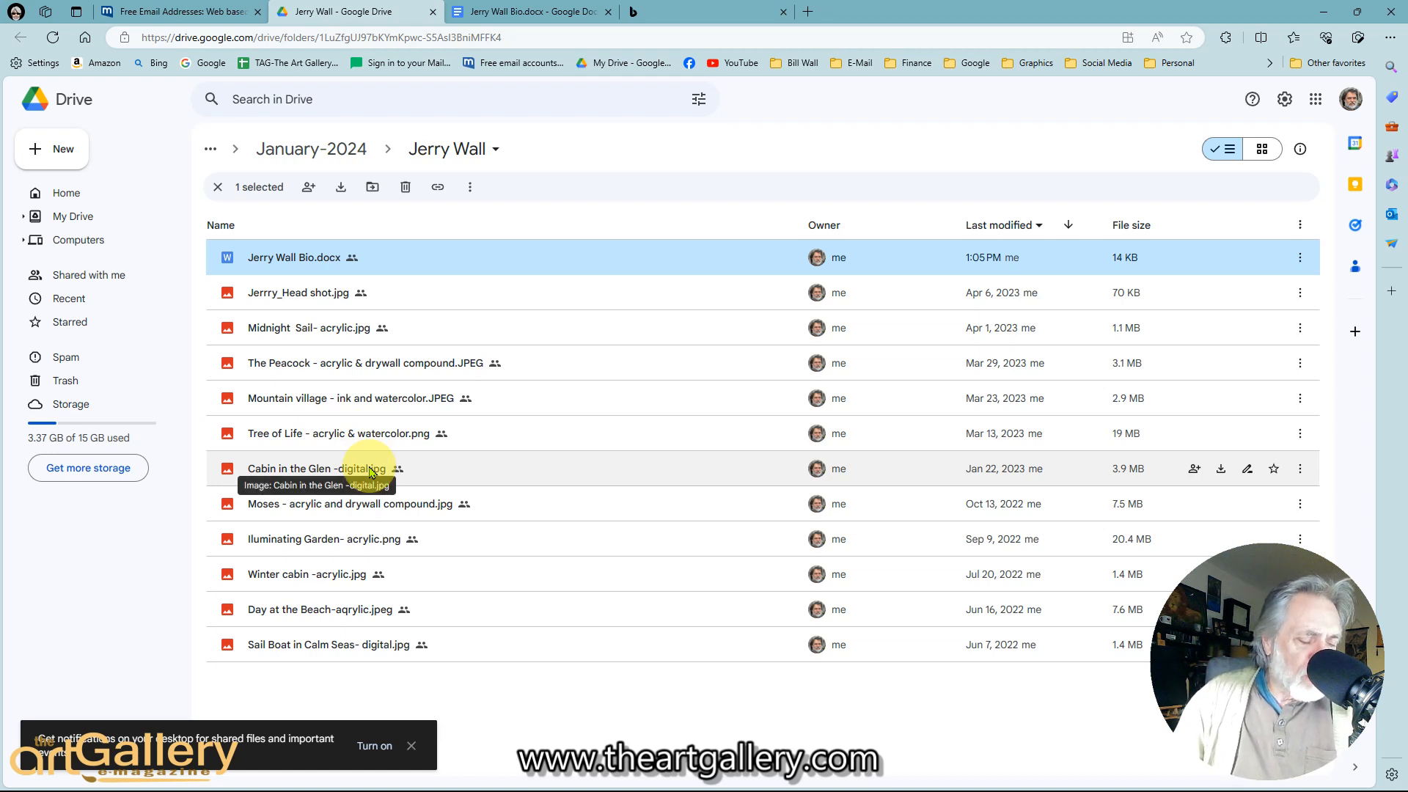
pyautogui.moveTo(341, 403)
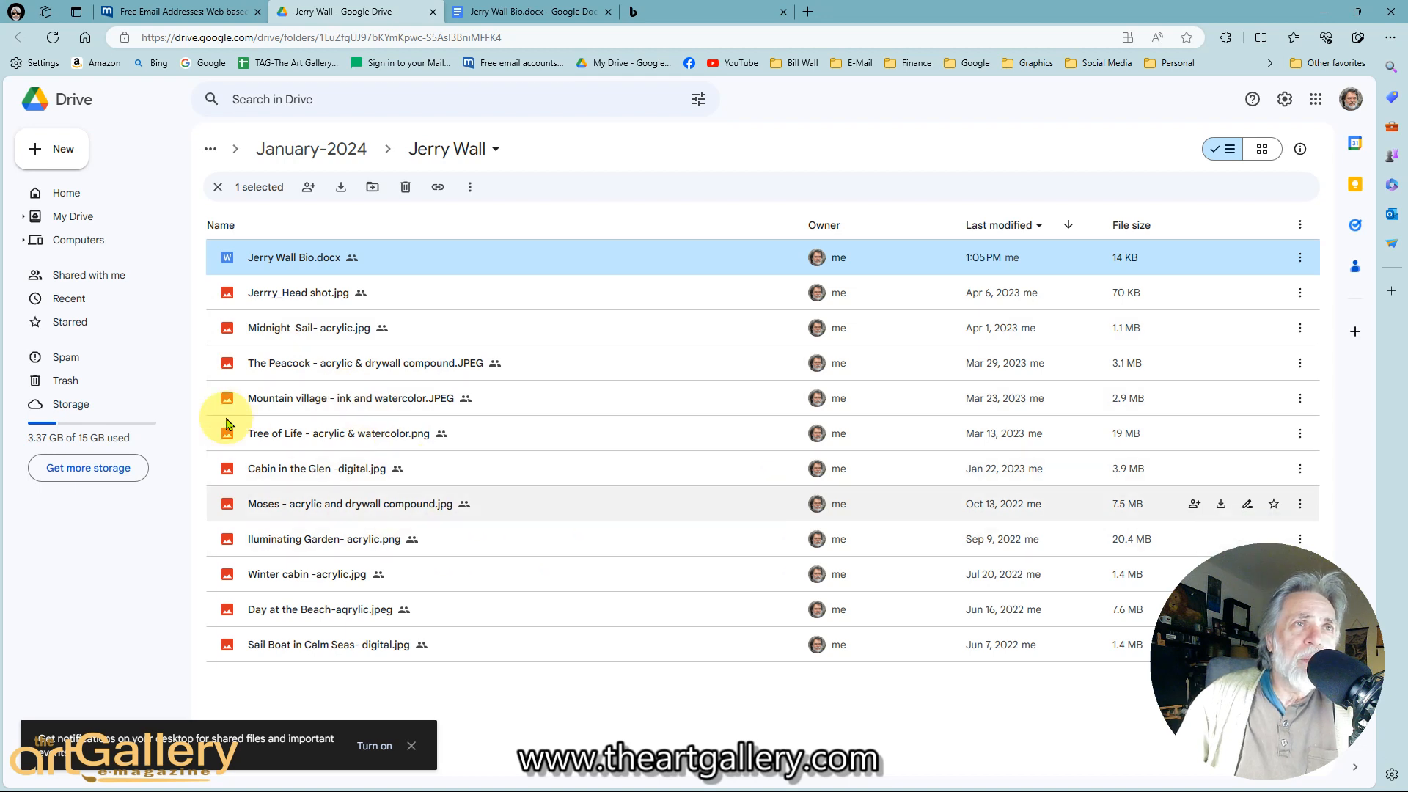
pyautogui.moveTo(114, 192)
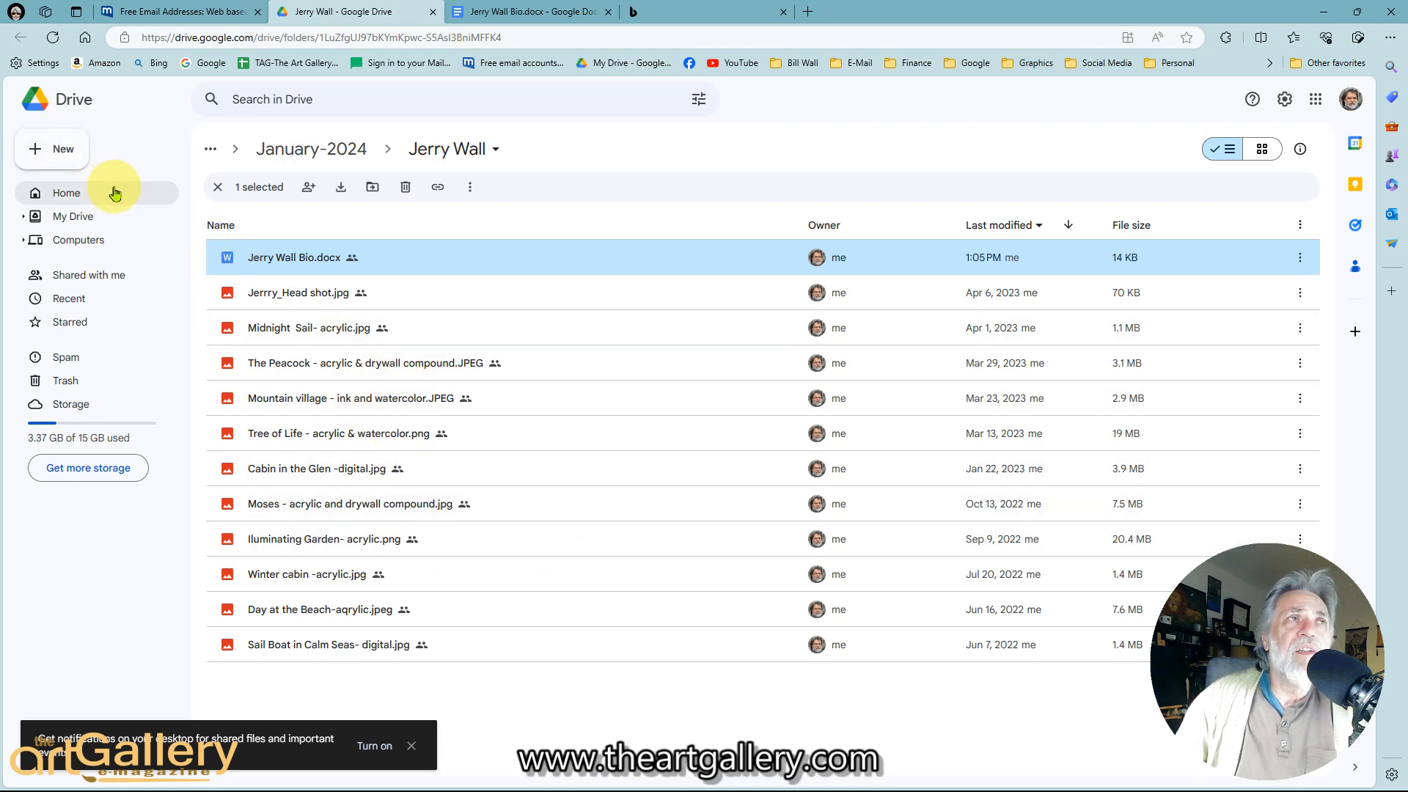
pyautogui.moveTo(564, 437)
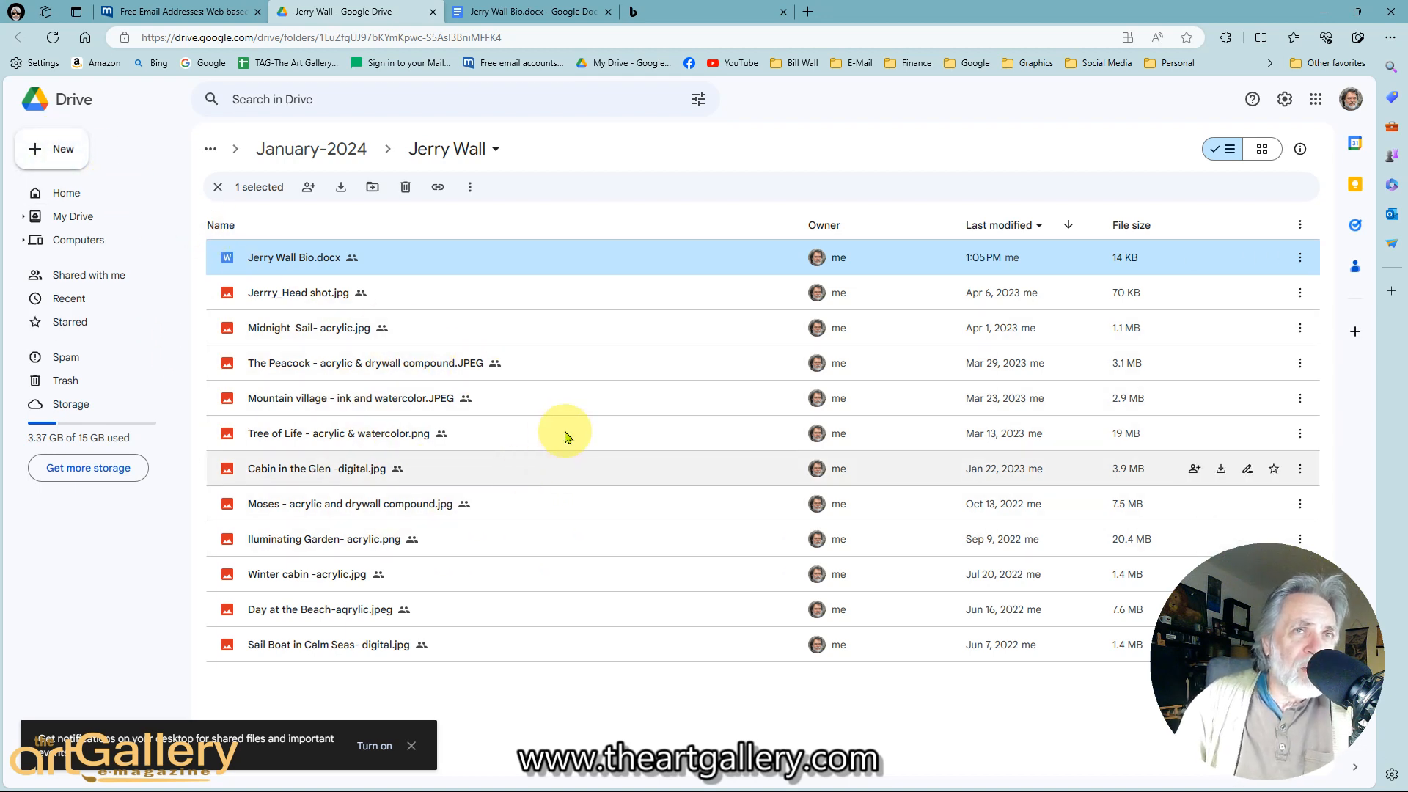
pyautogui.moveTo(749, 424)
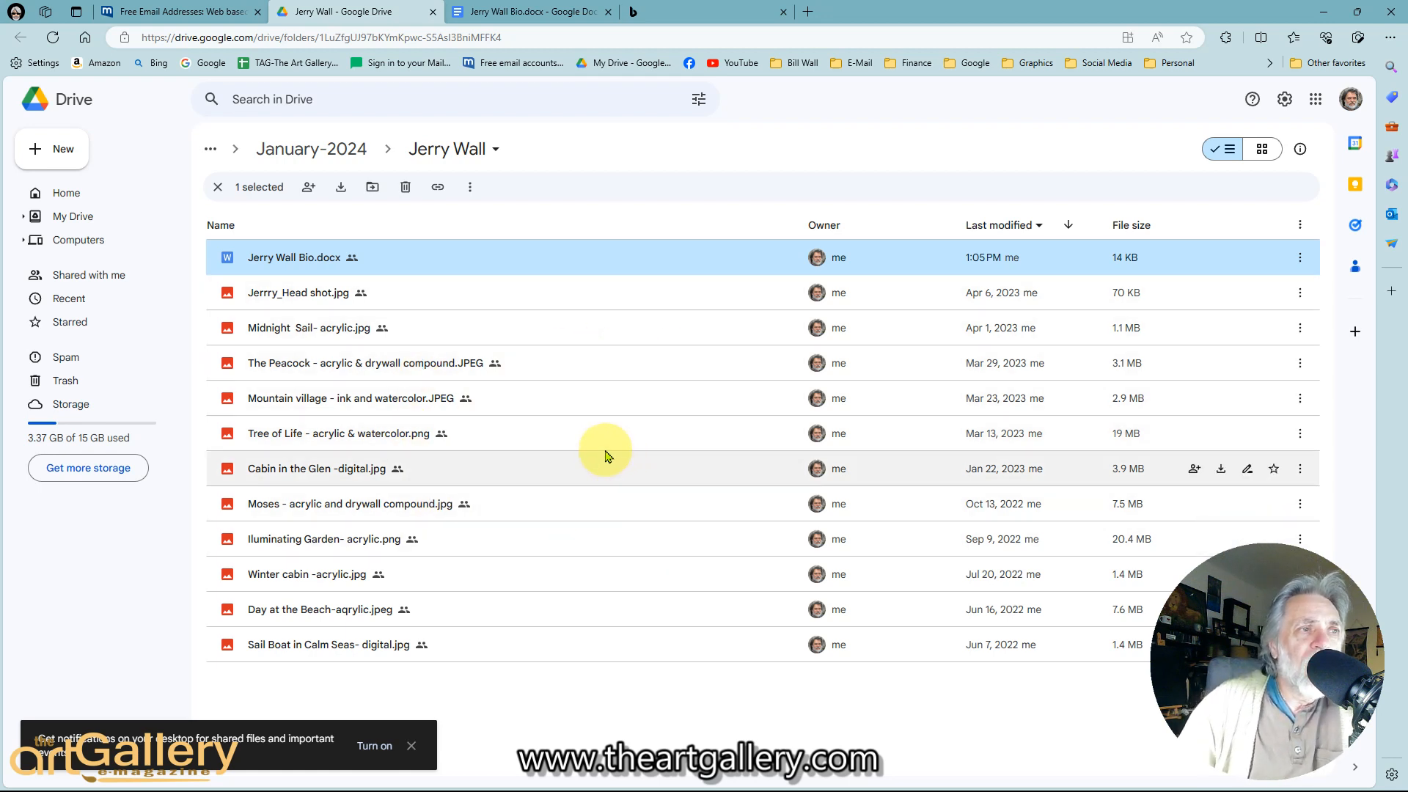
pyautogui.moveTo(575, 423)
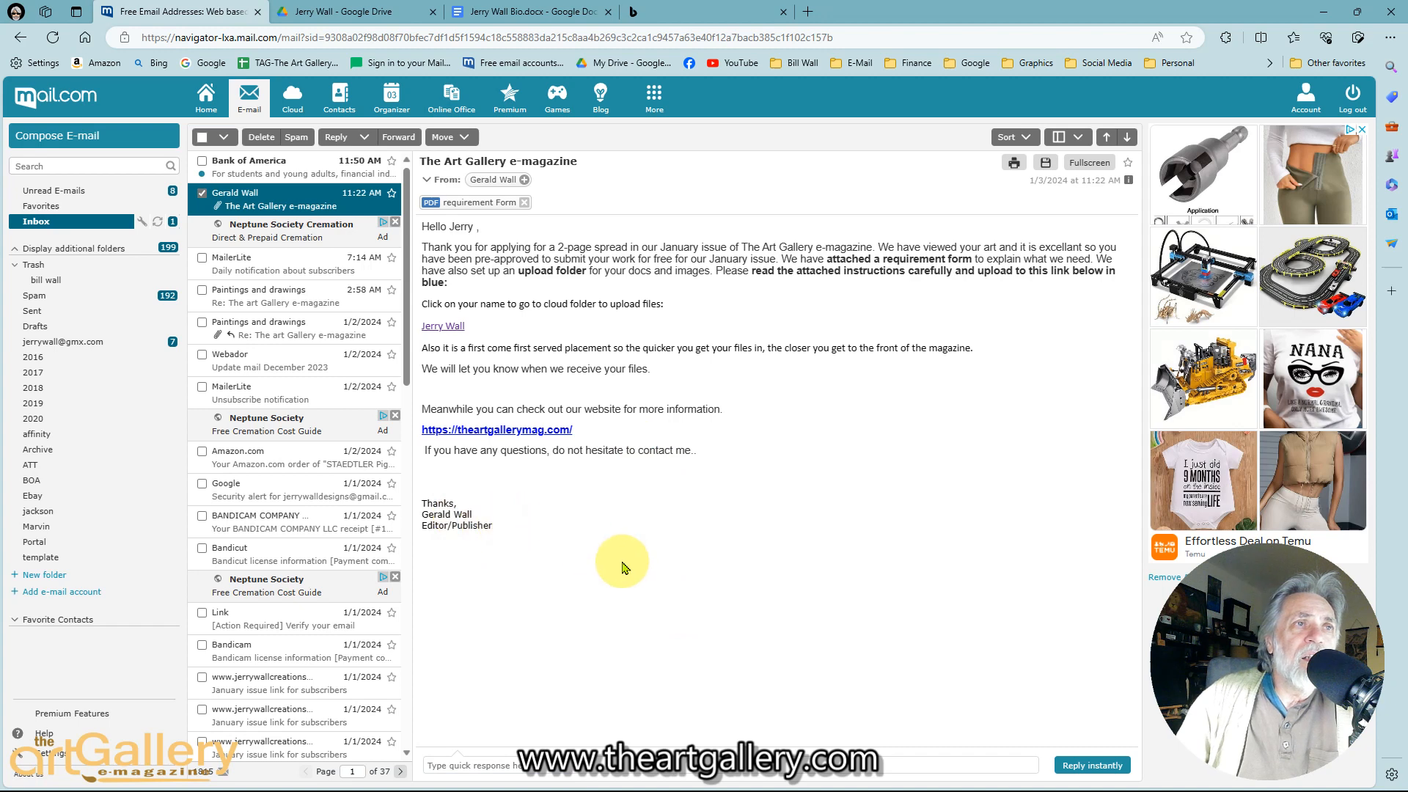
pyautogui.moveTo(692, 500)
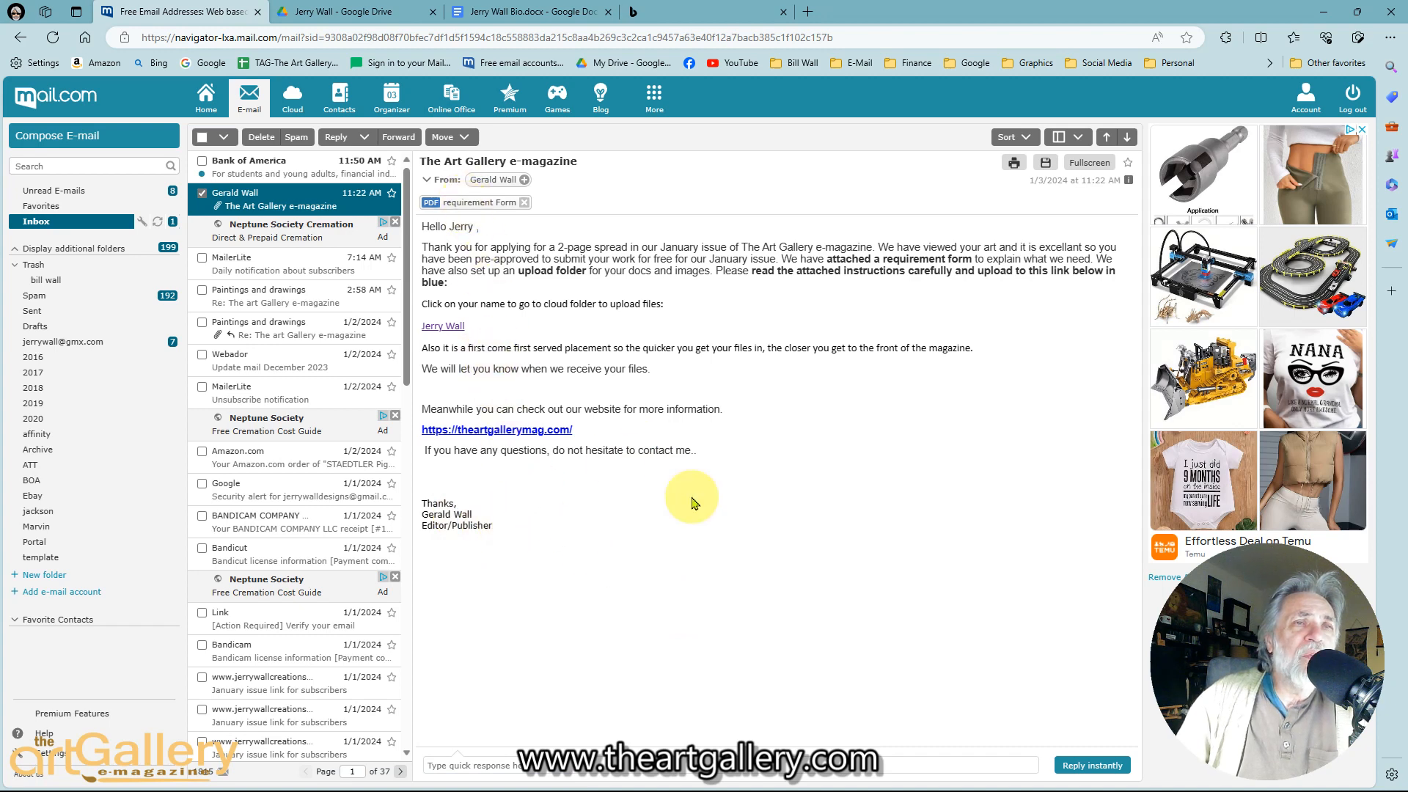
pyautogui.moveTo(473, 368)
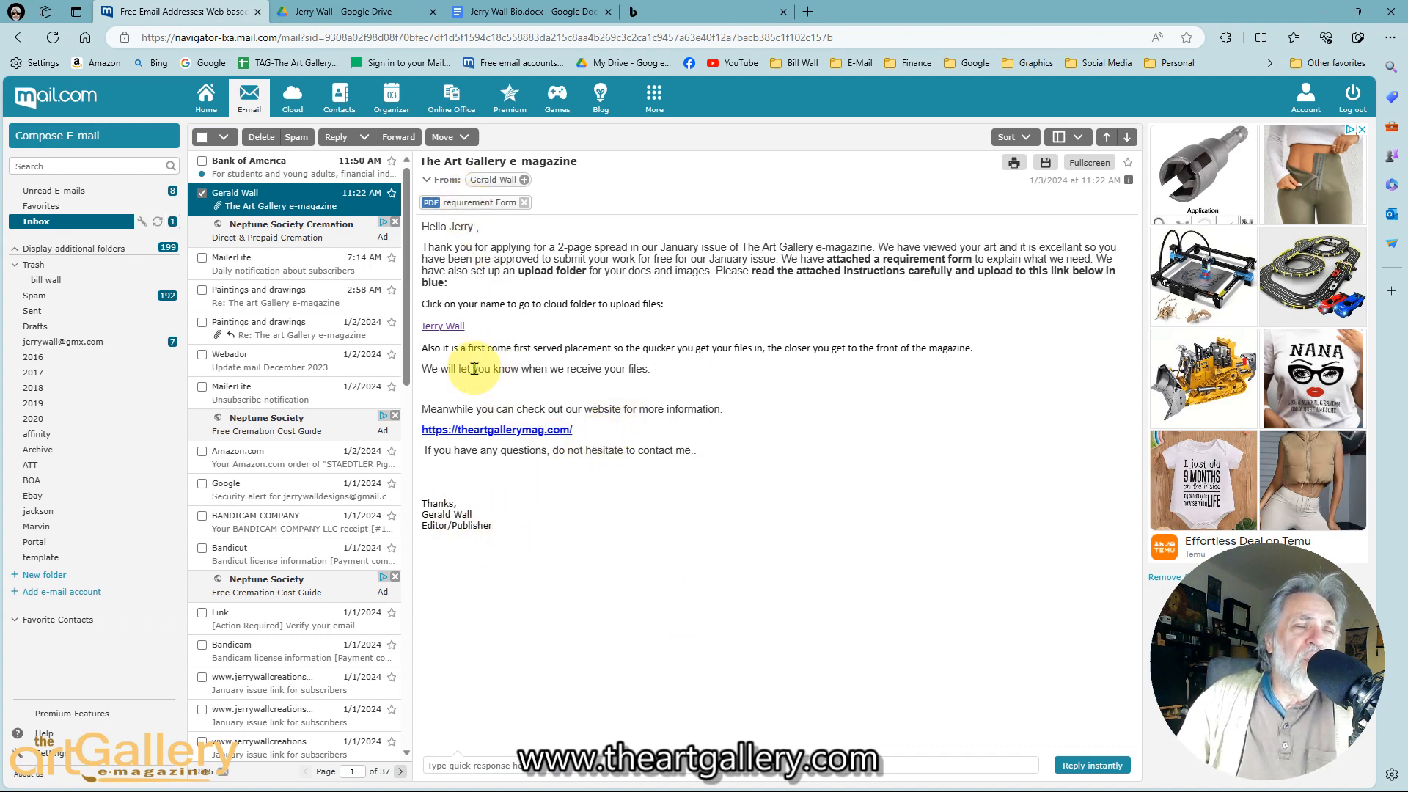
pyautogui.moveTo(591, 524)
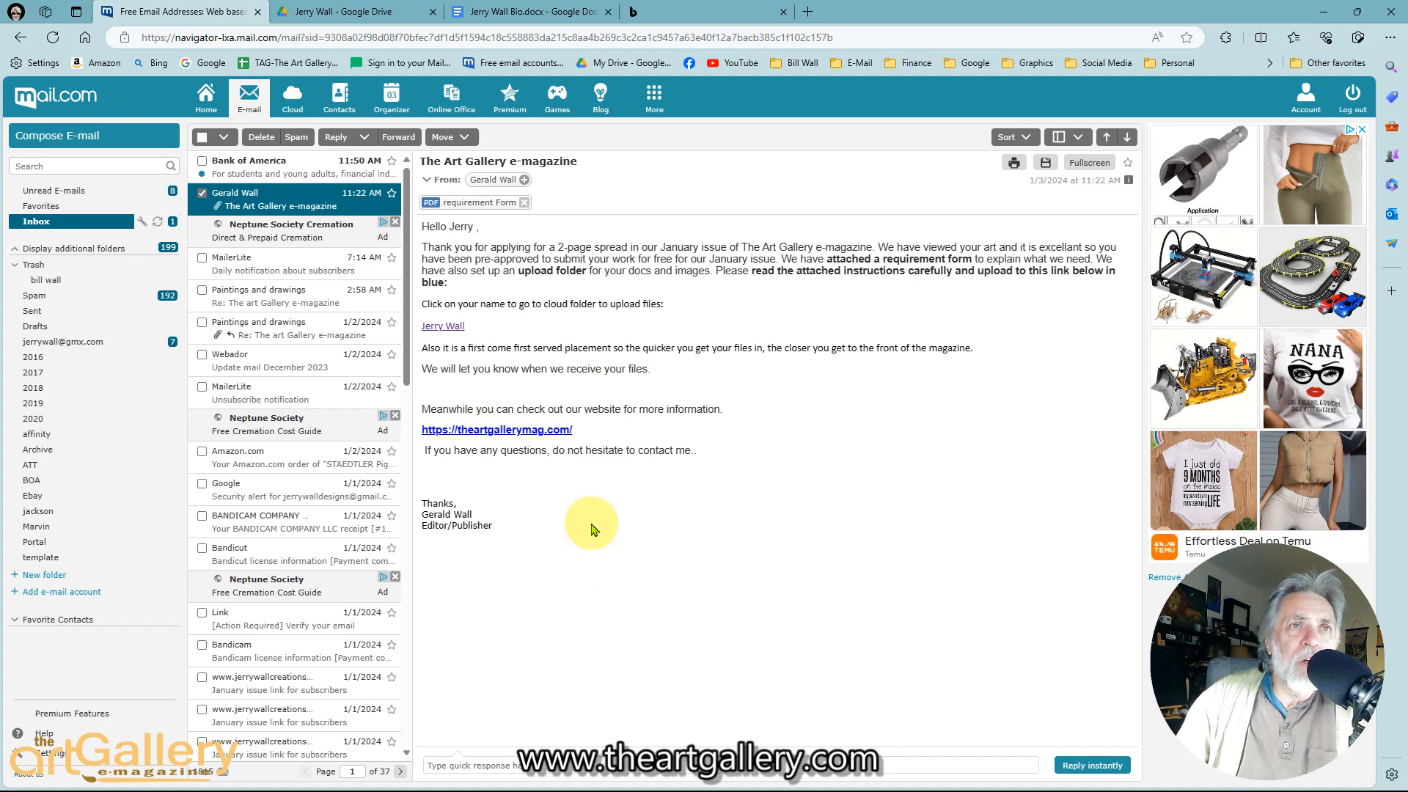